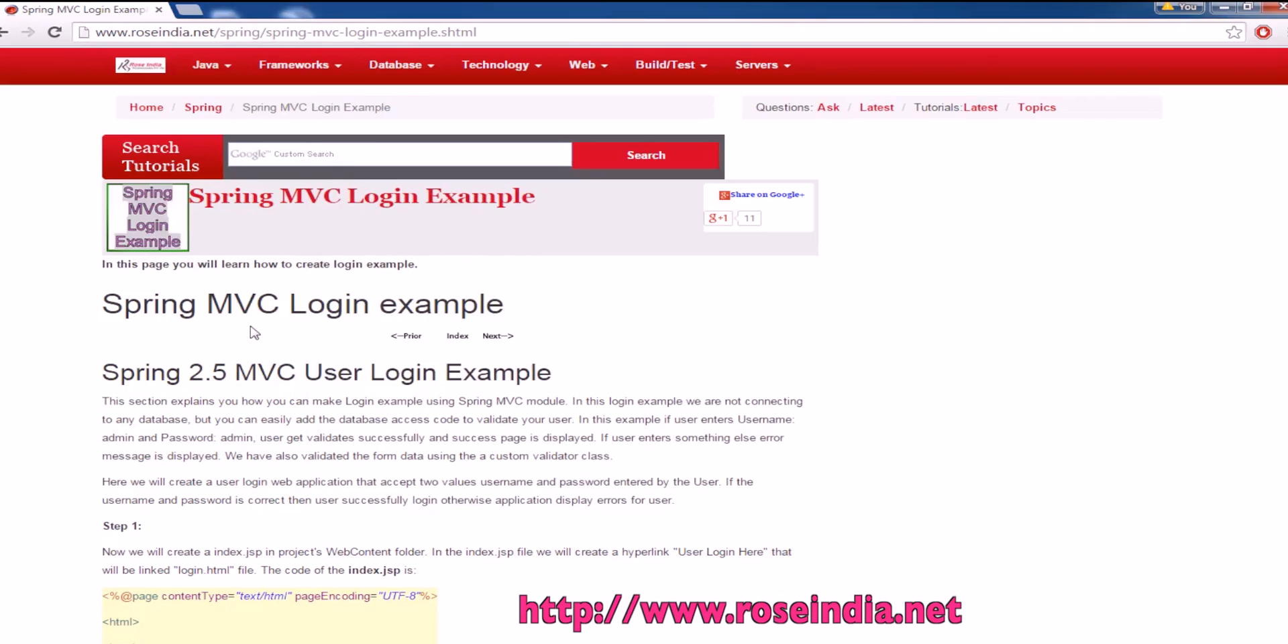
{"action": "mouse_move", "coordinate": [292, 327]}
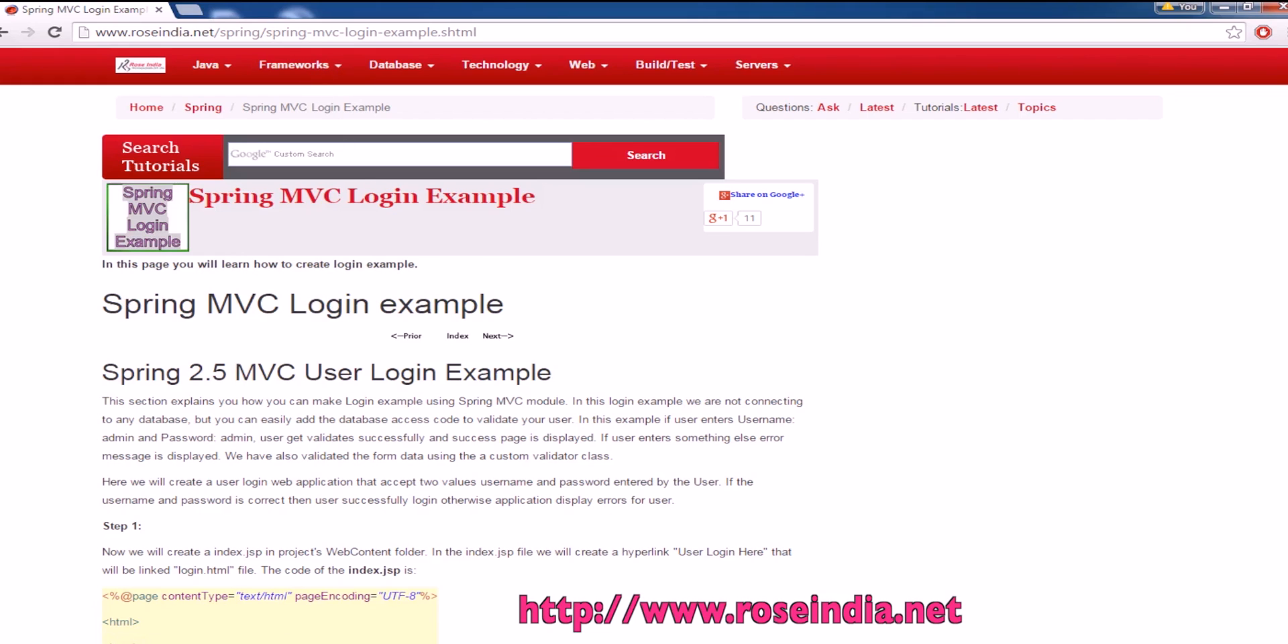
In Windows Explorer, open spring-mvc-login-example, then its UserLogin project folder.
{"action": "scroll", "scroll_direction": "down", "scroll_amount": 3}
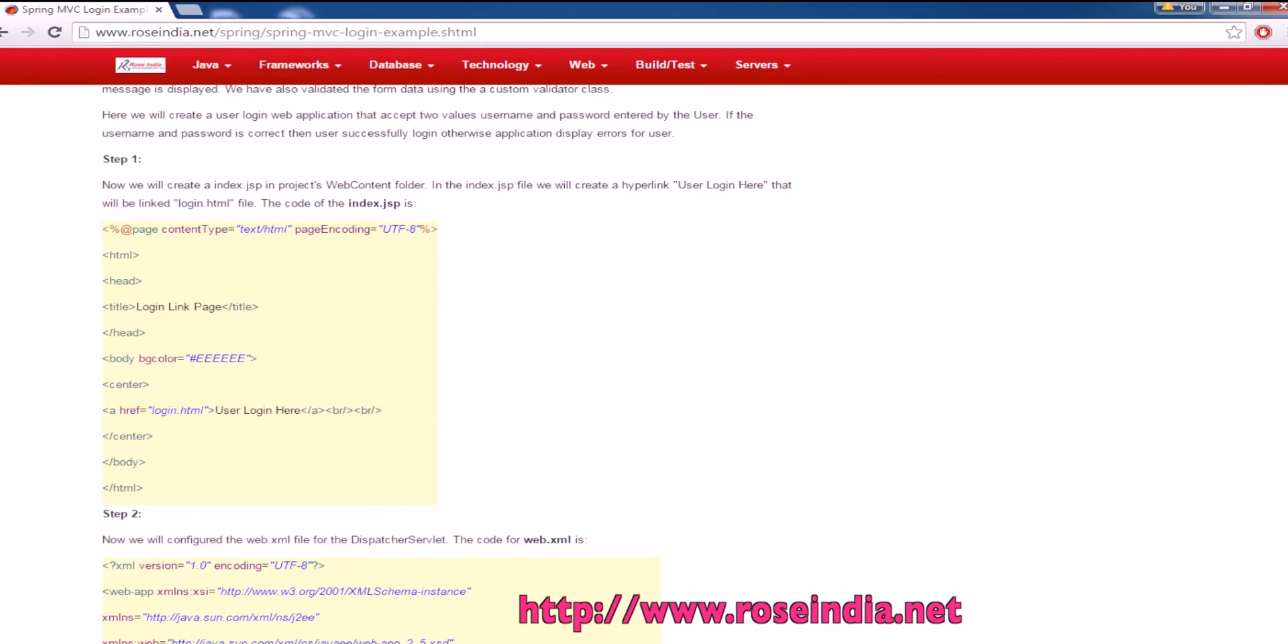
{"action": "scroll", "scroll_direction": "up", "scroll_amount": 3}
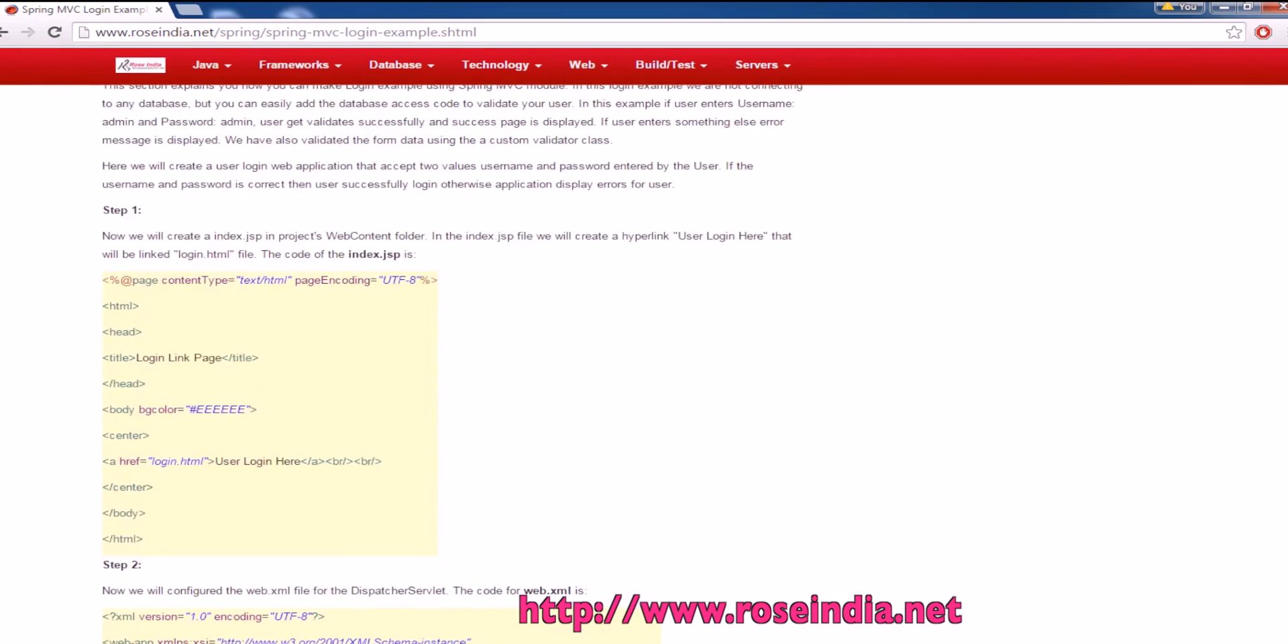
{"action": "scroll", "scroll_direction": "up", "scroll_amount": 3}
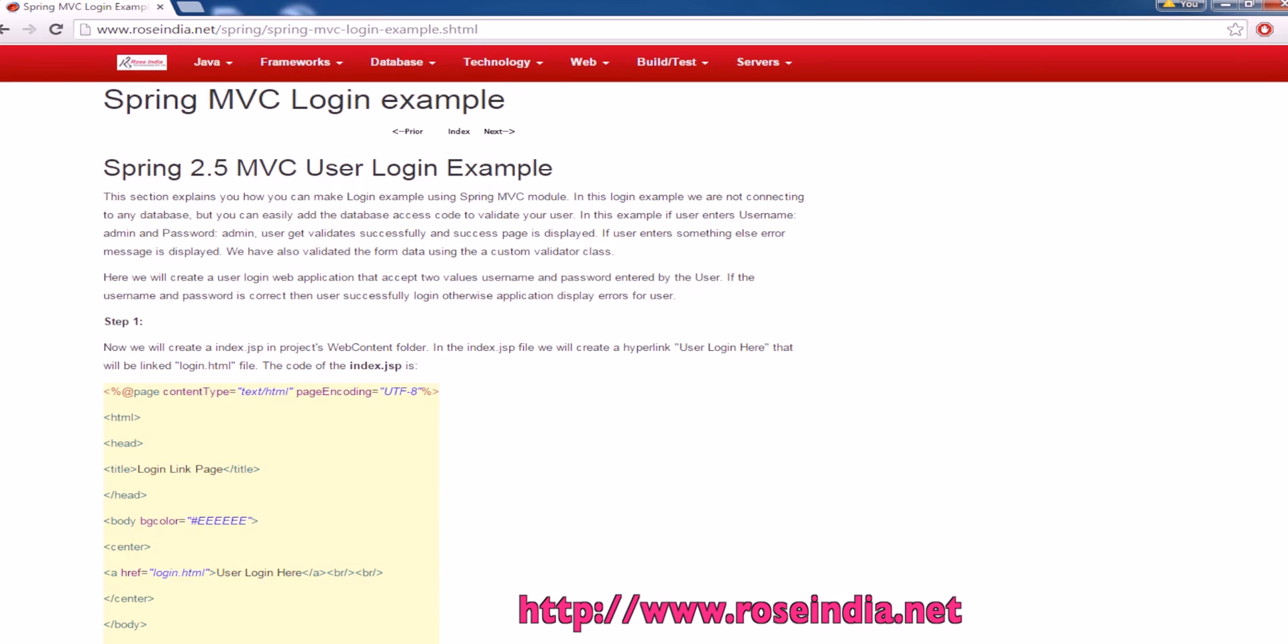
{"action": "scroll", "scroll_direction": "down", "scroll_amount": 3}
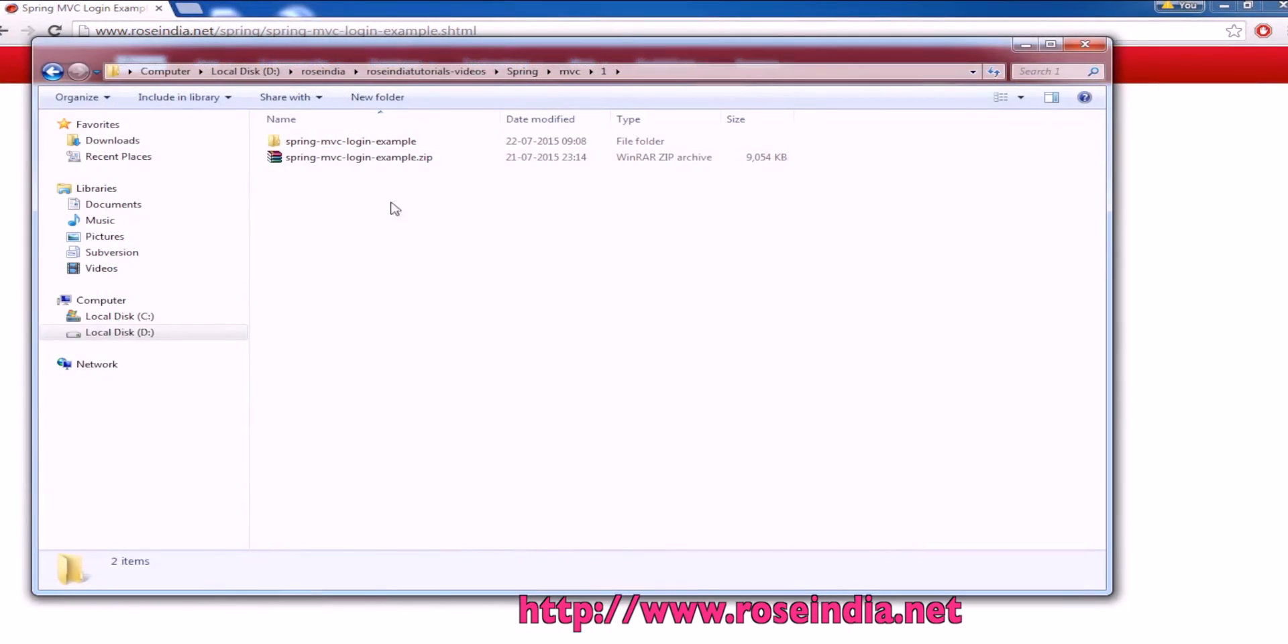
{"action": "double_click", "coordinate": [351, 140]}
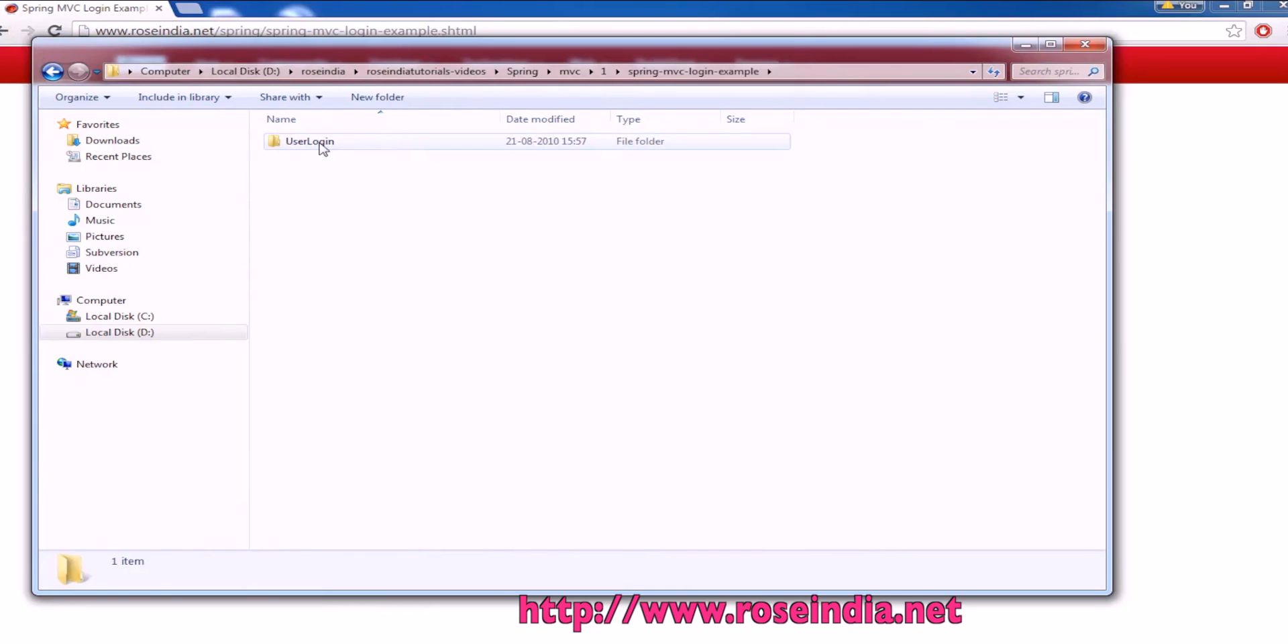
{"action": "double_click", "coordinate": [310, 140]}
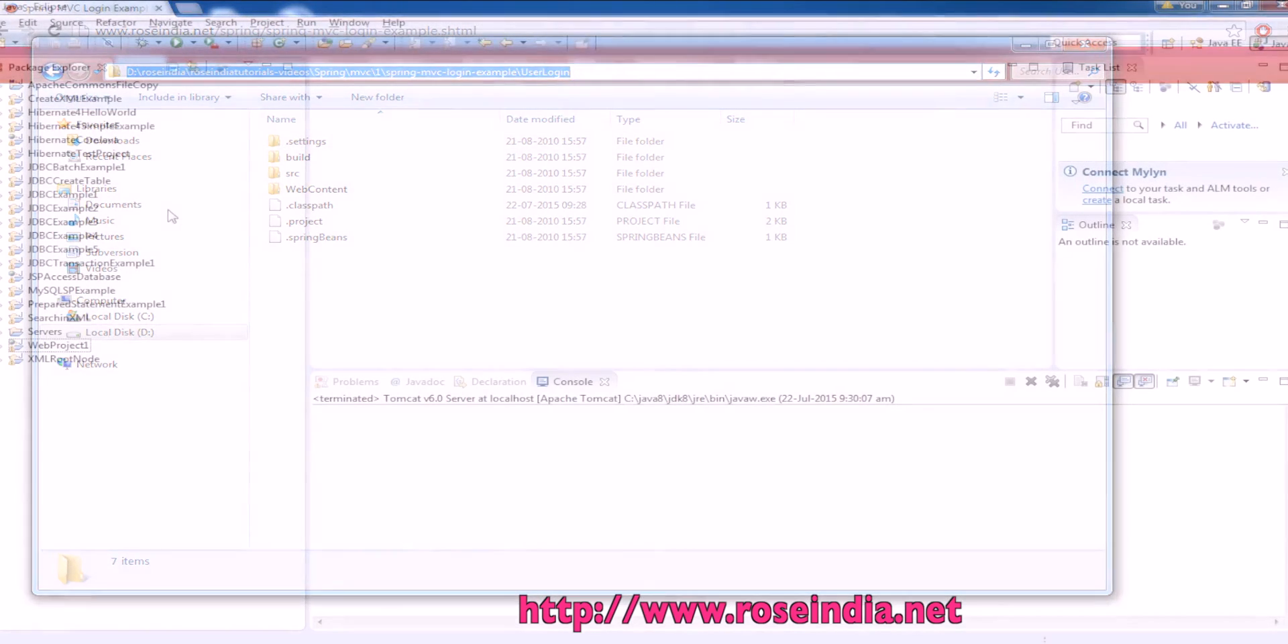
Import UserLogin from vc\1\spring-mvc-login-example\UserLogin as an existing project.
{"action": "left_click", "coordinate": [10, 22]}
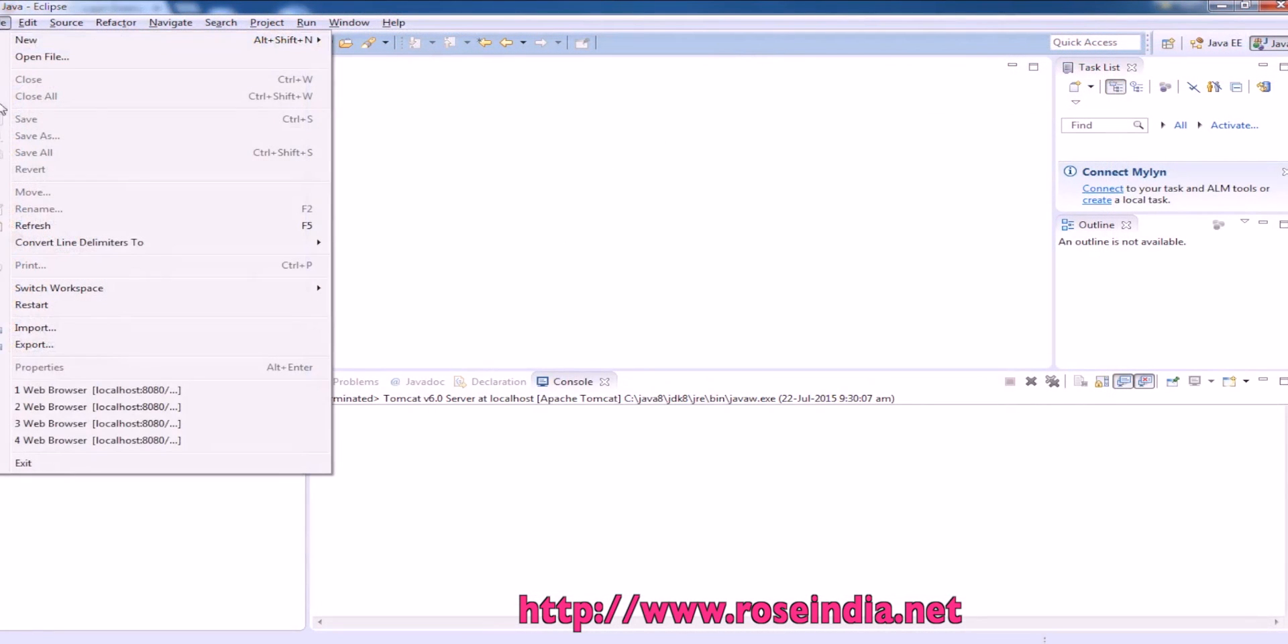
{"action": "left_click", "coordinate": [34, 328]}
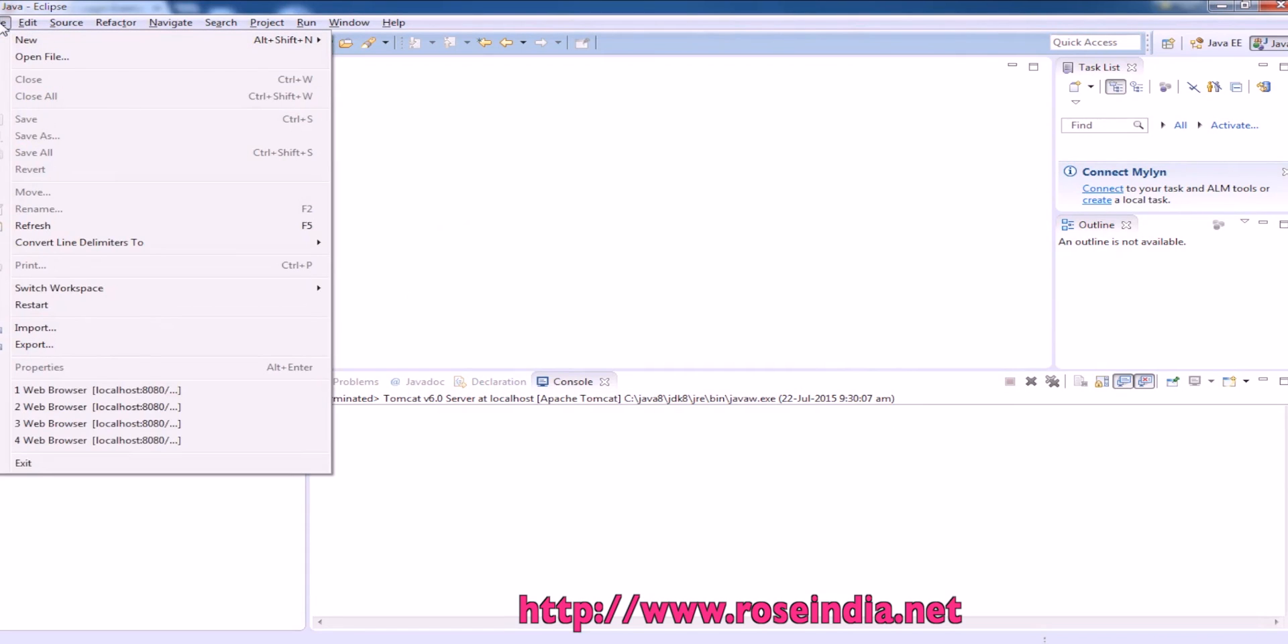
{"action": "left_click", "coordinate": [35, 327]}
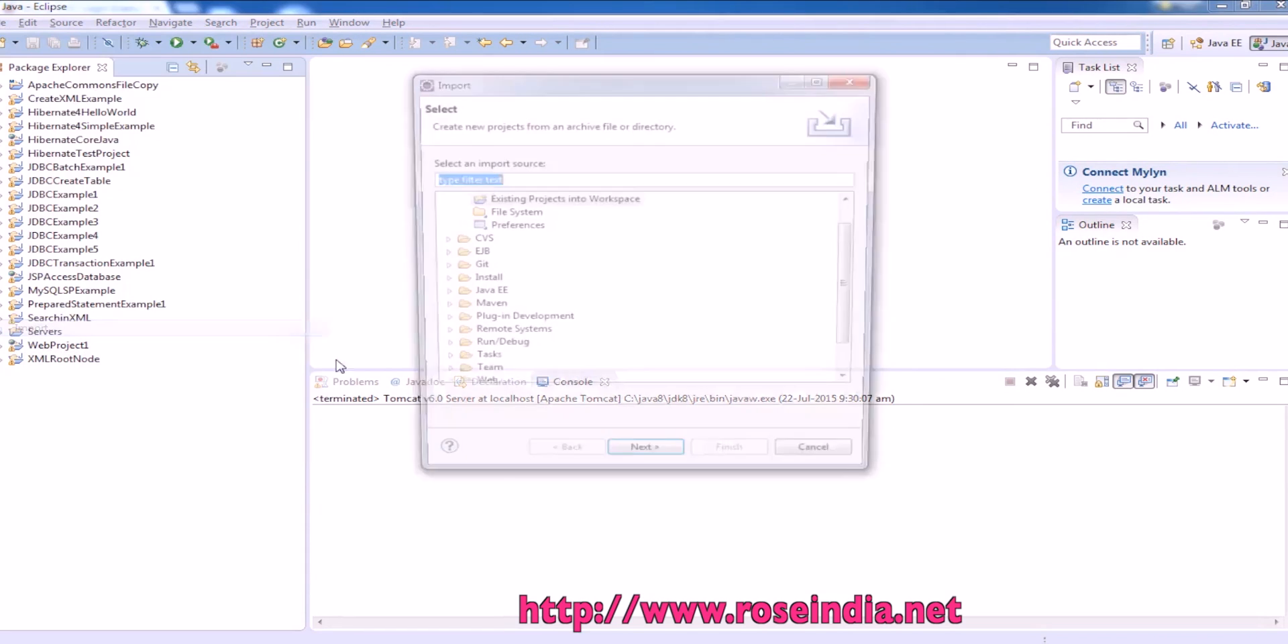
{"action": "left_click", "coordinate": [565, 198]}
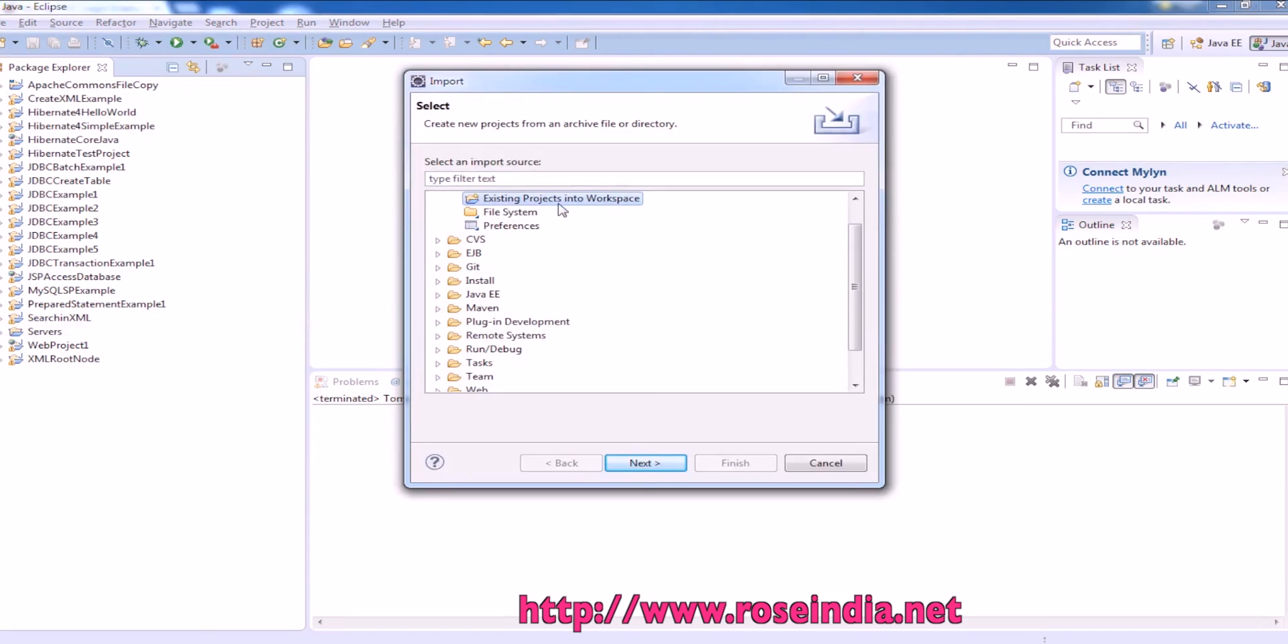
{"action": "left_click", "coordinate": [644, 462]}
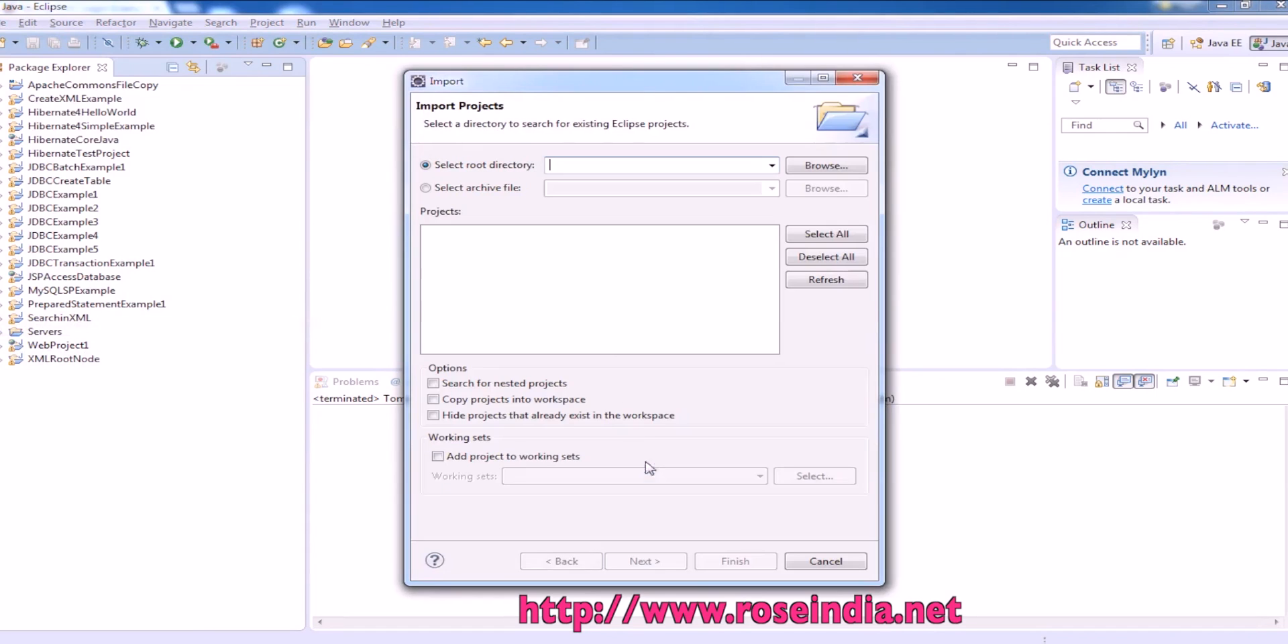
{"action": "type", "text": "vc\\1\\spring-mvc-login-example\\UserLogin"}
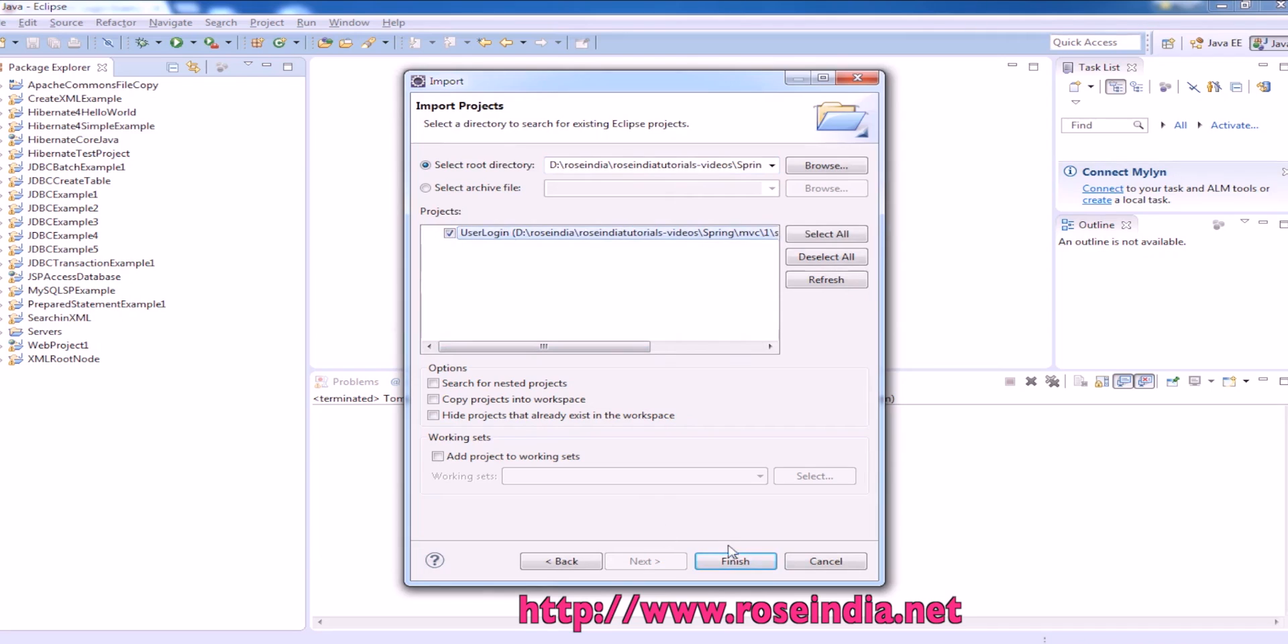
{"action": "left_click", "coordinate": [734, 561]}
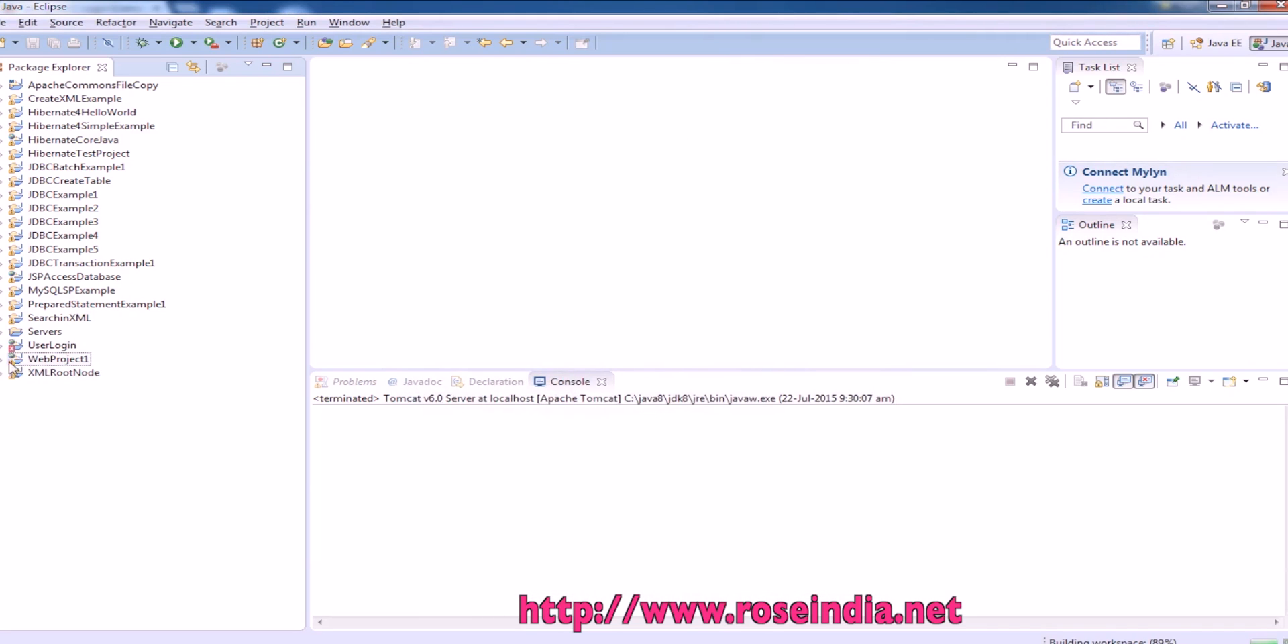
Deploy and run UserLogin on the localhost Tomcat v6.0 server.
{"action": "left_click", "coordinate": [14, 358]}
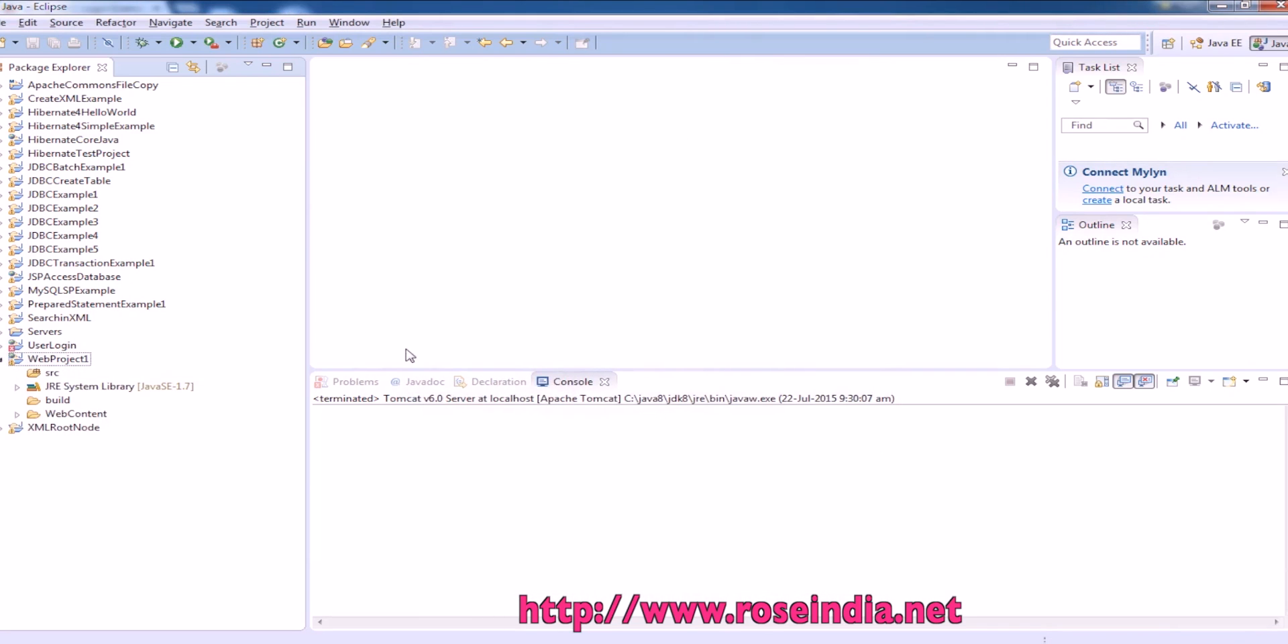
{"action": "mouse_move", "coordinate": [301, 379]}
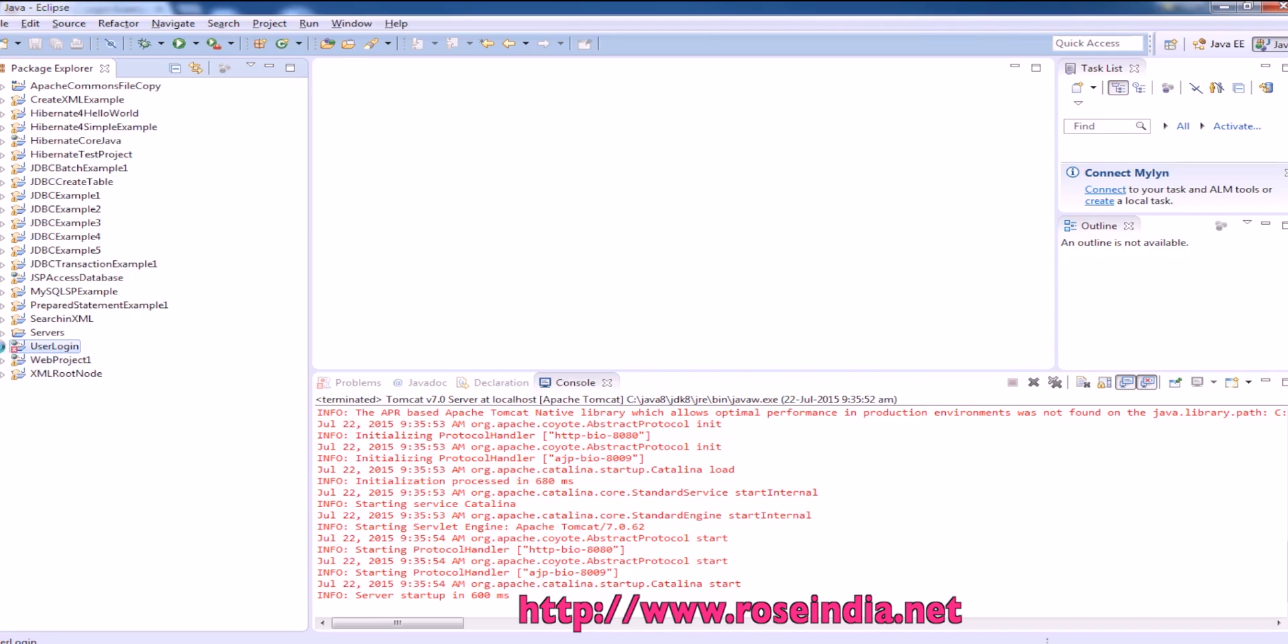
{"action": "left_click", "coordinate": [6, 346]}
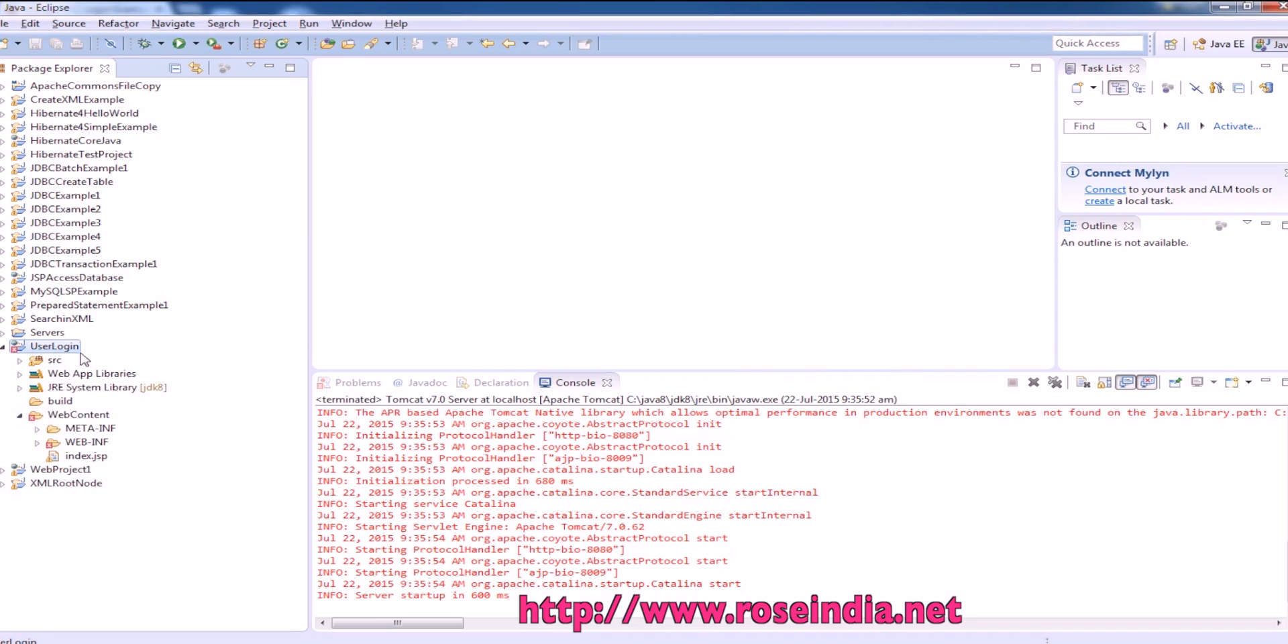
{"action": "mouse_move", "coordinate": [78, 351]}
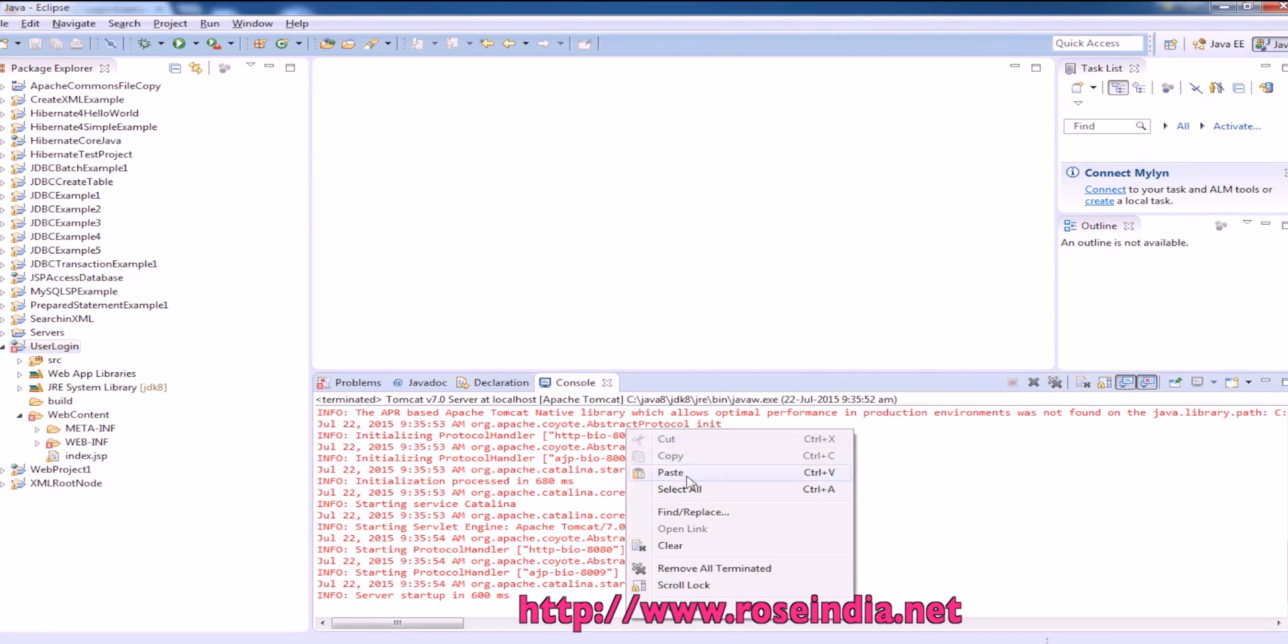
{"action": "right_click", "coordinate": [55, 346]}
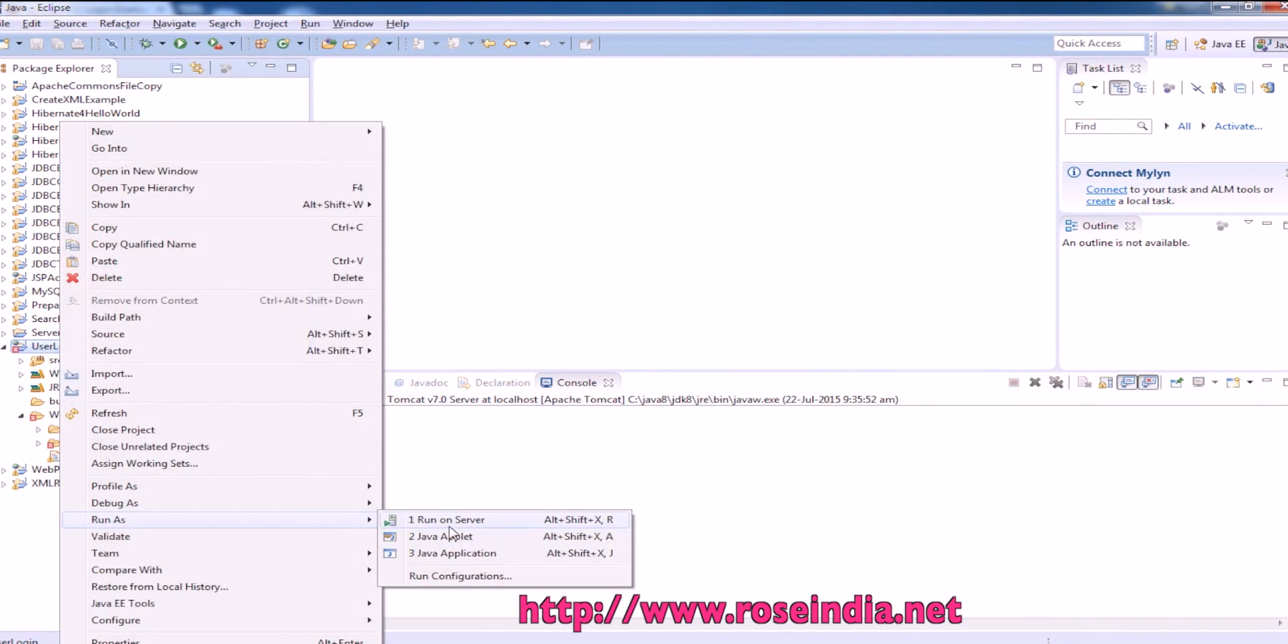
{"action": "left_click", "coordinate": [446, 519]}
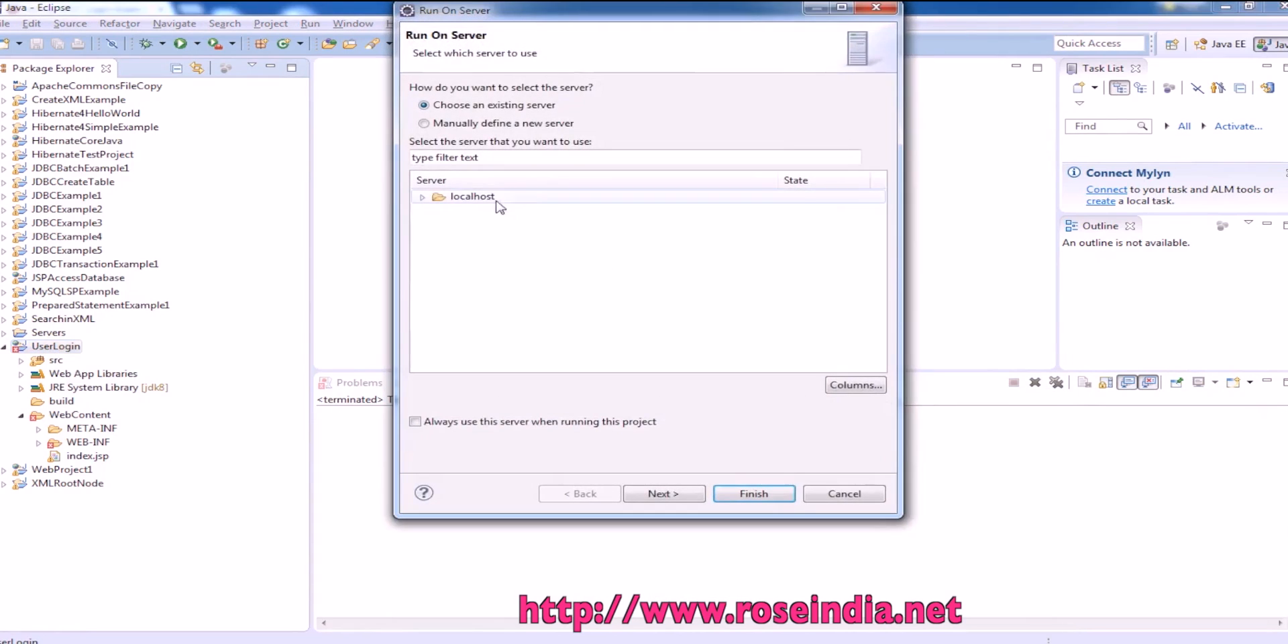
{"action": "left_click", "coordinate": [421, 196]}
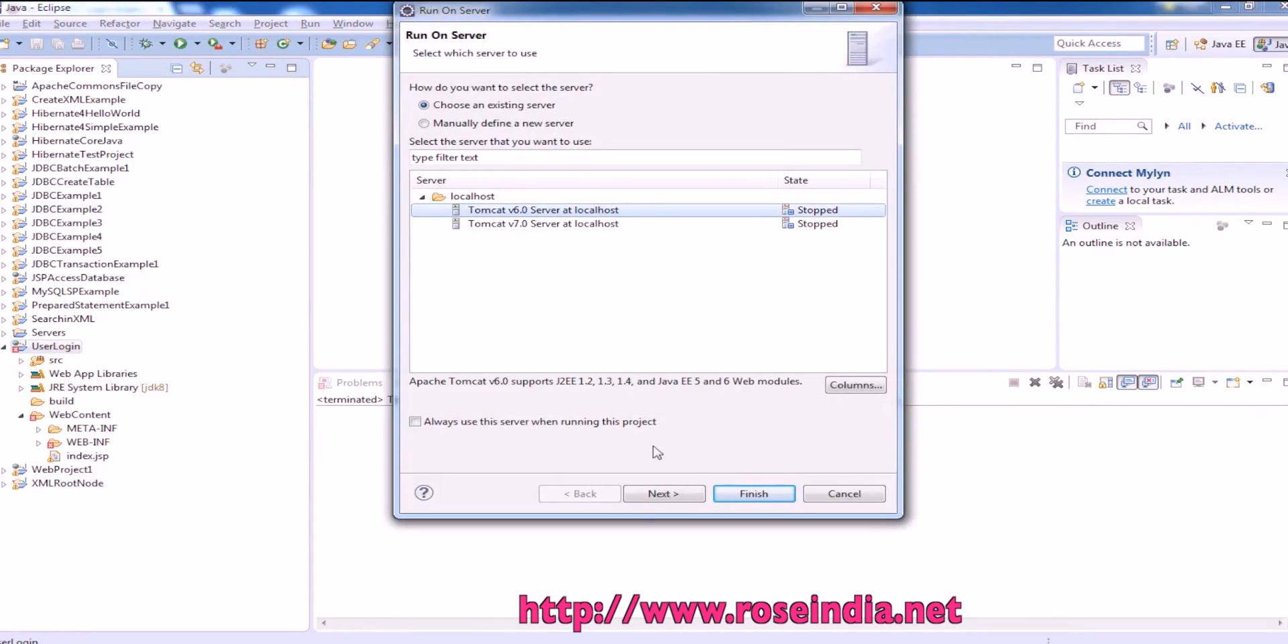
{"action": "left_click", "coordinate": [663, 493]}
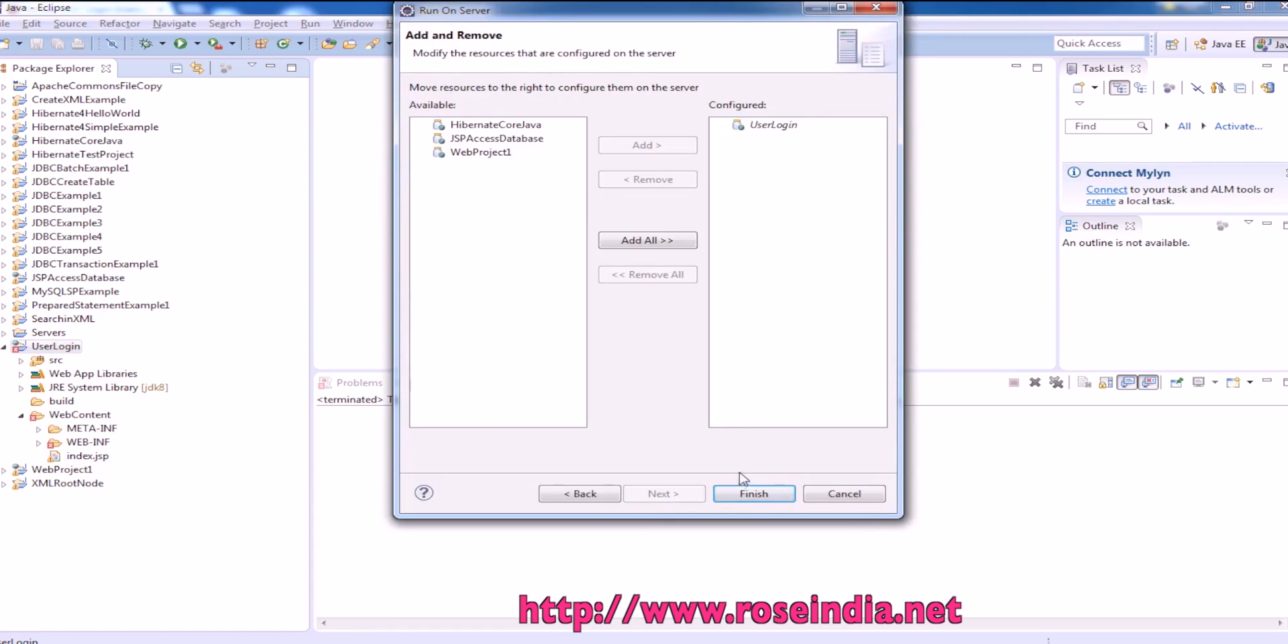
{"action": "left_click", "coordinate": [752, 493]}
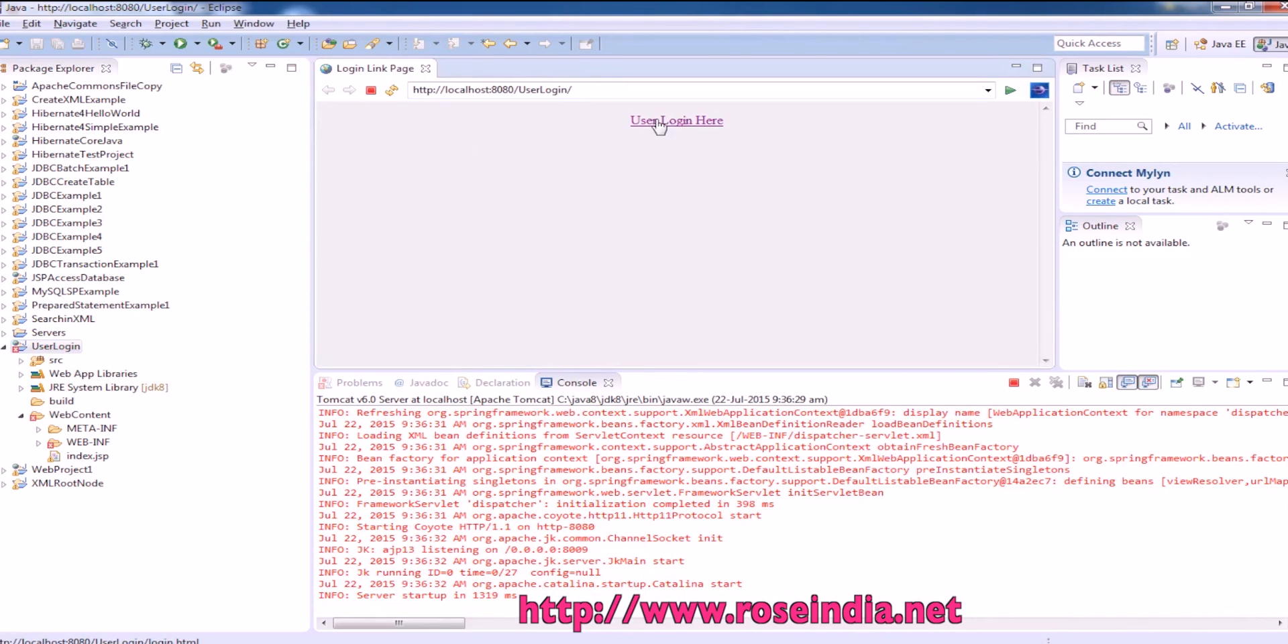
Submit wrong credentials to see the errors, then log in as admin and go back.
{"action": "left_click", "coordinate": [676, 120]}
{"action": "type", "text": "sdfds"}
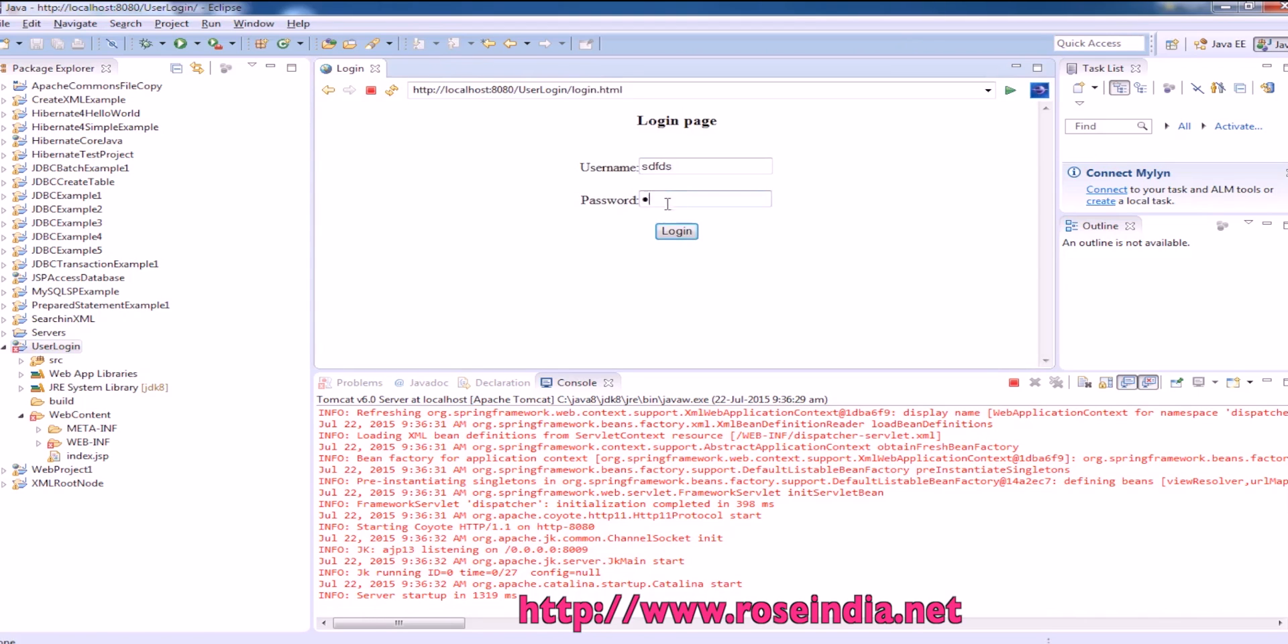
{"action": "left_click", "coordinate": [676, 231]}
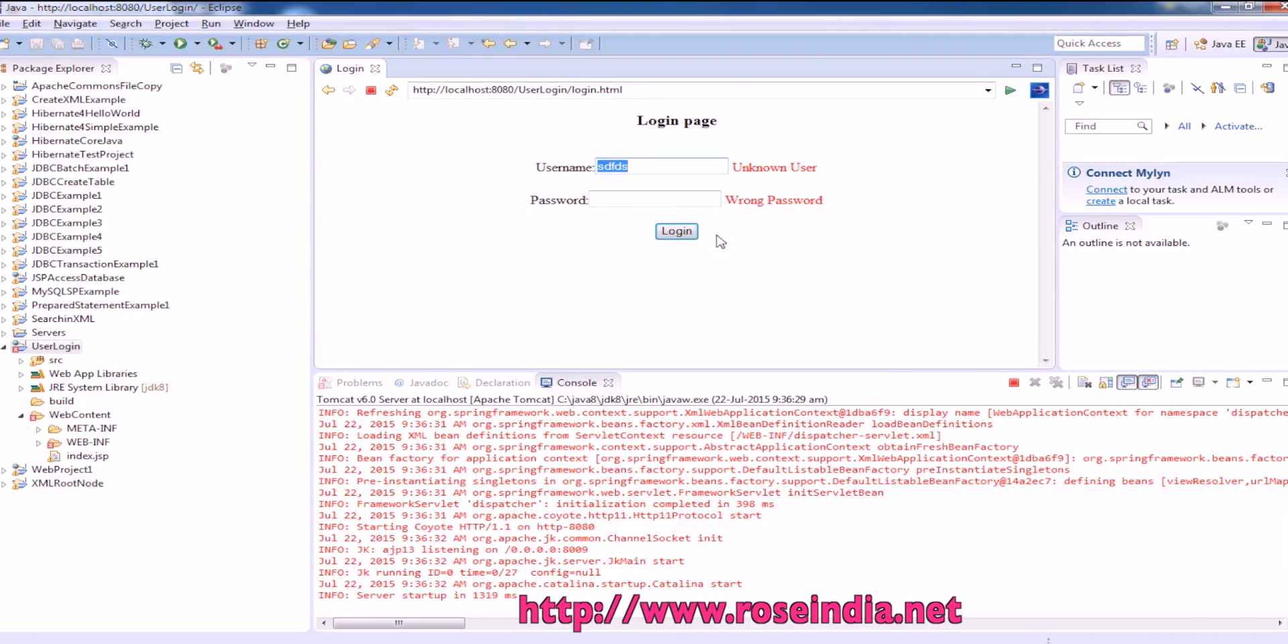
{"action": "mouse_move", "coordinate": [771, 196]}
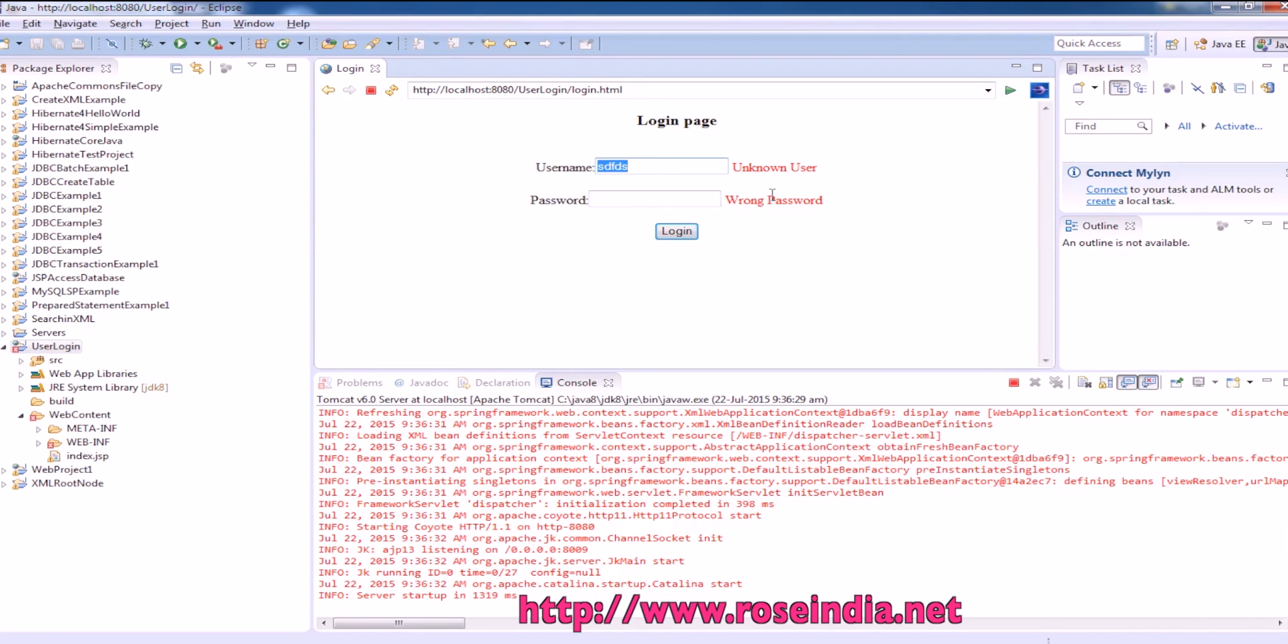
{"action": "type", "text": "admin"}
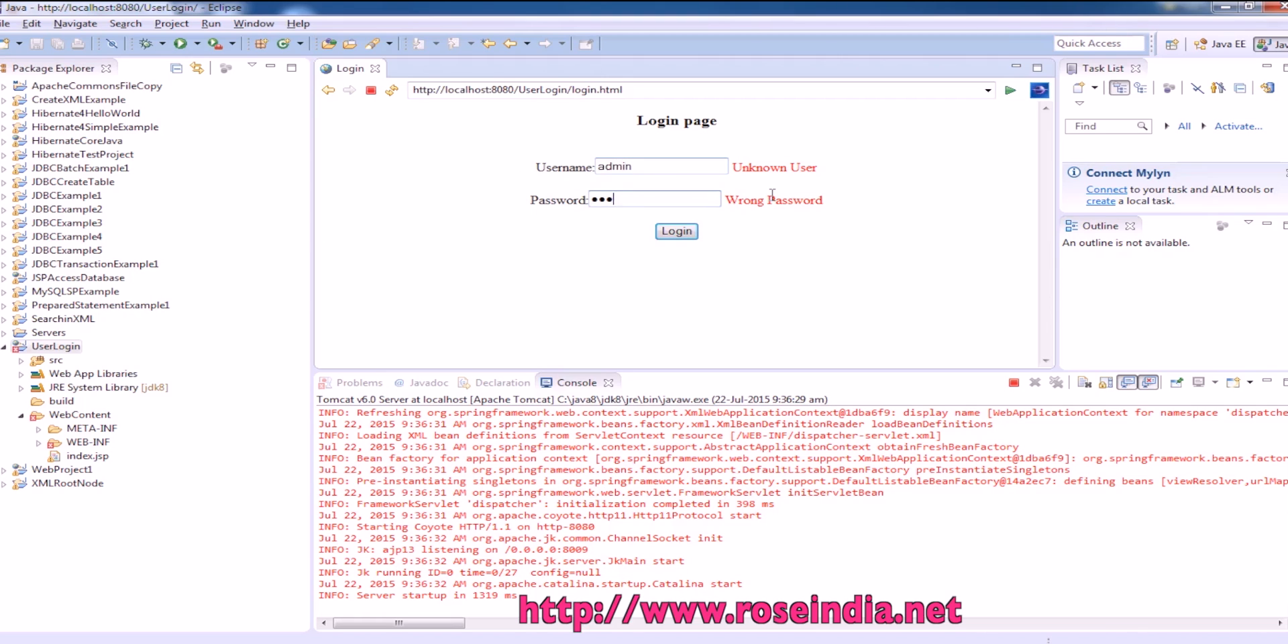
{"action": "left_click", "coordinate": [675, 231]}
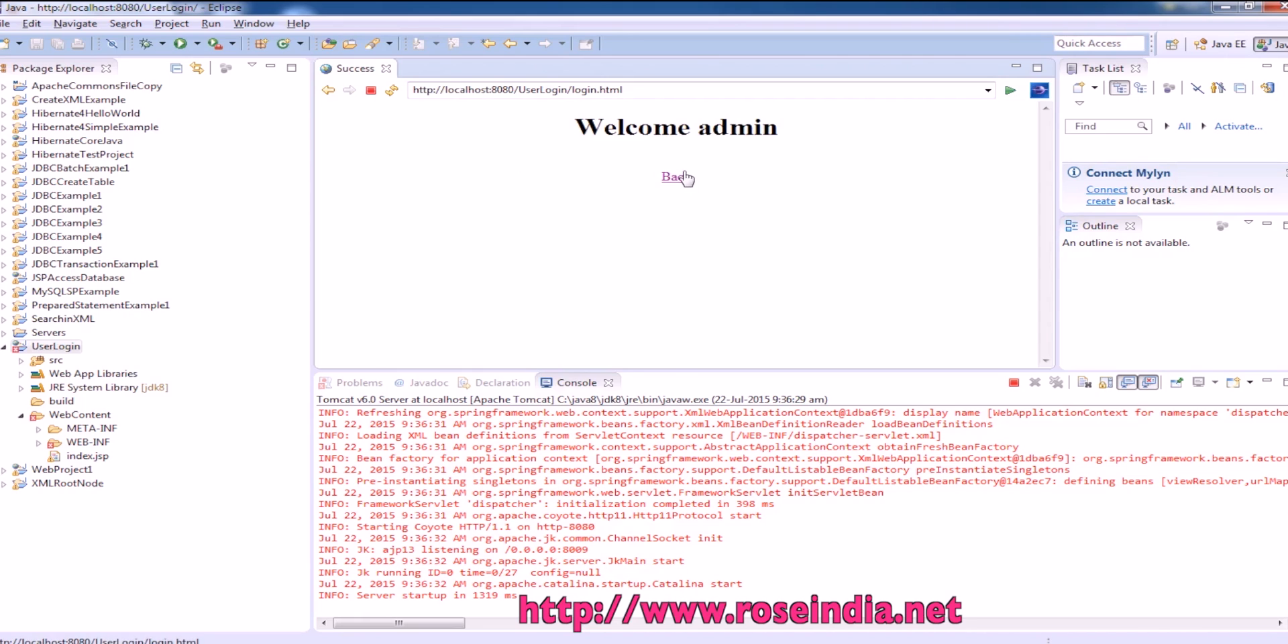
{"action": "left_click", "coordinate": [676, 177]}
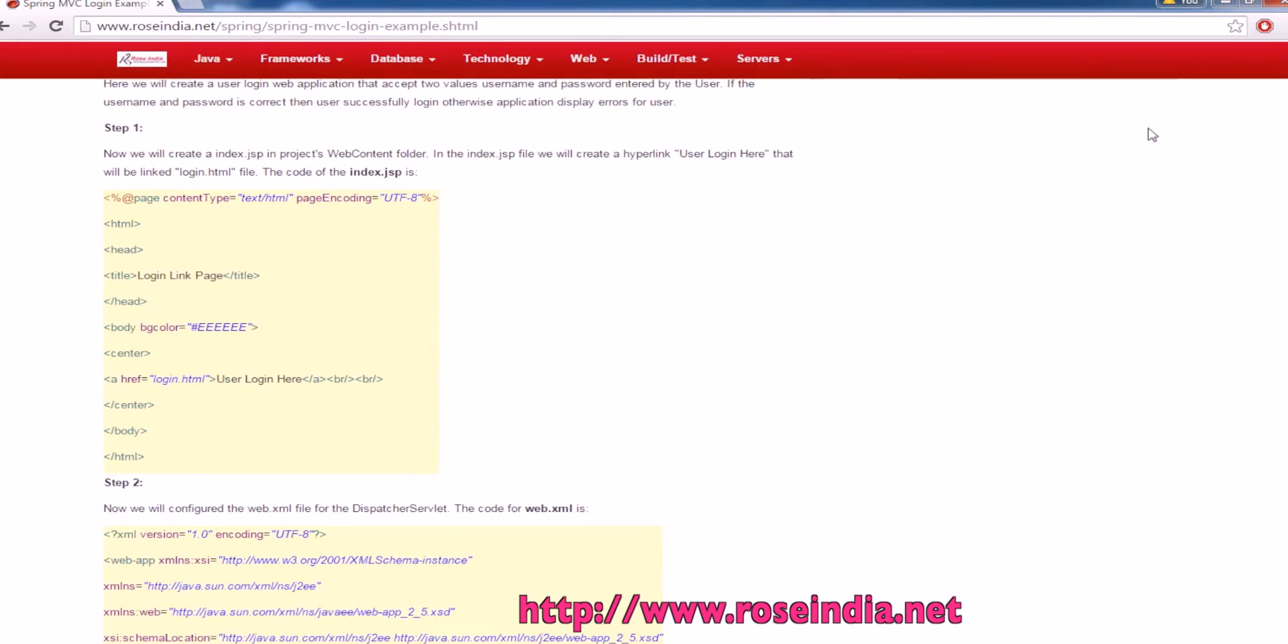
{"action": "mouse_move", "coordinate": [545, 580]}
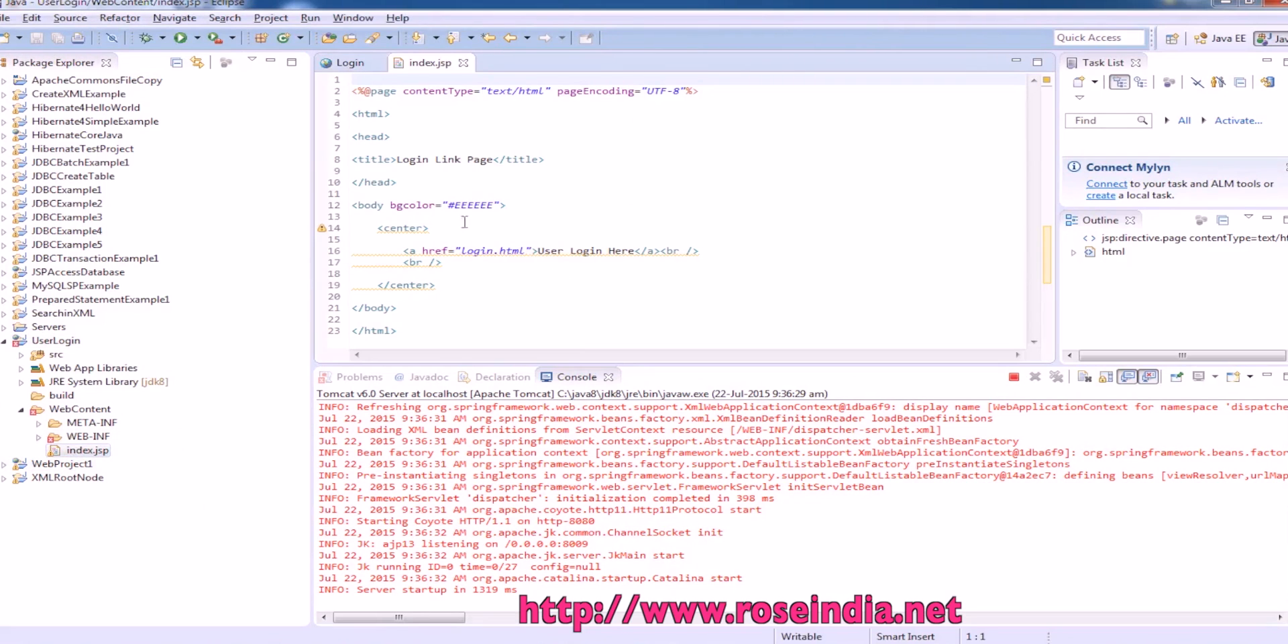
Open index.jsp from WebContent in the editor.
{"action": "double_click", "coordinate": [489, 250]}
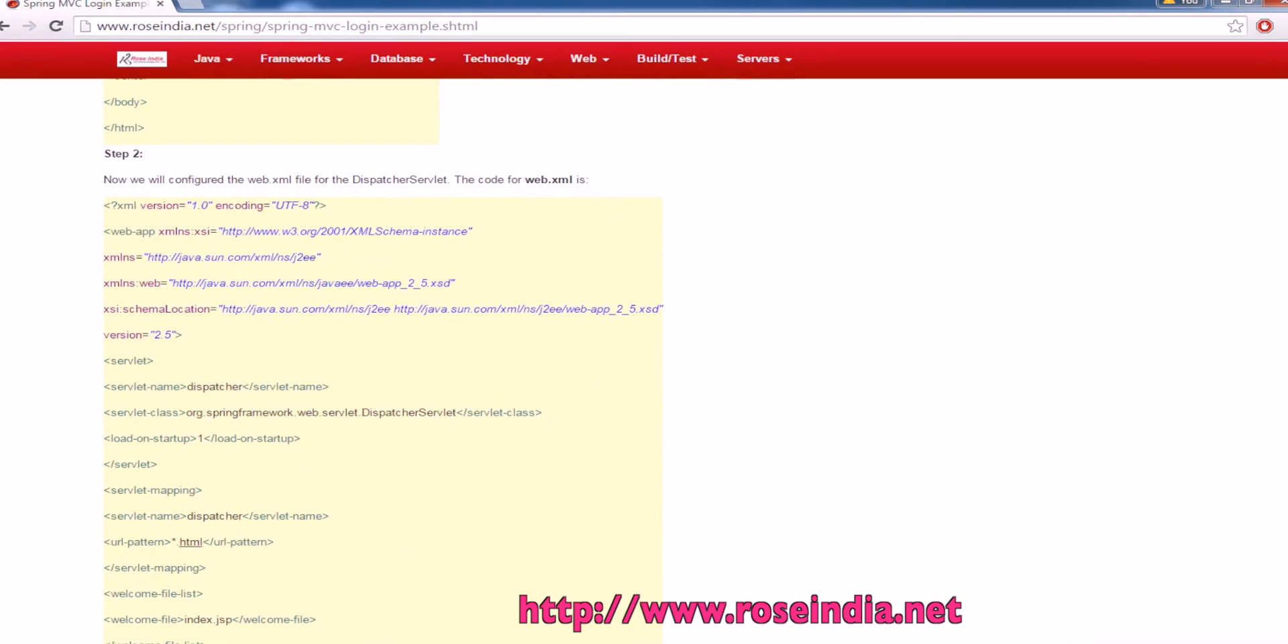
Scroll the tutorial's web.xml listing to review the servlet mapping and welcome files.
{"action": "scroll", "scroll_direction": "down", "scroll_amount": 3}
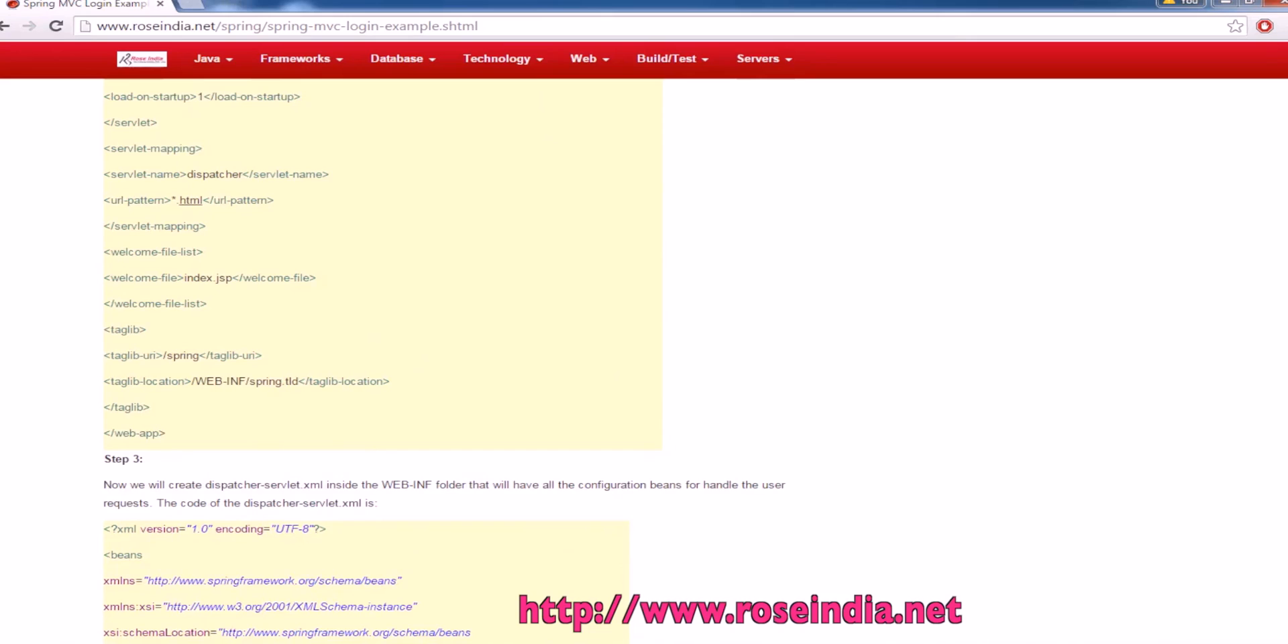
{"action": "mouse_move", "coordinate": [228, 174]}
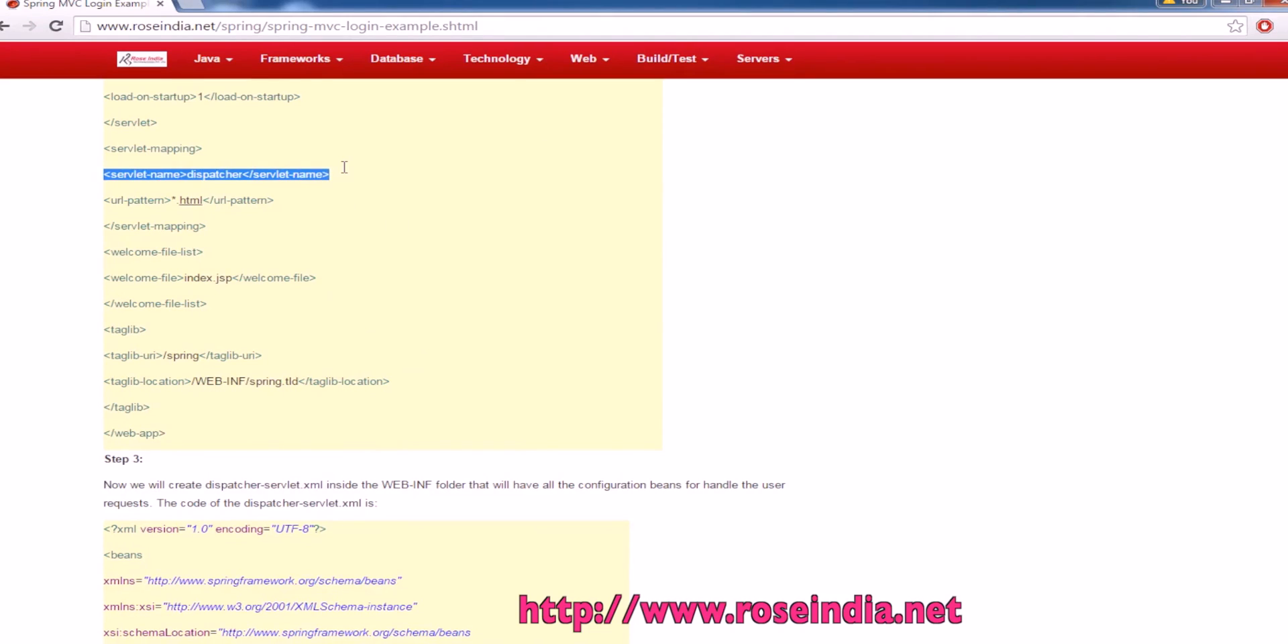
{"action": "scroll", "scroll_direction": "up", "scroll_amount": 3}
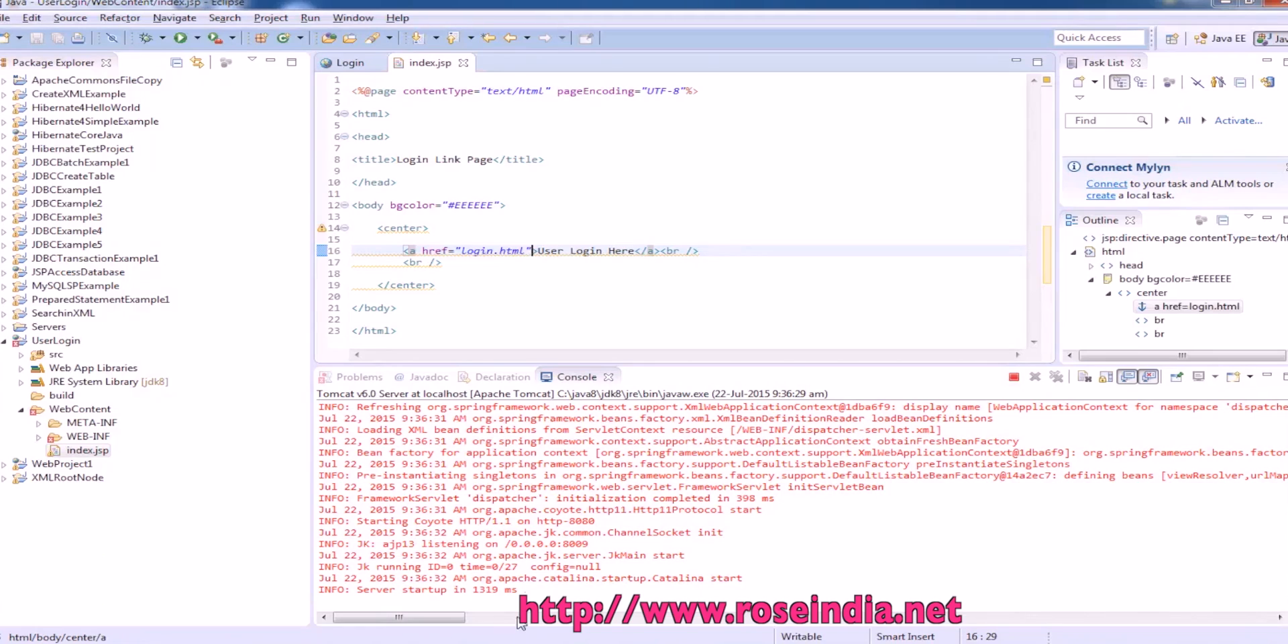
Expand WEB-INF and open the project's web.xml.
{"action": "left_click", "coordinate": [39, 436]}
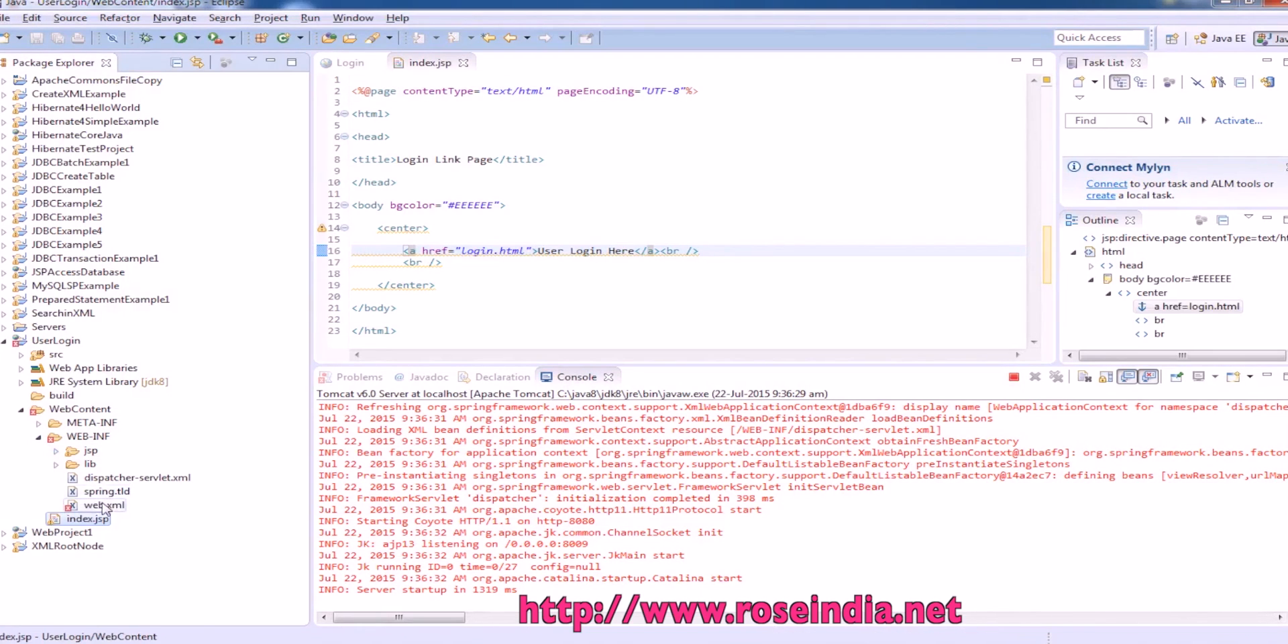
{"action": "double_click", "coordinate": [104, 504]}
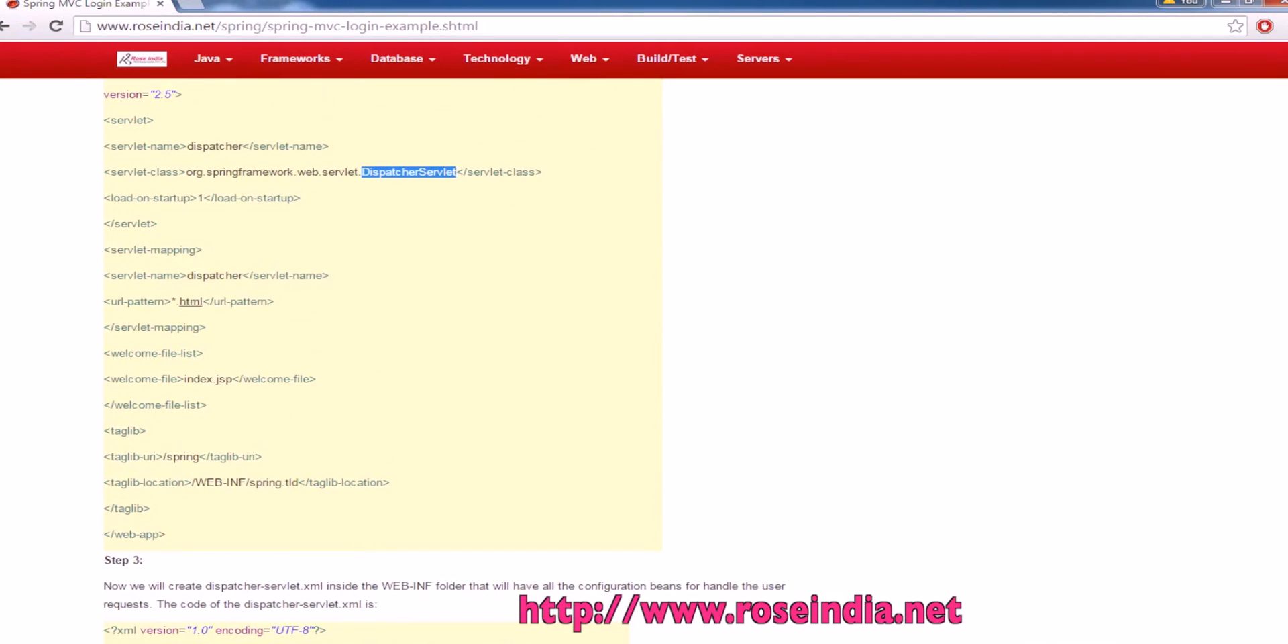
Highlight the .html url-pattern and scroll Step 3's dispatcher-servlet.xml to the login controller.
{"action": "double_click", "coordinate": [190, 301]}
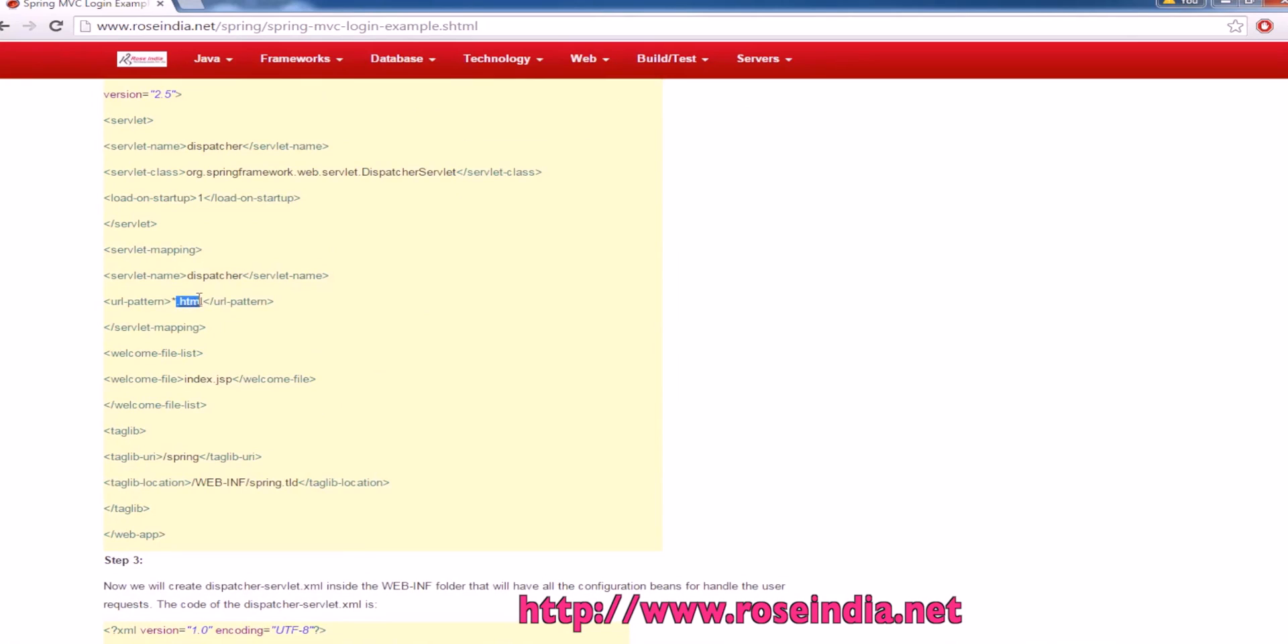
{"action": "mouse_move", "coordinate": [272, 315]}
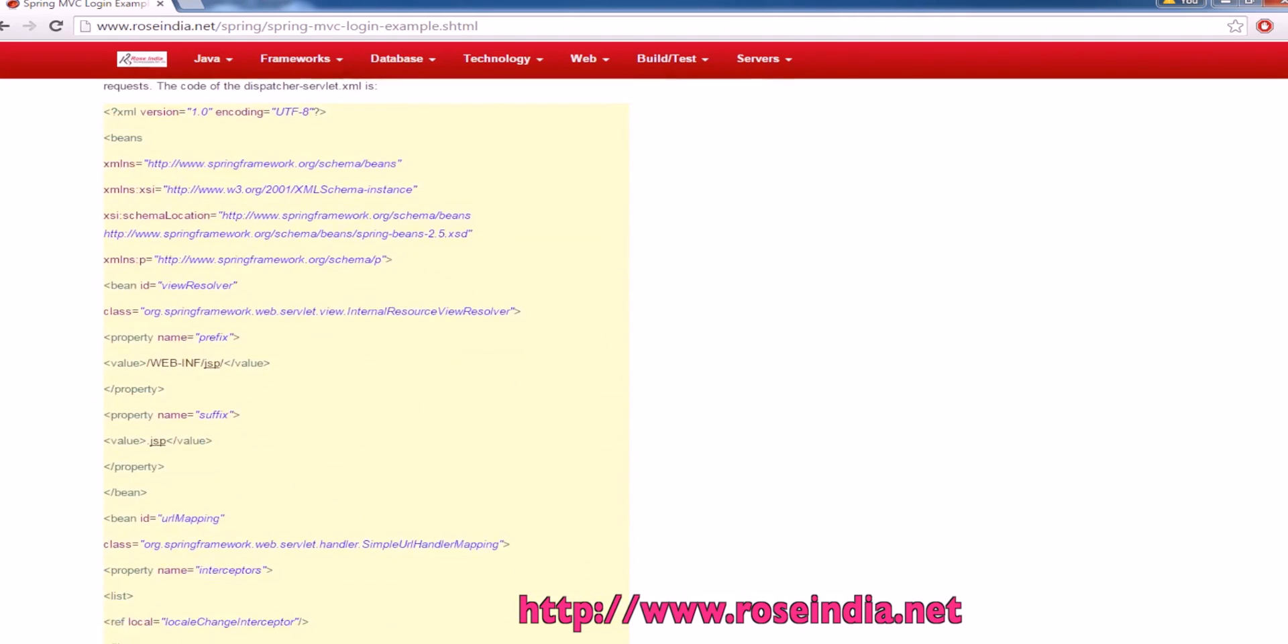
{"action": "scroll", "scroll_direction": "up", "scroll_amount": 3}
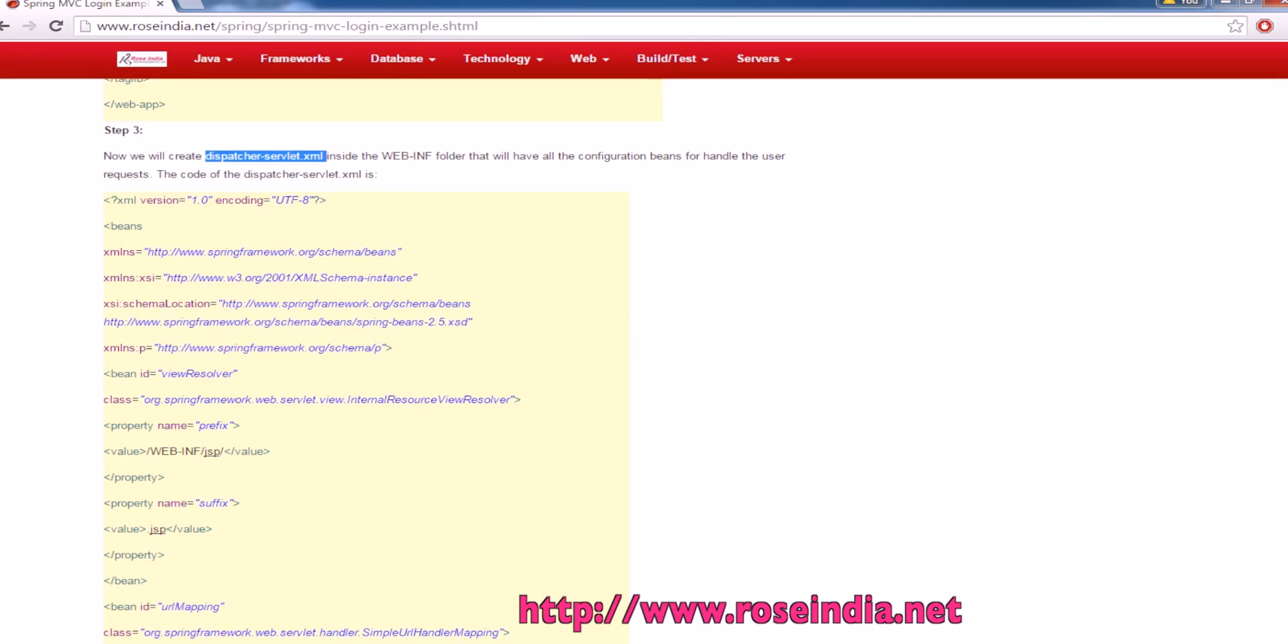
{"action": "scroll", "scroll_direction": "down", "scroll_amount": 3}
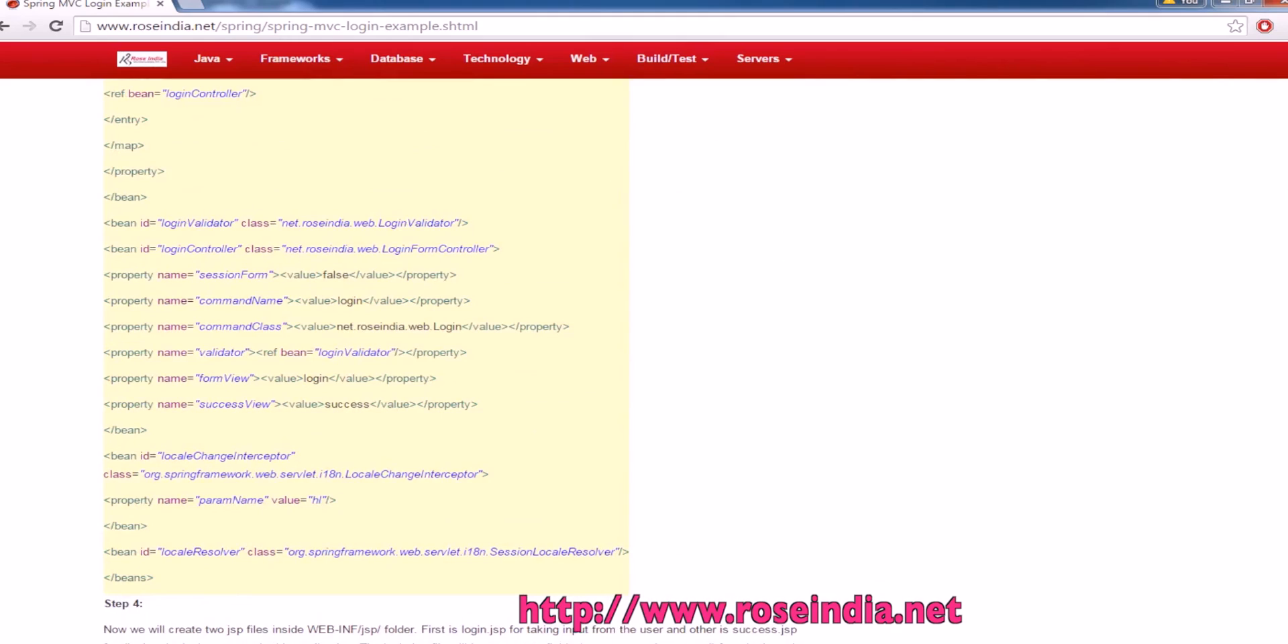
{"action": "mouse_move", "coordinate": [296, 249]}
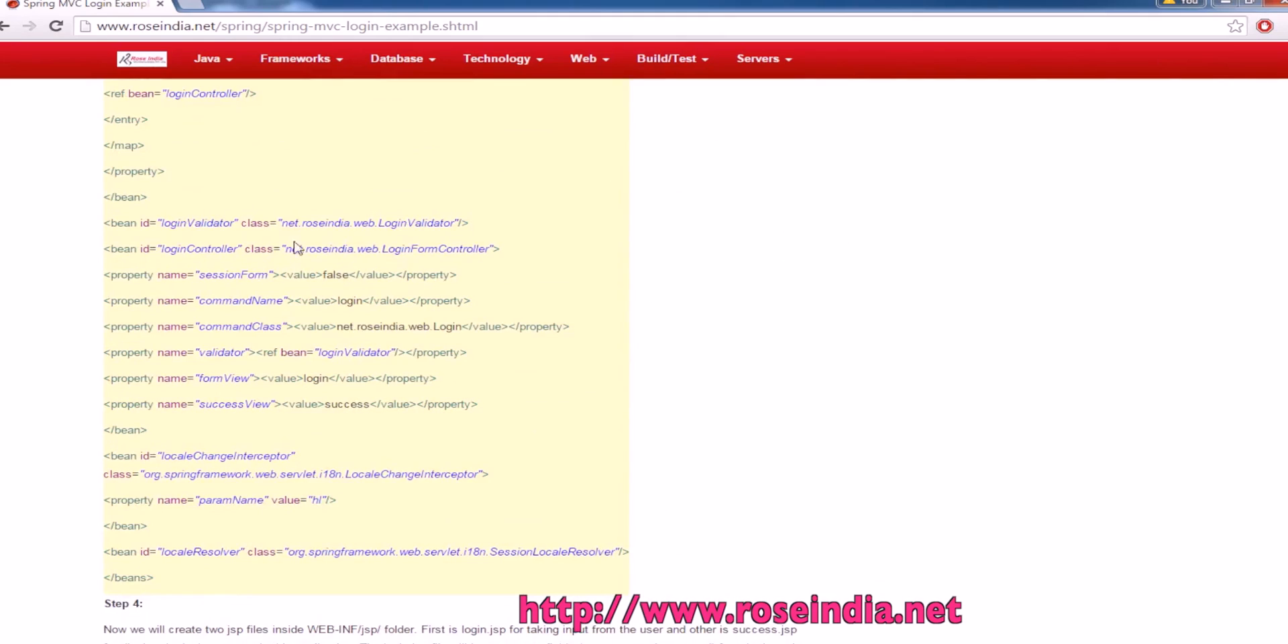
{"action": "double_click", "coordinate": [195, 222]}
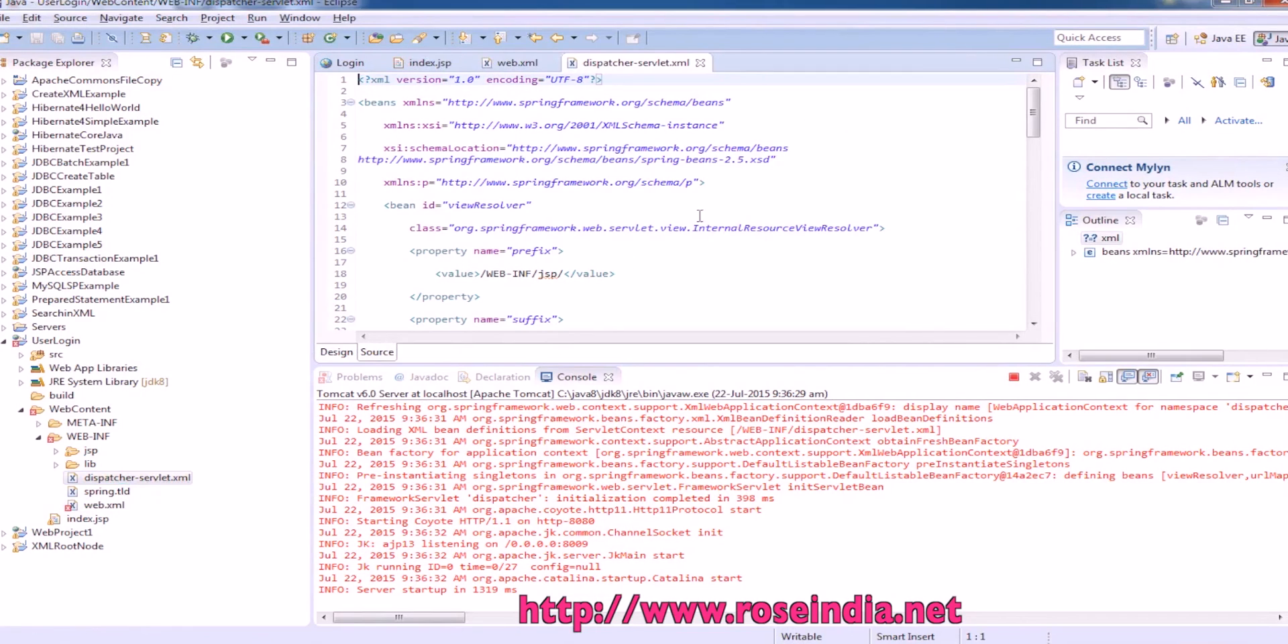
Mark the view resolver class and expand the jsp folder showing login.jsp and success.jsp.
{"action": "double_click", "coordinate": [662, 228]}
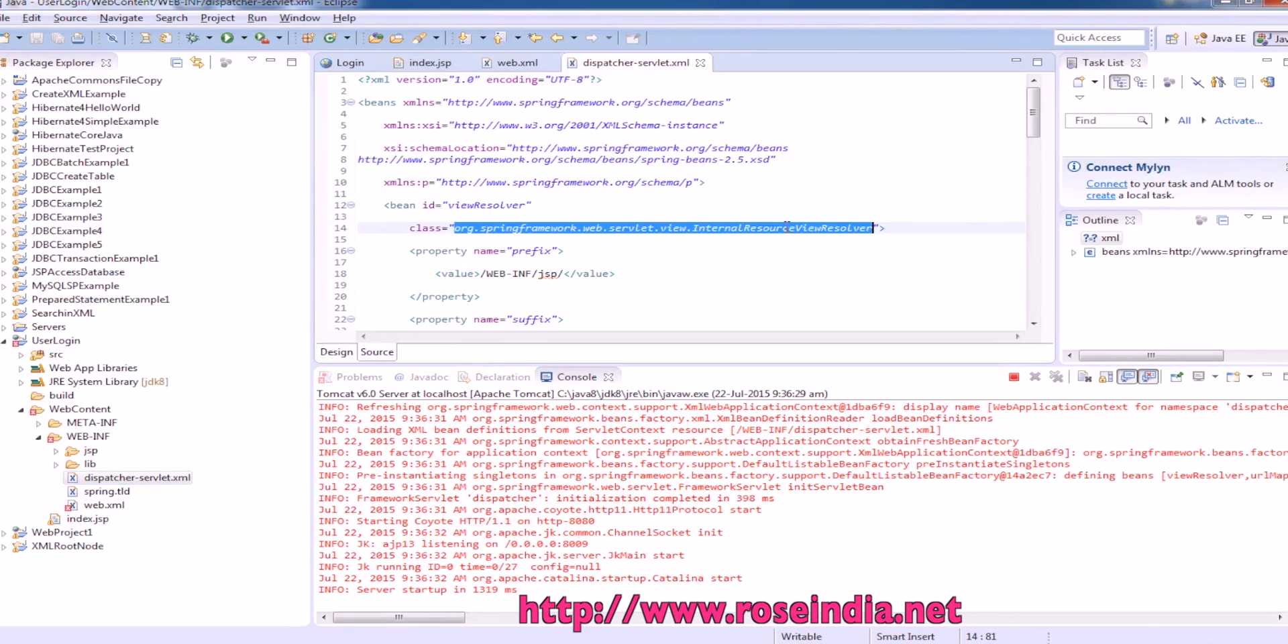
{"action": "scroll", "scroll_direction": "down", "scroll_amount": 3}
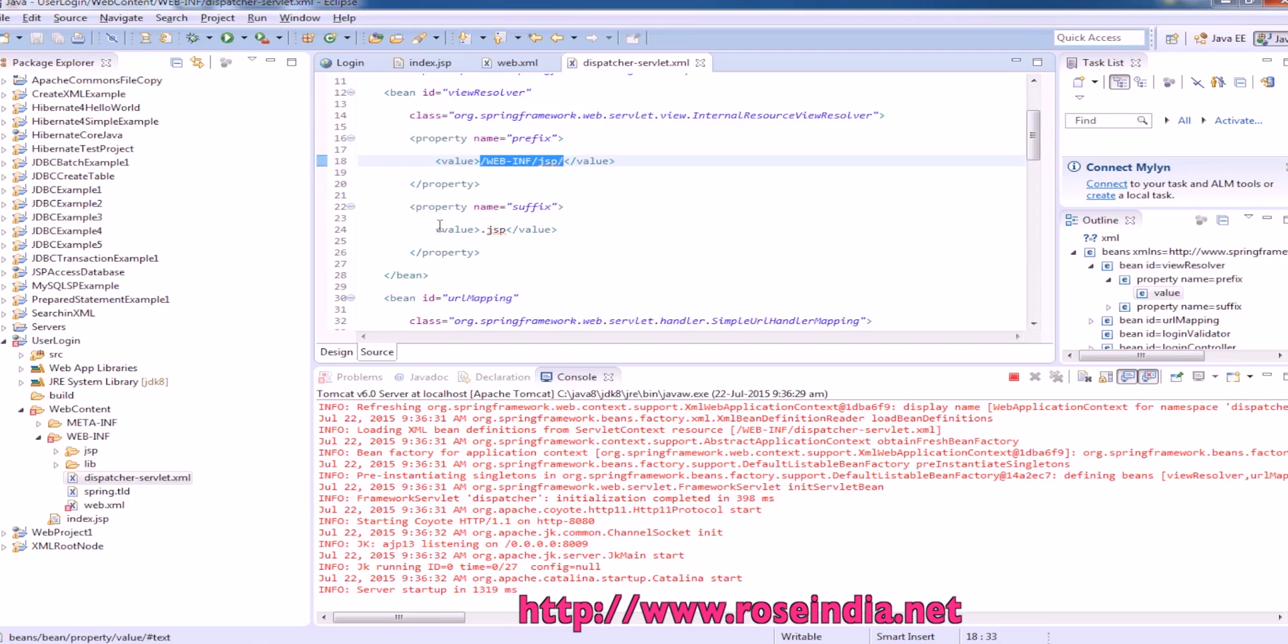
{"action": "left_click", "coordinate": [69, 450]}
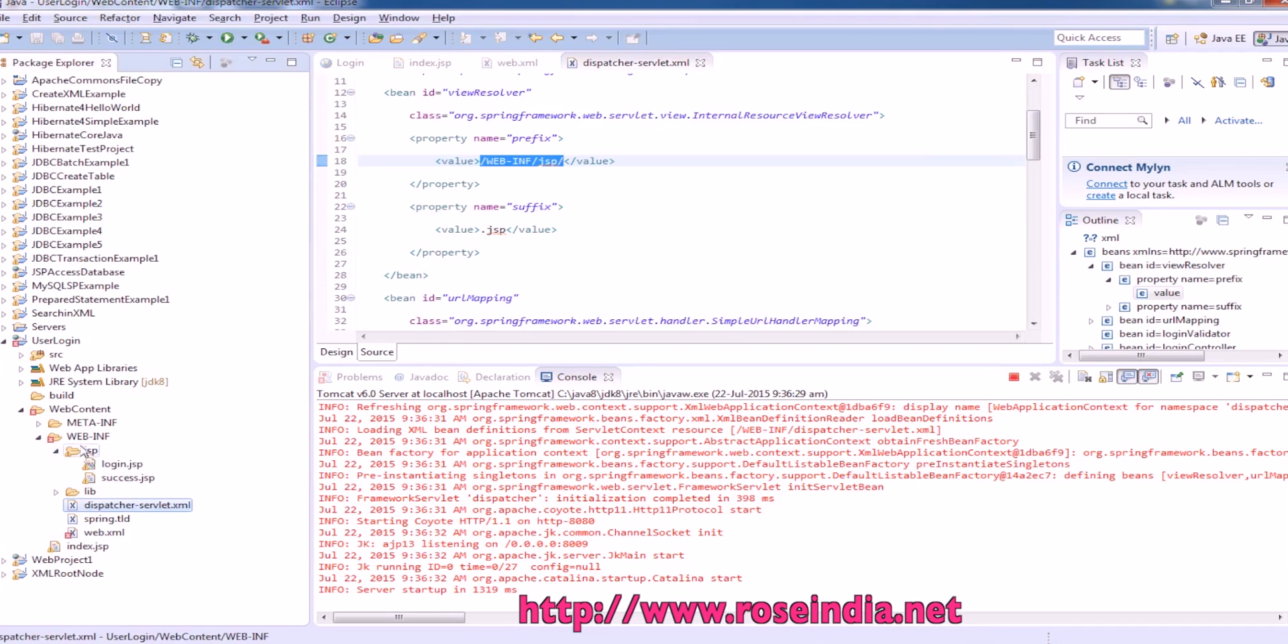
{"action": "left_click", "coordinate": [87, 436]}
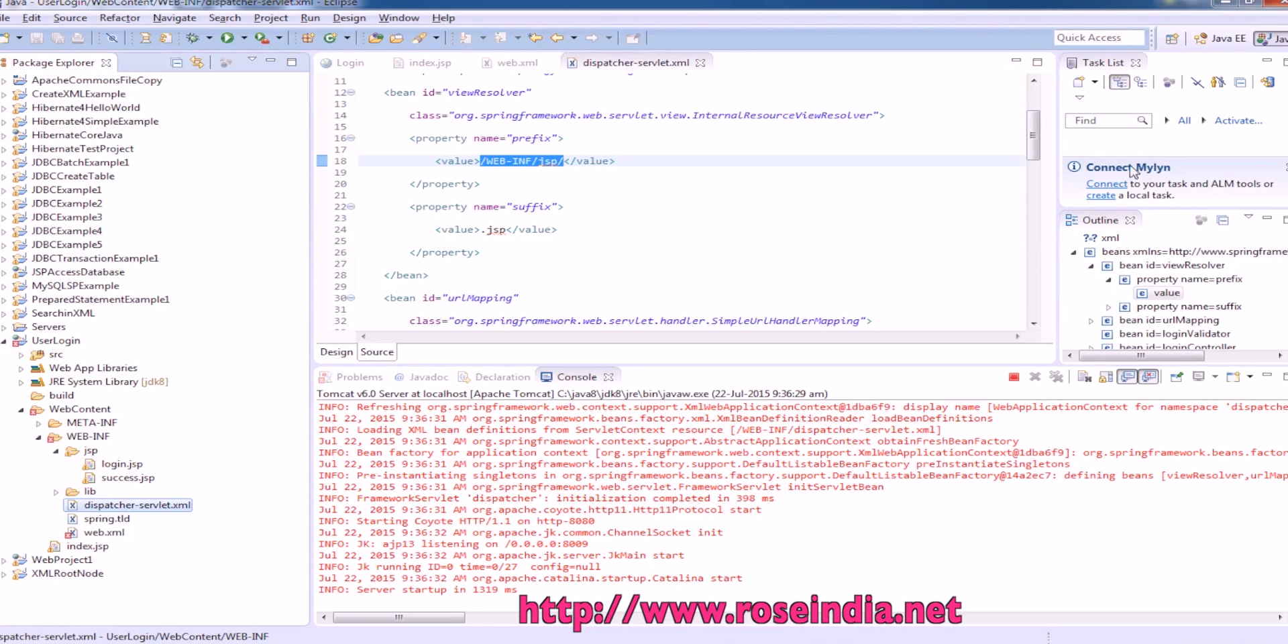
Scroll through the URL map, marking the localeChangeInterceptor and loginController references.
{"action": "scroll", "scroll_direction": "down", "scroll_amount": 3}
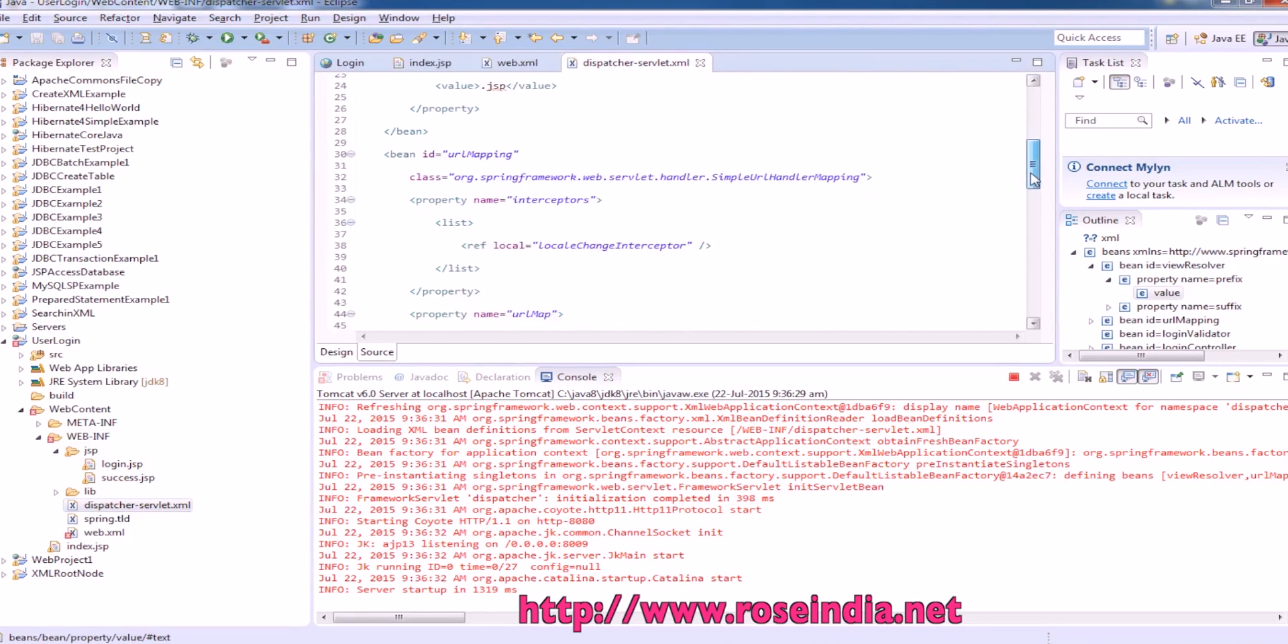
{"action": "double_click", "coordinate": [552, 170]}
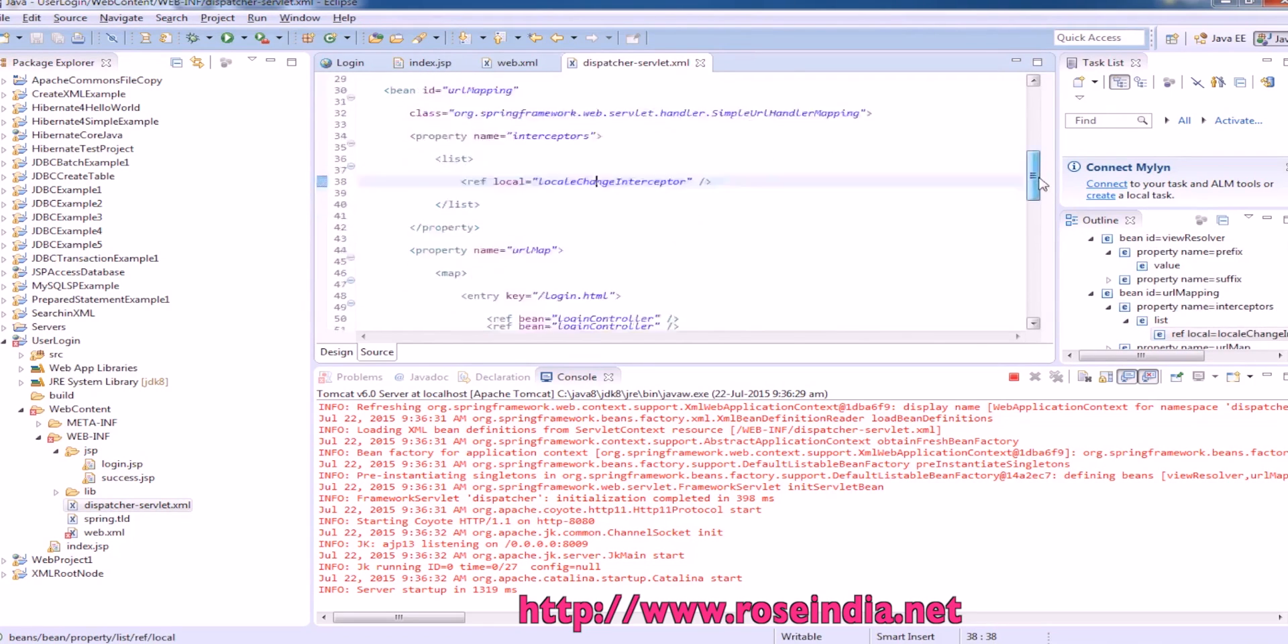
{"action": "scroll", "scroll_direction": "down", "scroll_amount": 3}
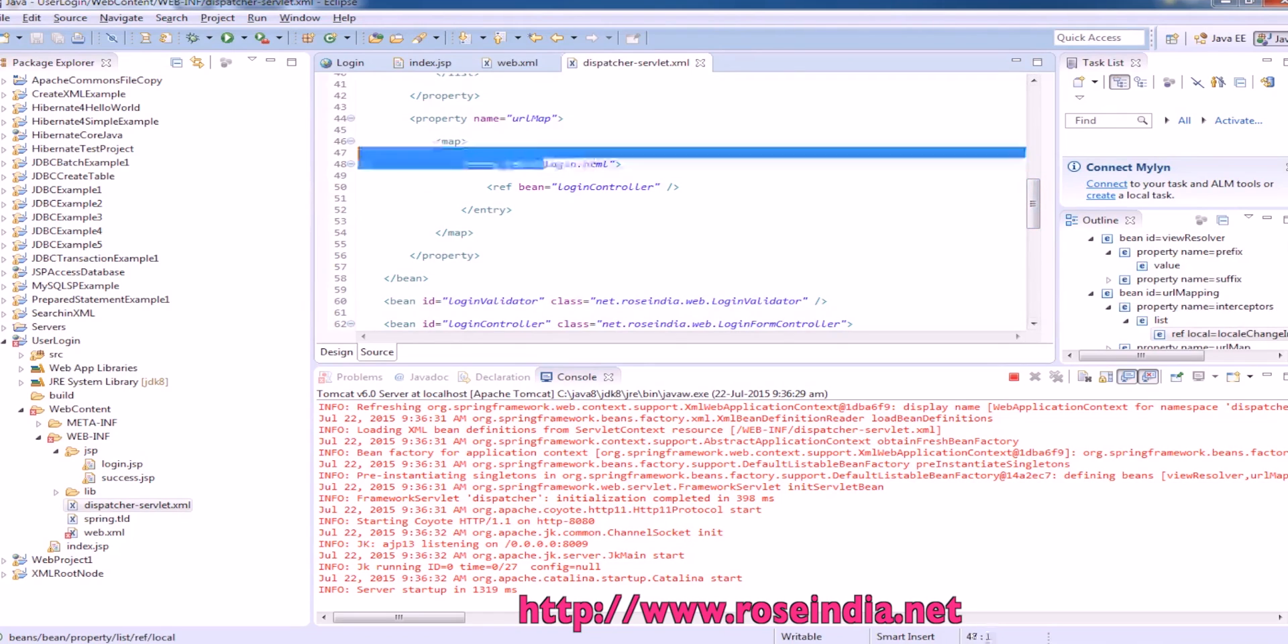
{"action": "double_click", "coordinate": [605, 187]}
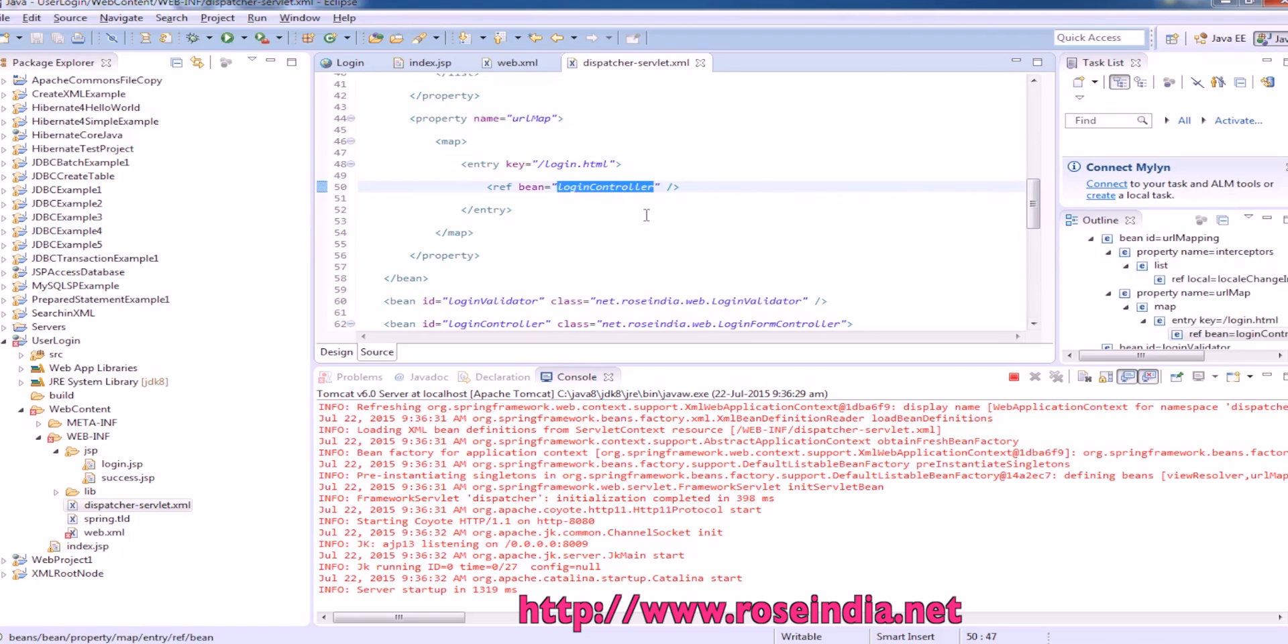
{"action": "scroll", "scroll_direction": "down", "scroll_amount": 3}
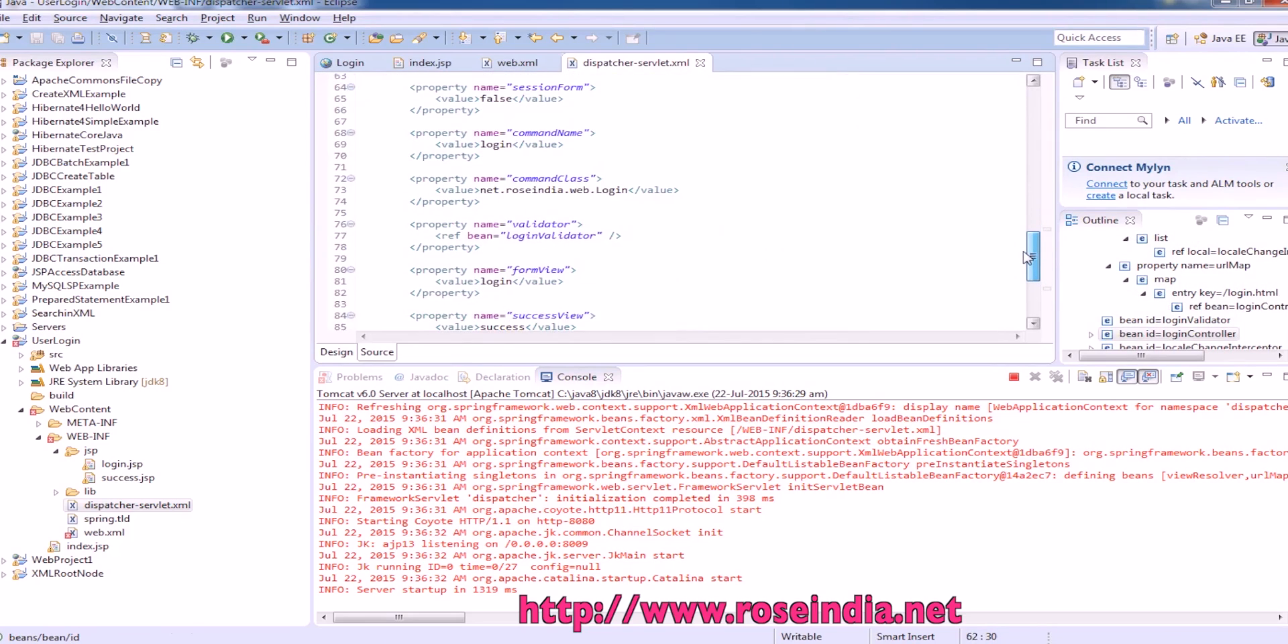
{"action": "scroll", "scroll_direction": "down", "scroll_amount": 3}
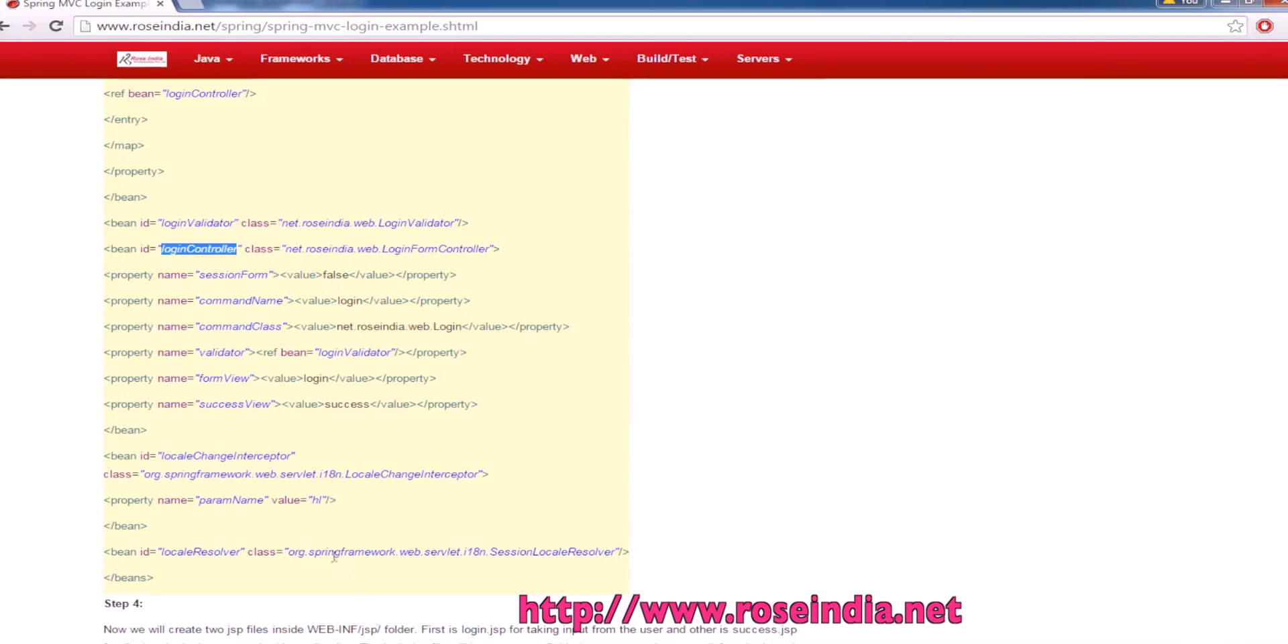
Scroll the tutorial down to Step 4's login.jsp with username and password fields.
{"action": "scroll", "scroll_direction": "down", "scroll_amount": 3}
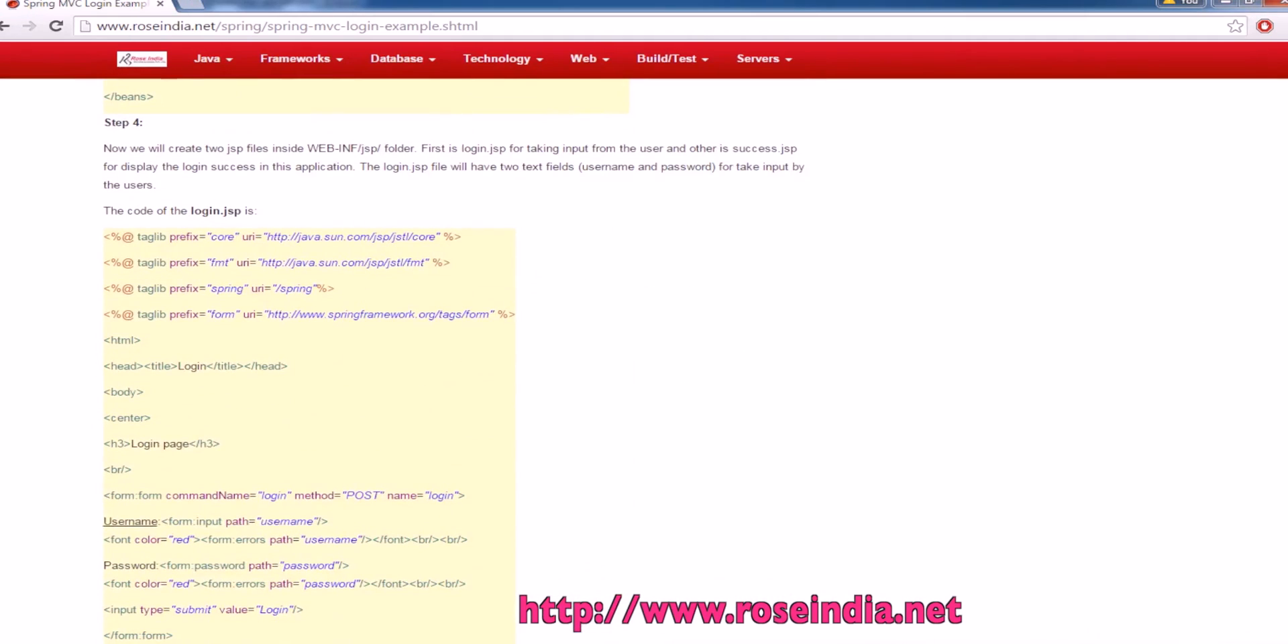
{"action": "scroll", "scroll_direction": "down", "scroll_amount": 3}
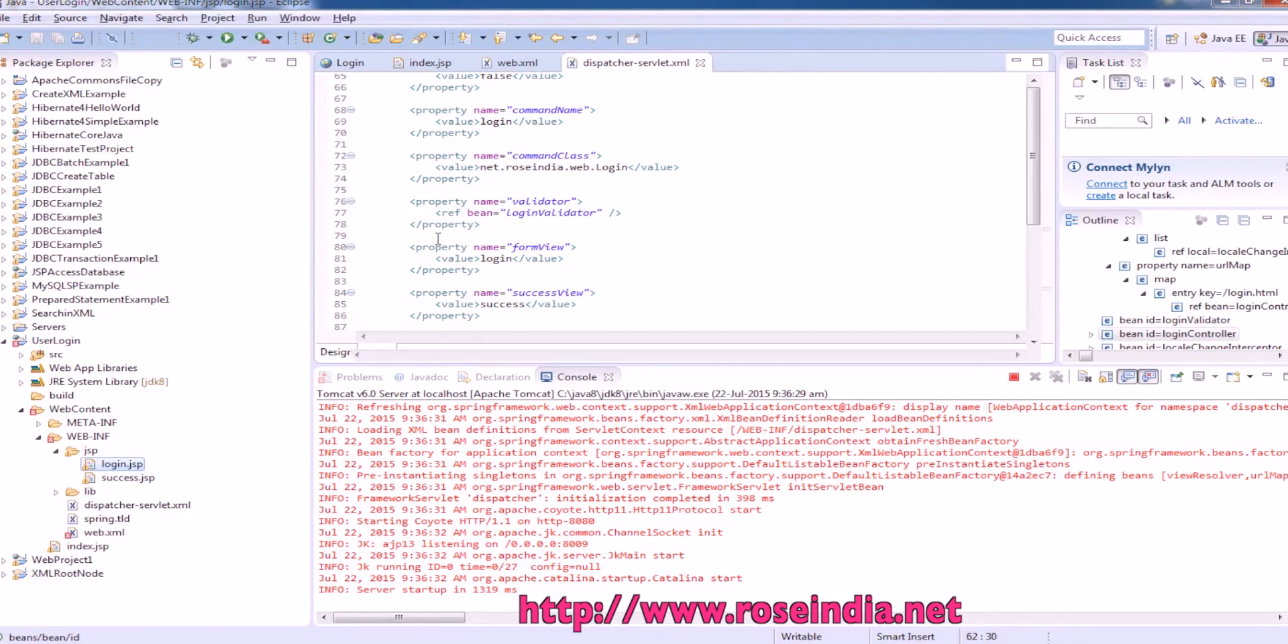
Open login.jsp, highlight its form:form tag, and view the running login page.
{"action": "left_click", "coordinate": [750, 62]}
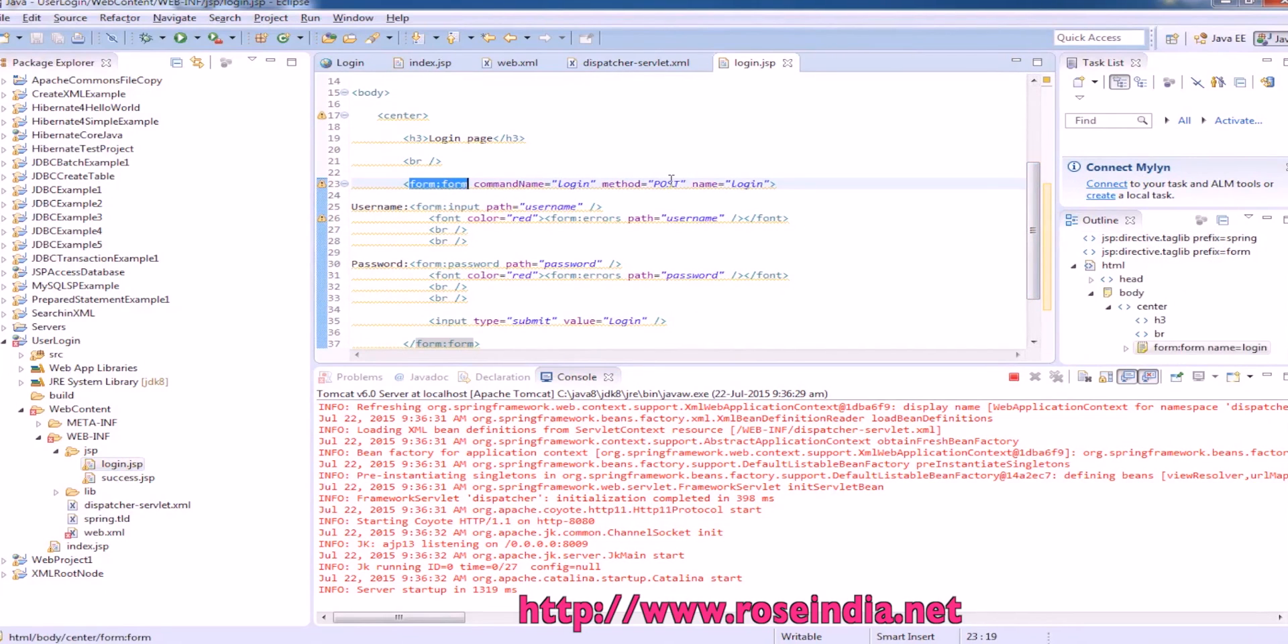
{"action": "double_click", "coordinate": [573, 183]}
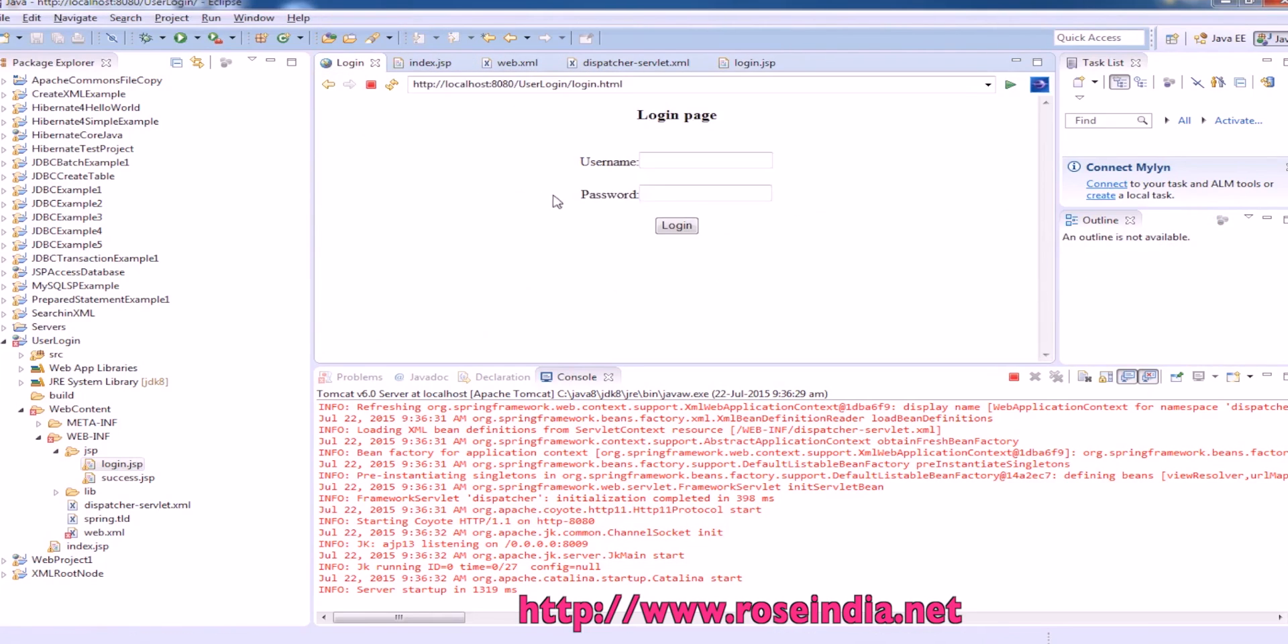
{"action": "left_click", "coordinate": [751, 63]}
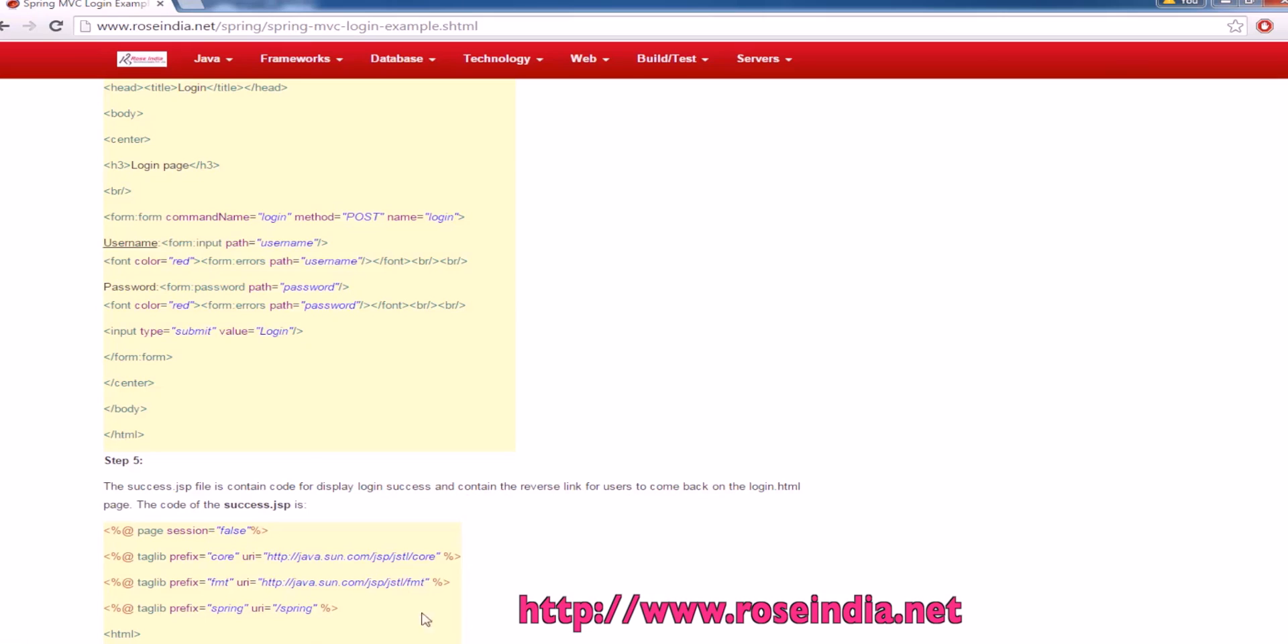
Scroll the tutorial to Step 5's success.jsp listing and the Step 6 Login.java heading.
{"action": "scroll", "scroll_direction": "down", "scroll_amount": 3}
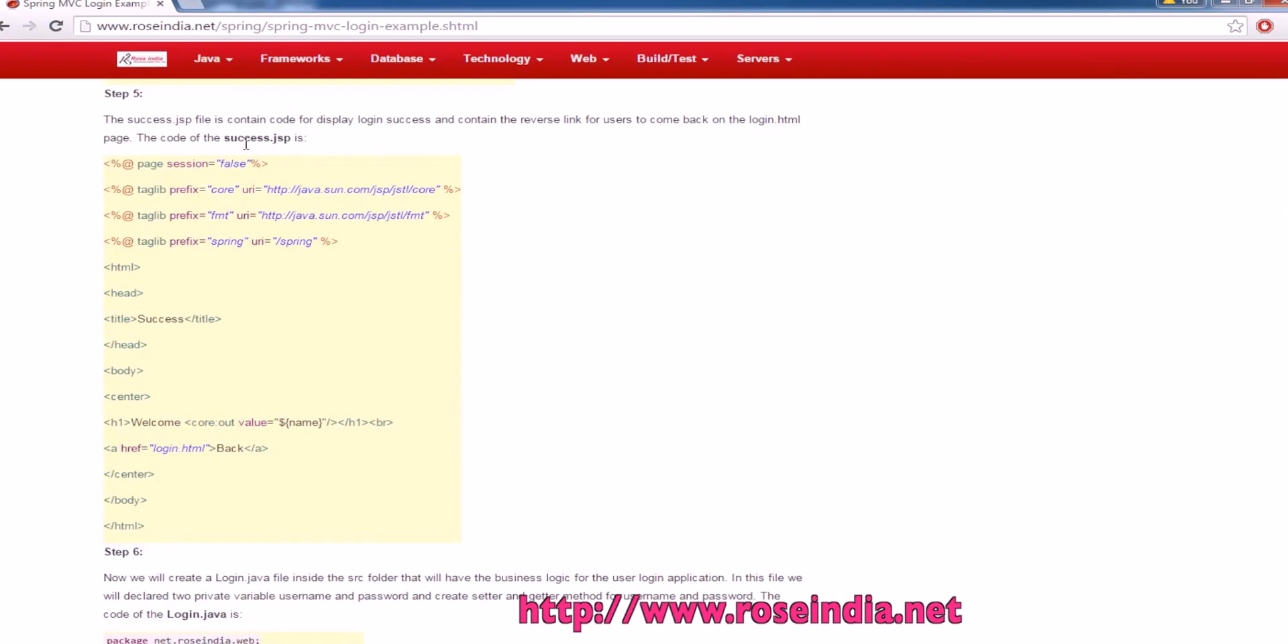
{"action": "mouse_move", "coordinate": [493, 501]}
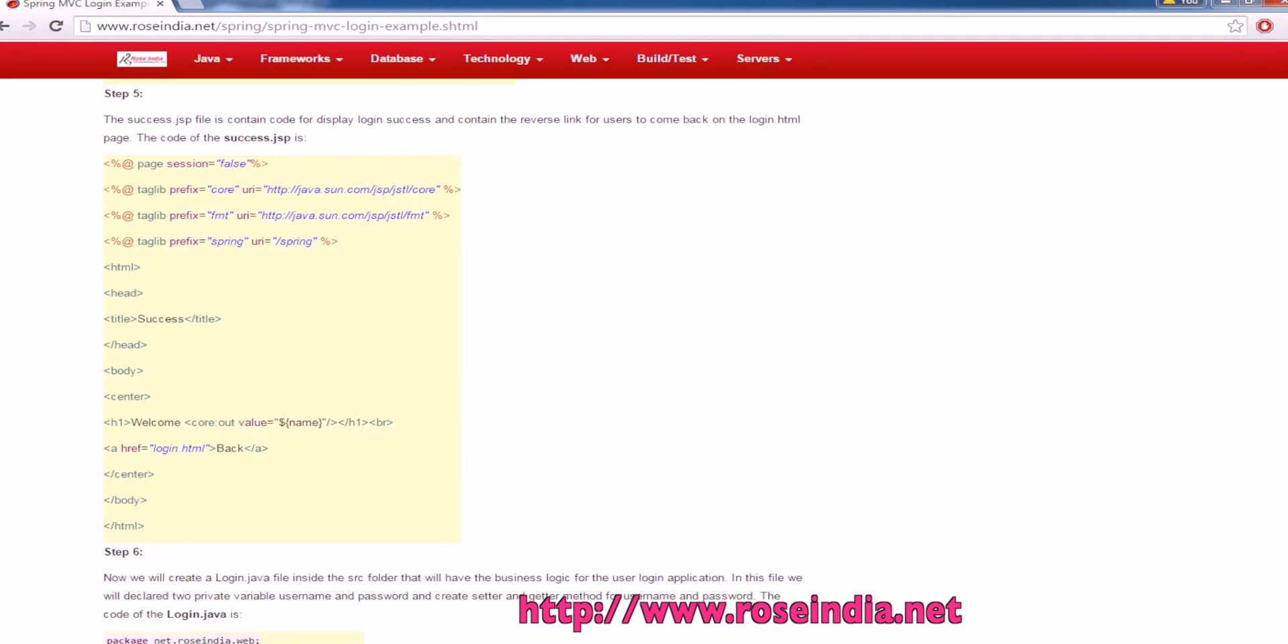
{"action": "scroll", "scroll_direction": "down", "scroll_amount": 3}
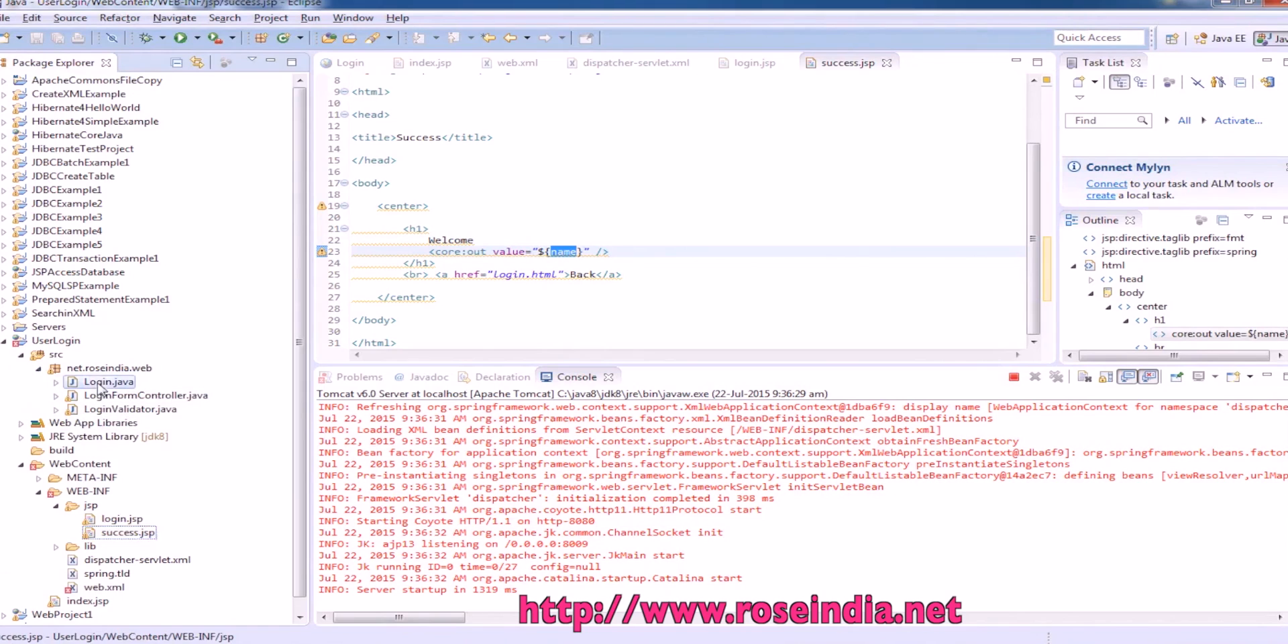
{"action": "double_click", "coordinate": [109, 382]}
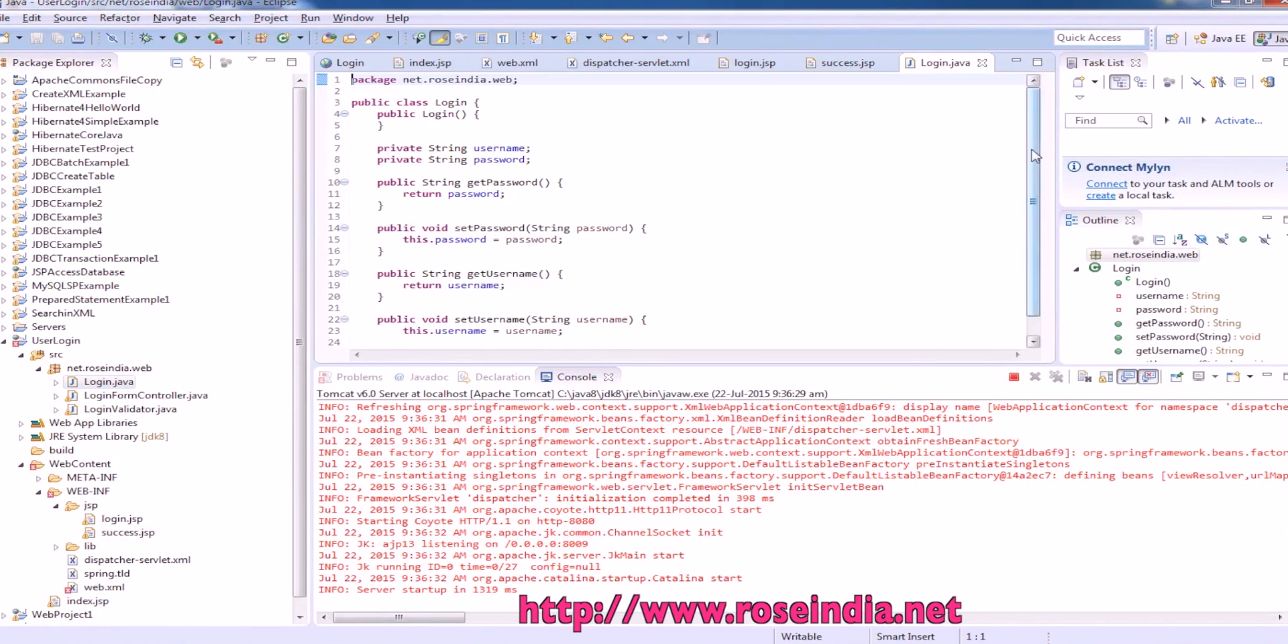
{"action": "scroll", "scroll_direction": "down", "scroll_amount": 3}
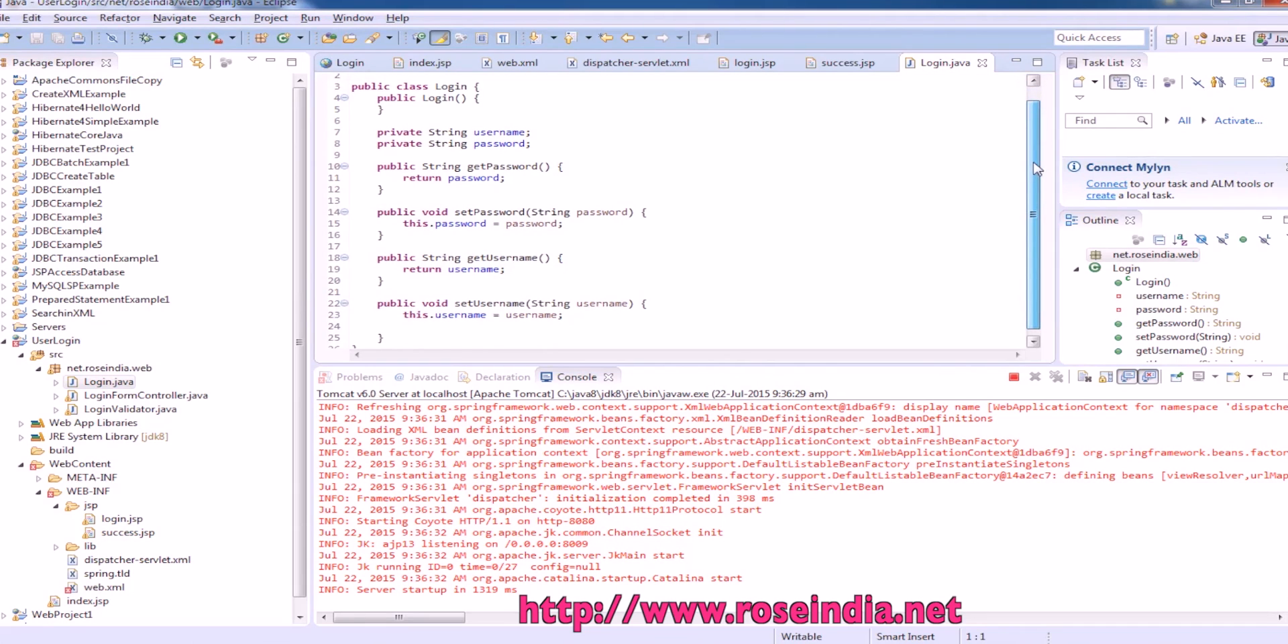
{"action": "double_click", "coordinate": [499, 132]}
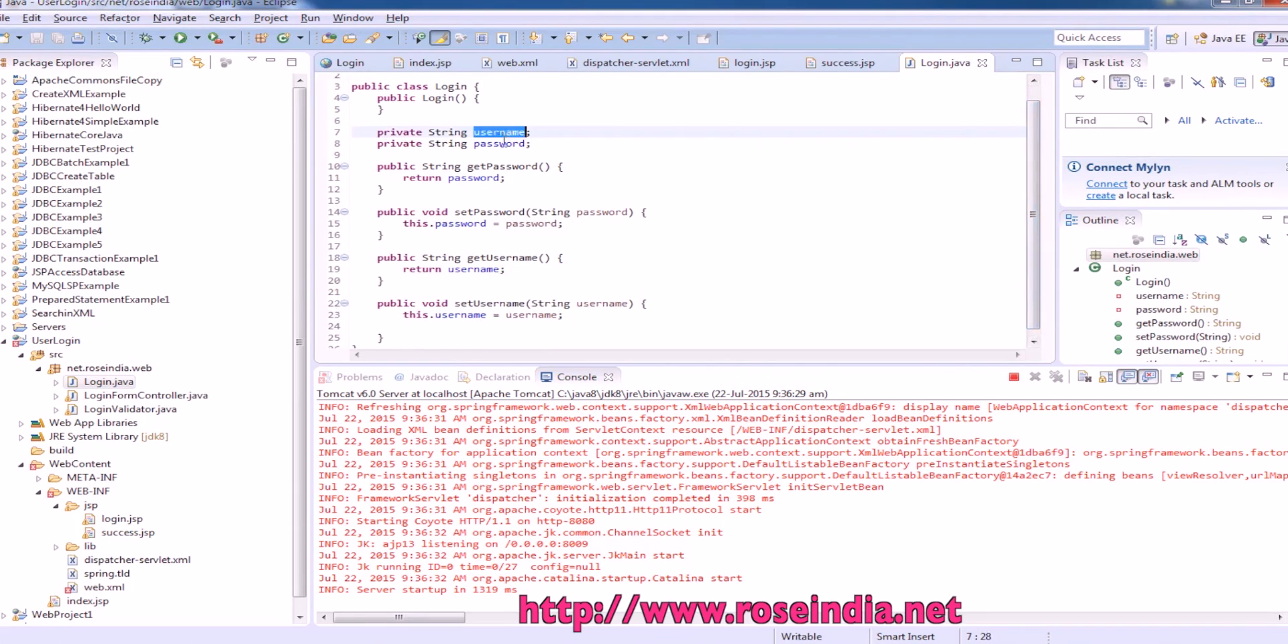
{"action": "double_click", "coordinate": [499, 143]}
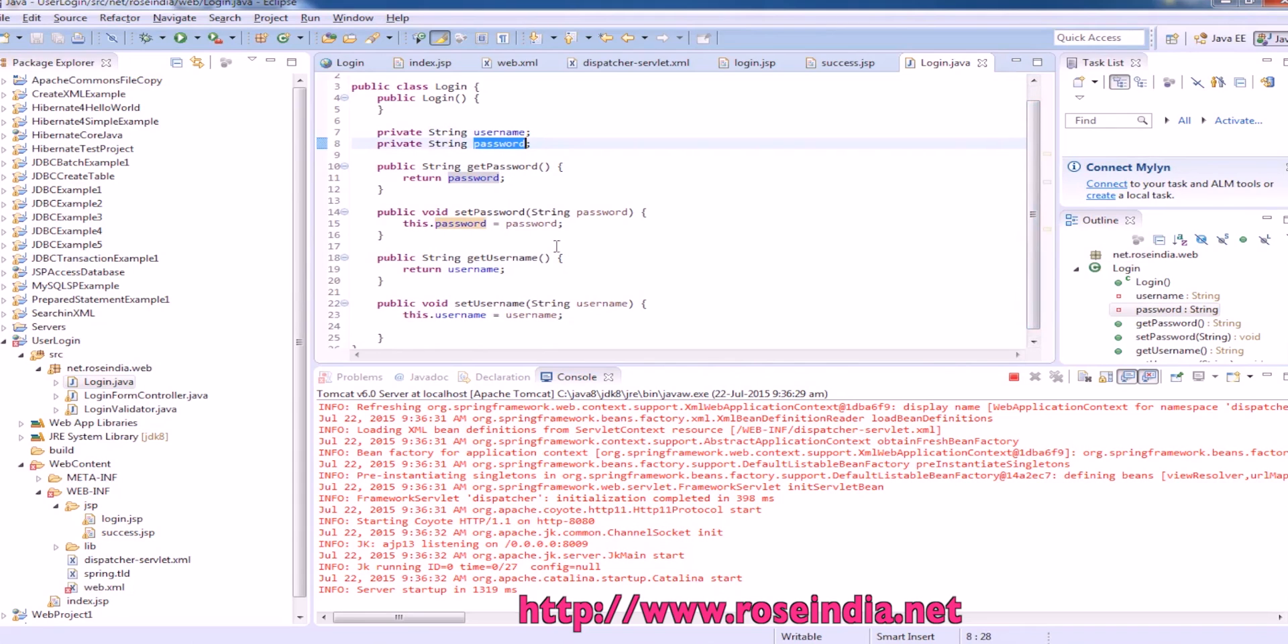
{"action": "mouse_move", "coordinate": [556, 246]}
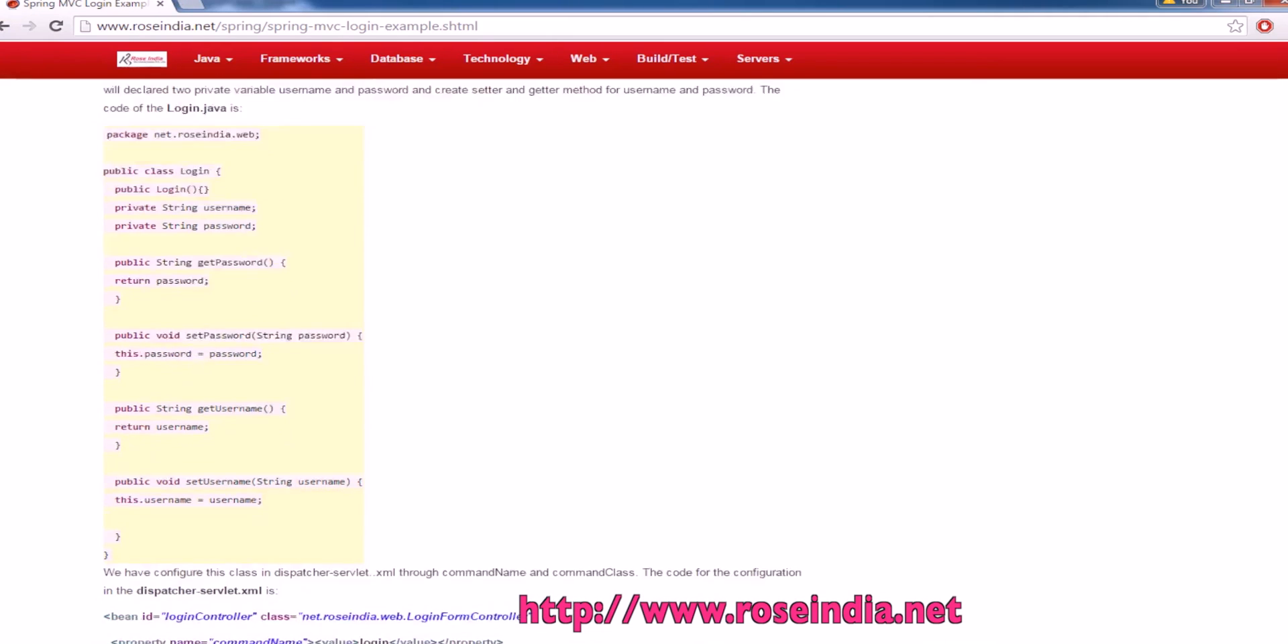
Read past the dispatcher config and login.html mapping to the LoginFormController.java listing.
{"action": "scroll", "scroll_direction": "down", "scroll_amount": 3}
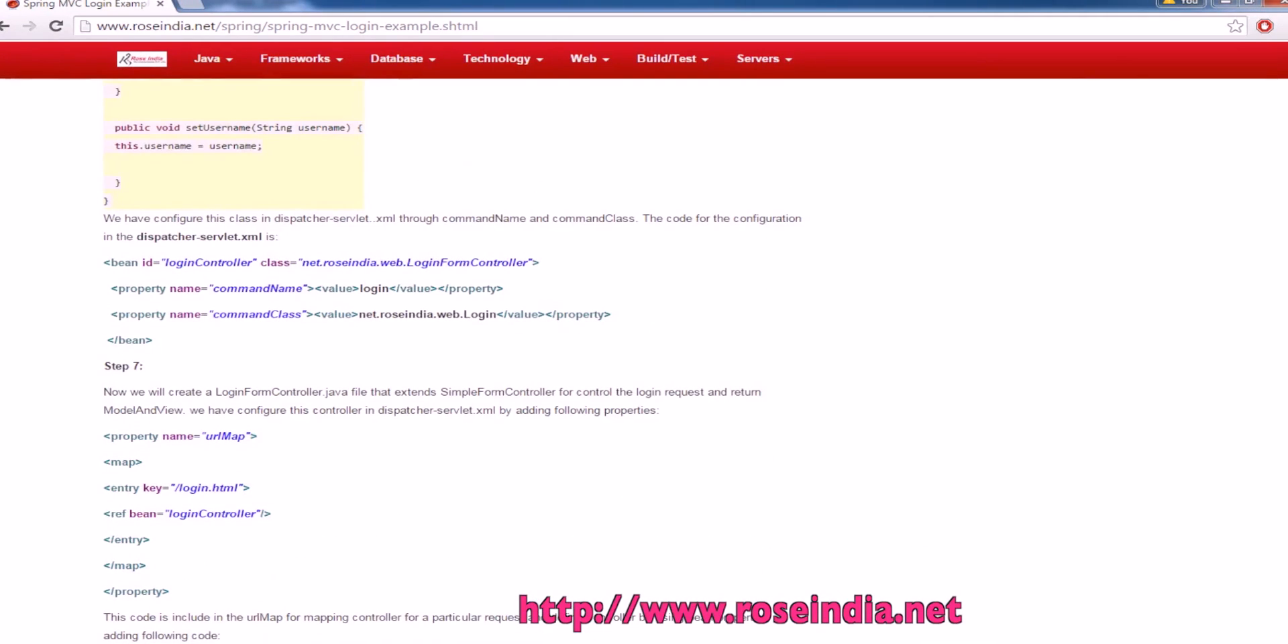
{"action": "mouse_move", "coordinate": [197, 238]}
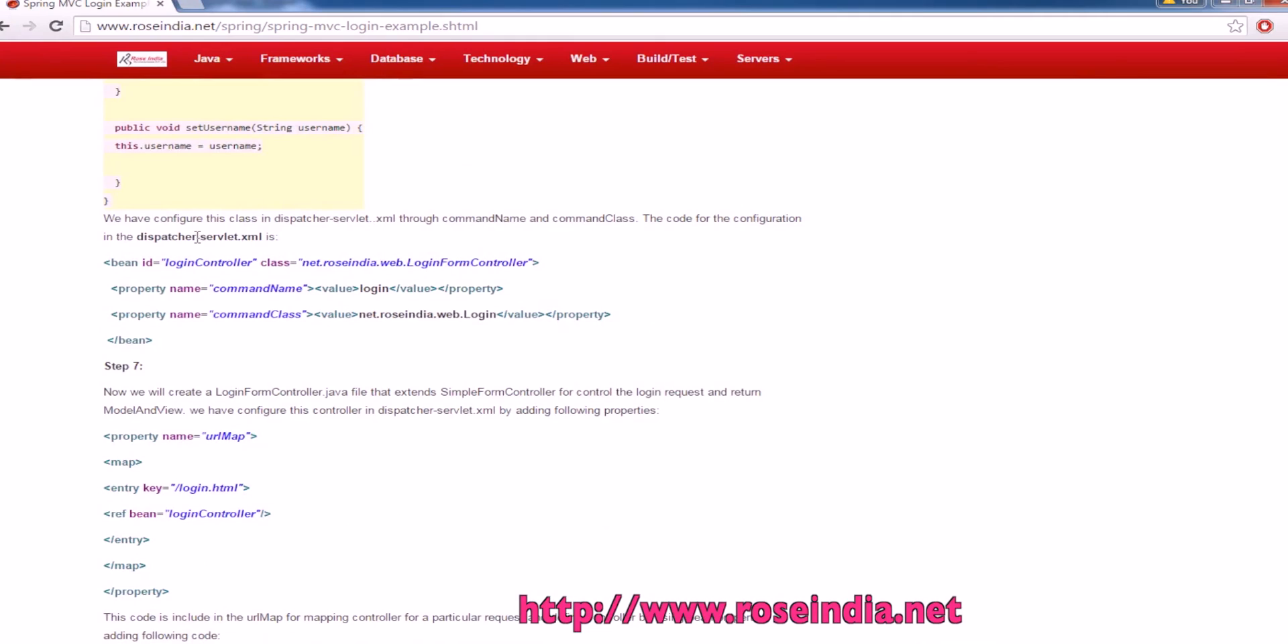
{"action": "double_click", "coordinate": [208, 262]}
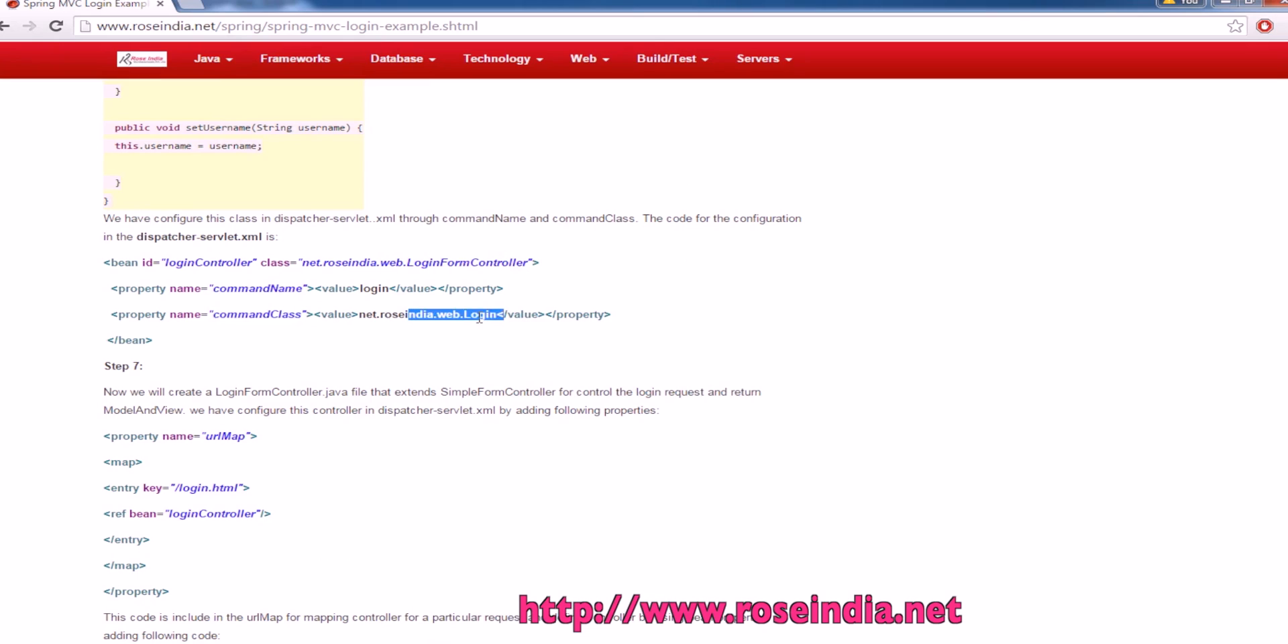
{"action": "scroll", "scroll_direction": "down", "scroll_amount": 3}
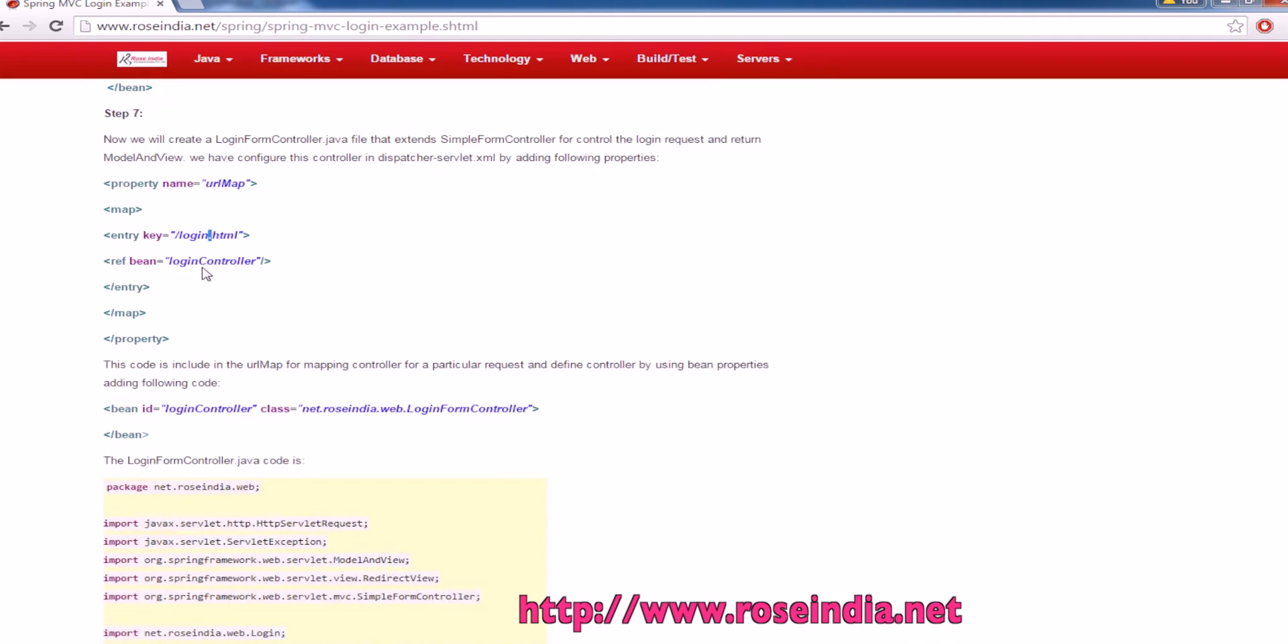
{"action": "double_click", "coordinate": [211, 261]}
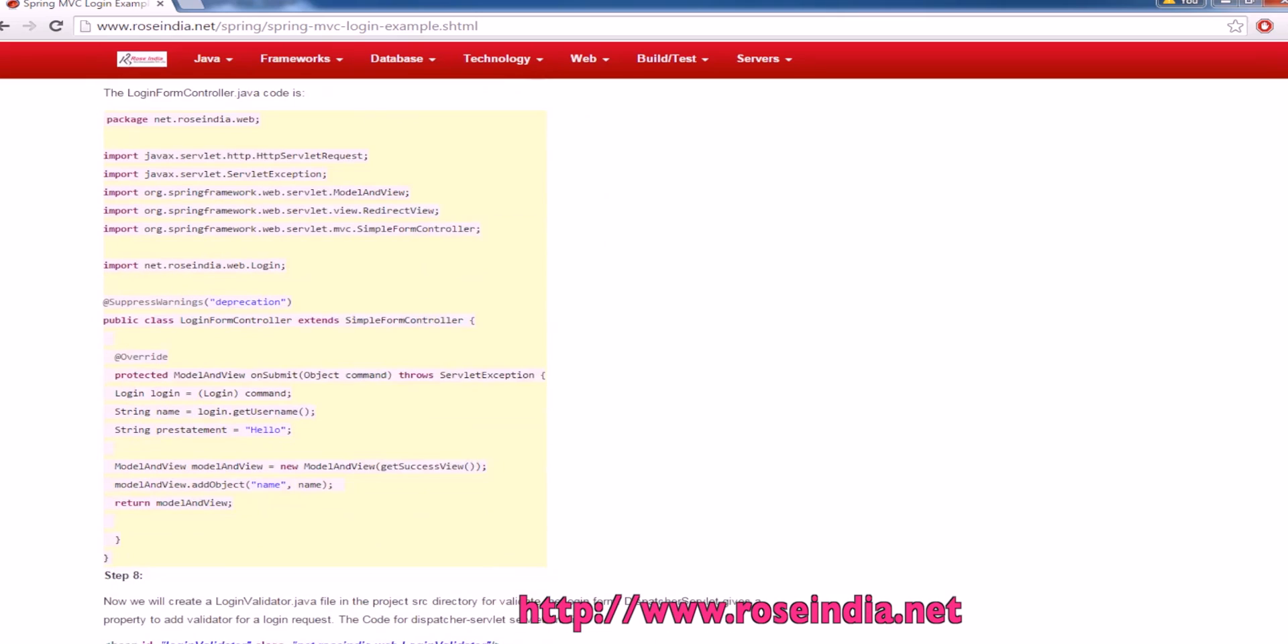
{"action": "mouse_move", "coordinate": [205, 120]}
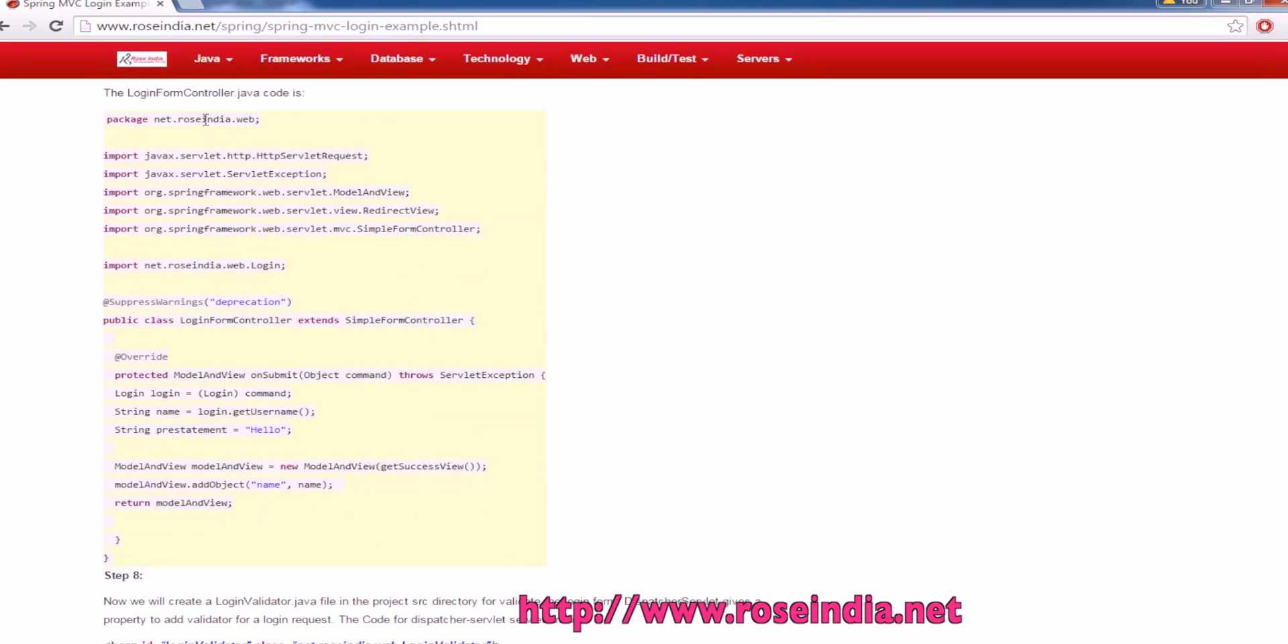
{"action": "mouse_move", "coordinate": [233, 348]}
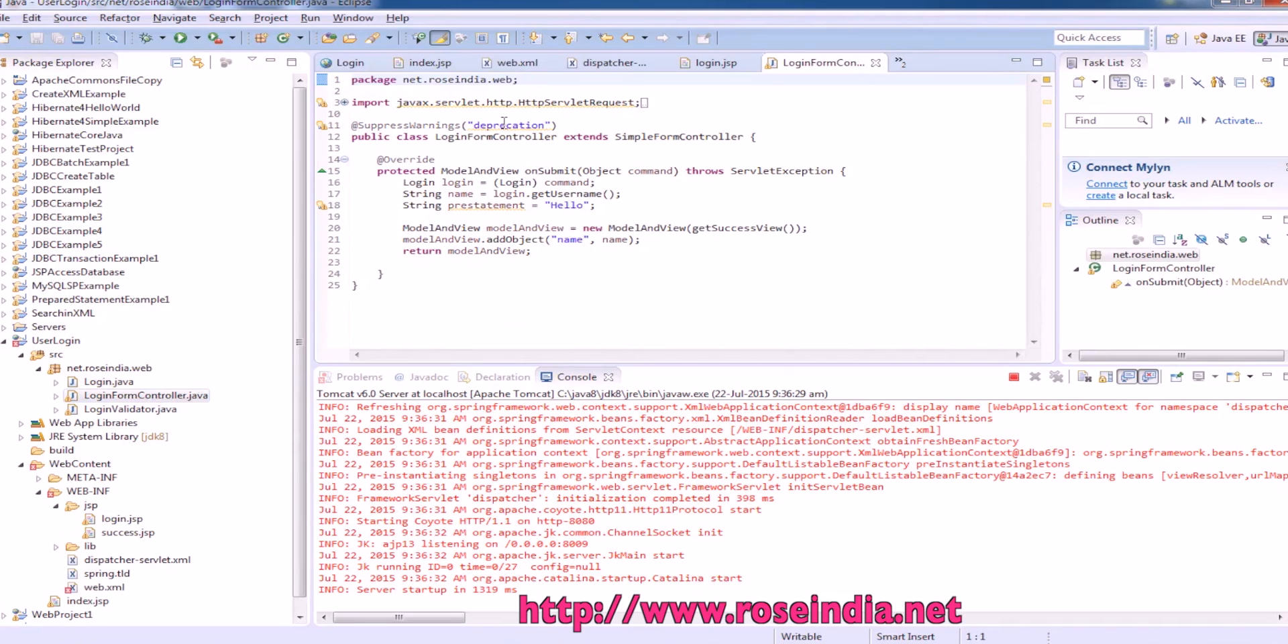
{"action": "mouse_move", "coordinate": [553, 170]}
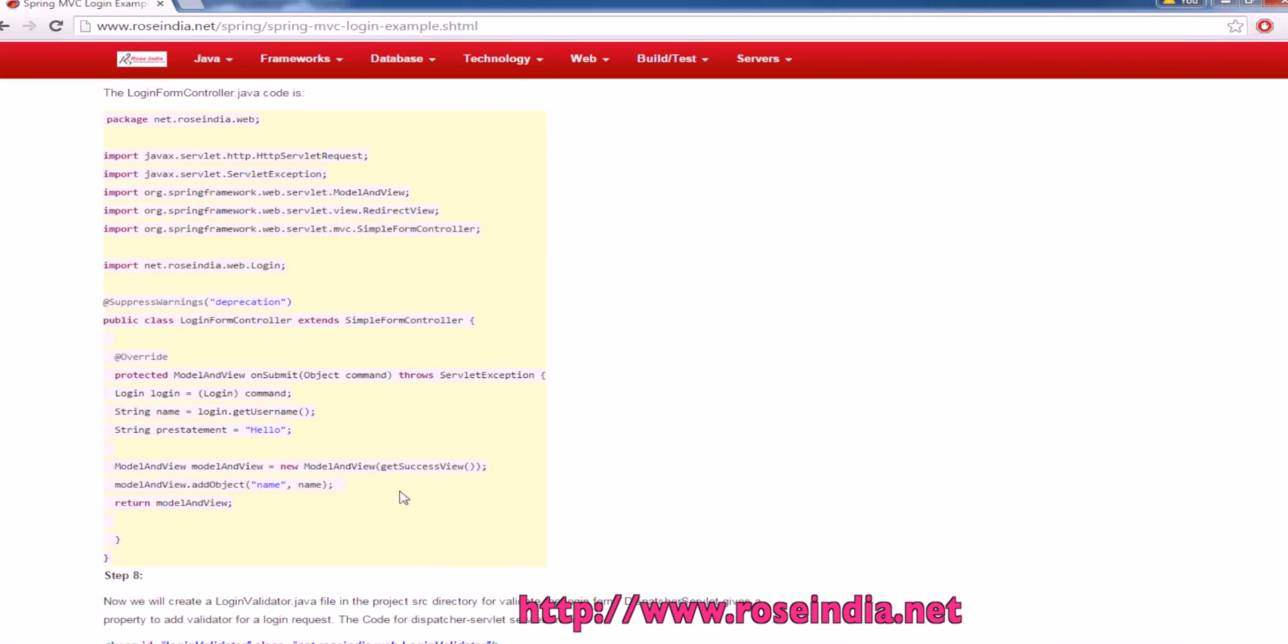
Scroll through Step 8's LoginValidator.java code and the run screenshots.
{"action": "scroll", "scroll_direction": "down", "scroll_amount": 3}
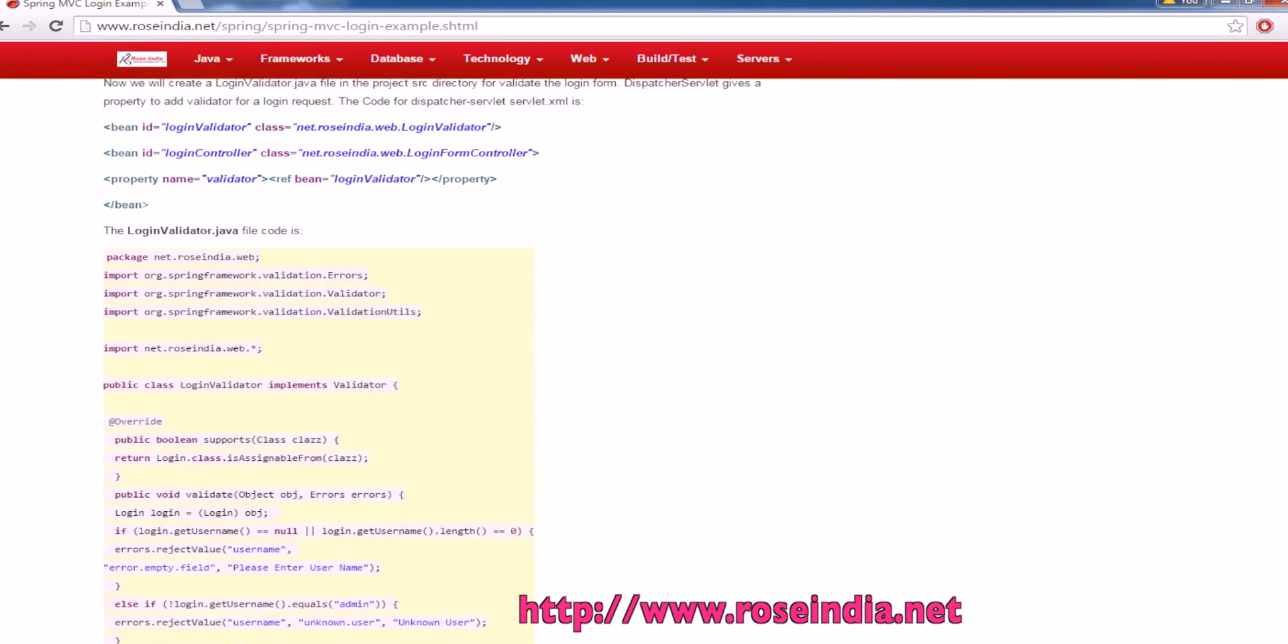
{"action": "scroll", "scroll_direction": "down", "scroll_amount": 3}
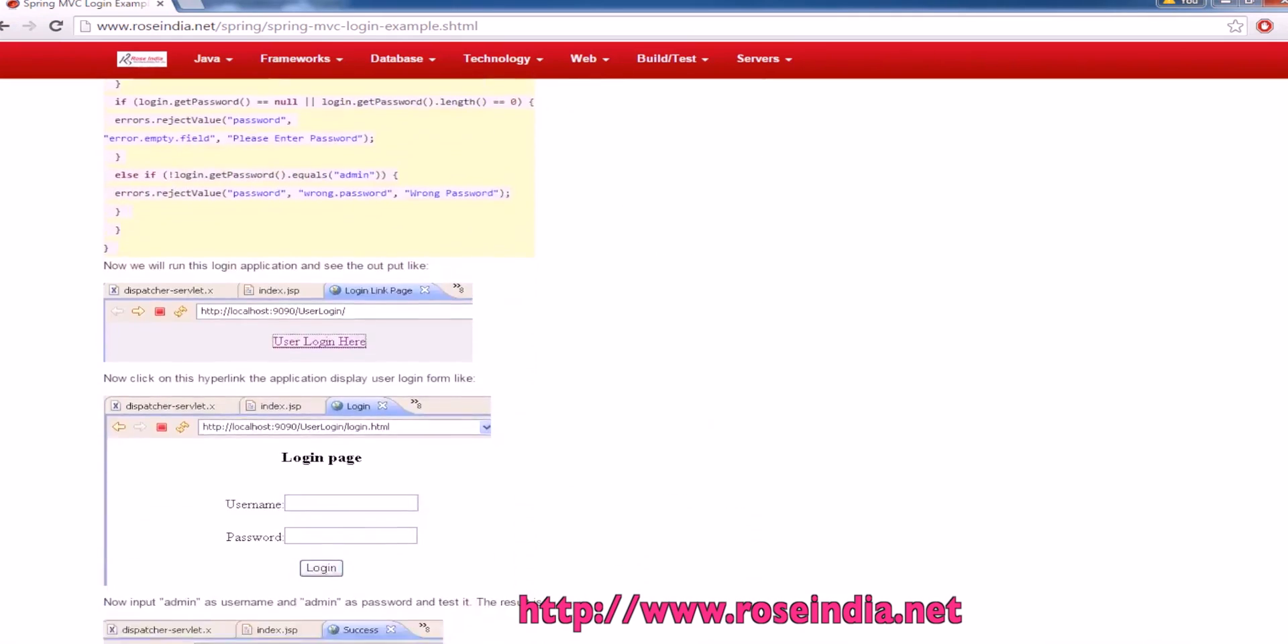
{"action": "scroll", "scroll_direction": "down", "scroll_amount": 3}
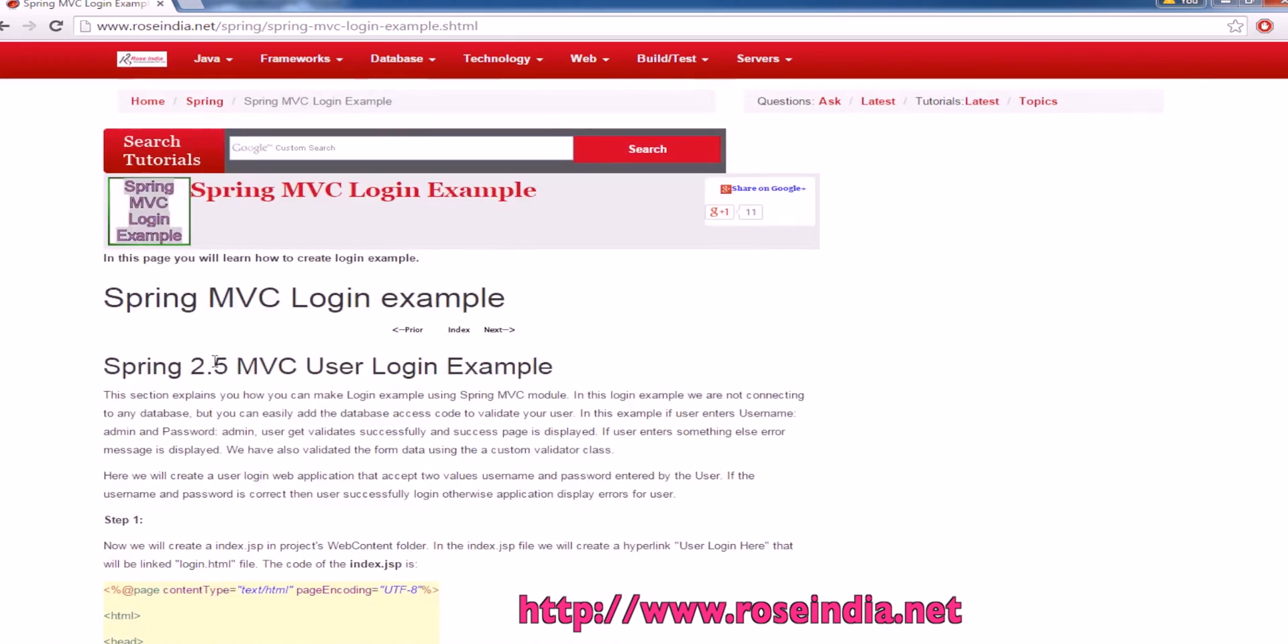
{"action": "mouse_move", "coordinate": [811, 283]}
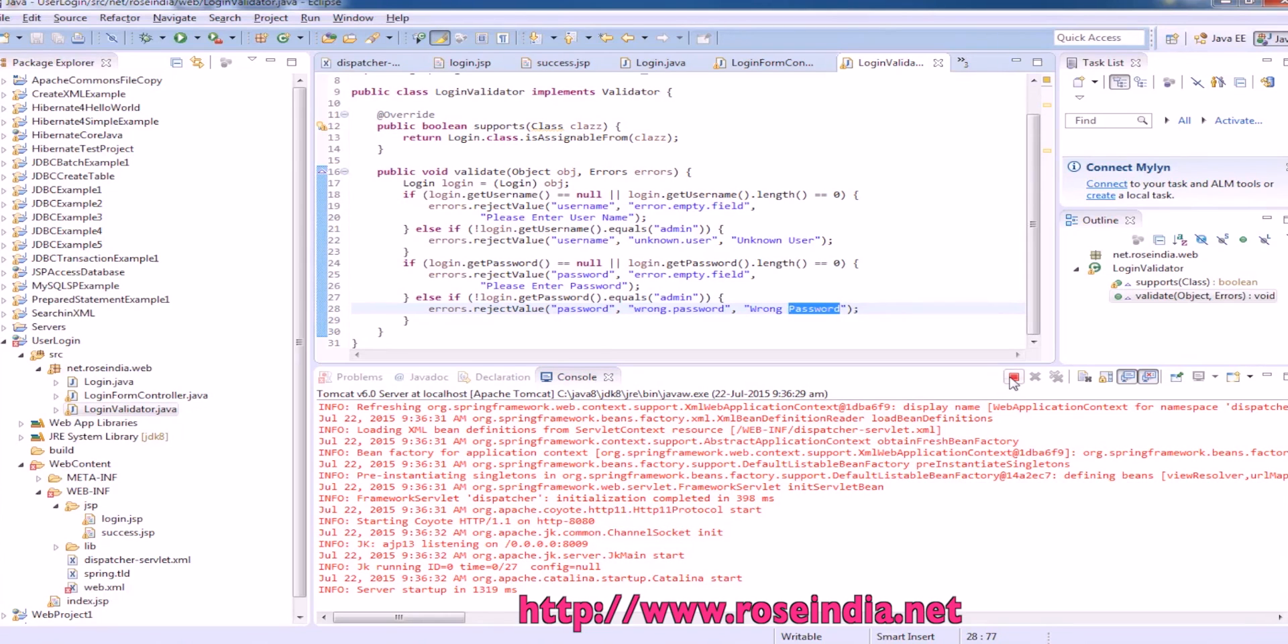
Terminate the running Tomcat v6.0 server from the Console view.
{"action": "left_click", "coordinate": [1013, 377]}
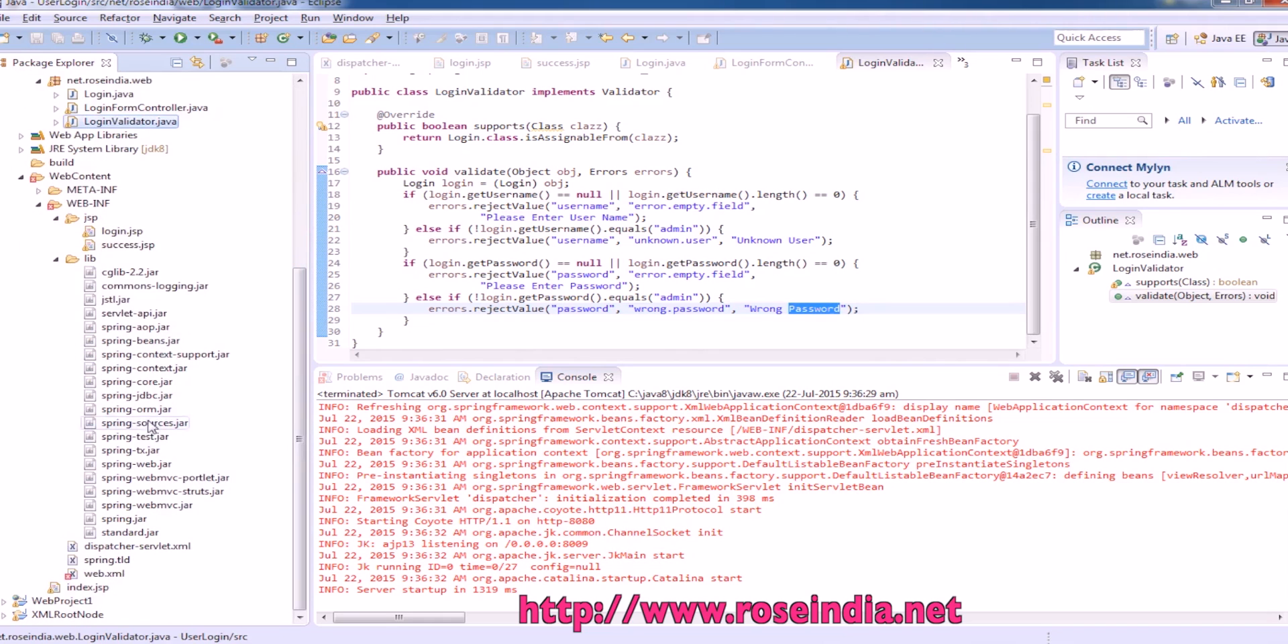
{"action": "mouse_move", "coordinate": [129, 394]}
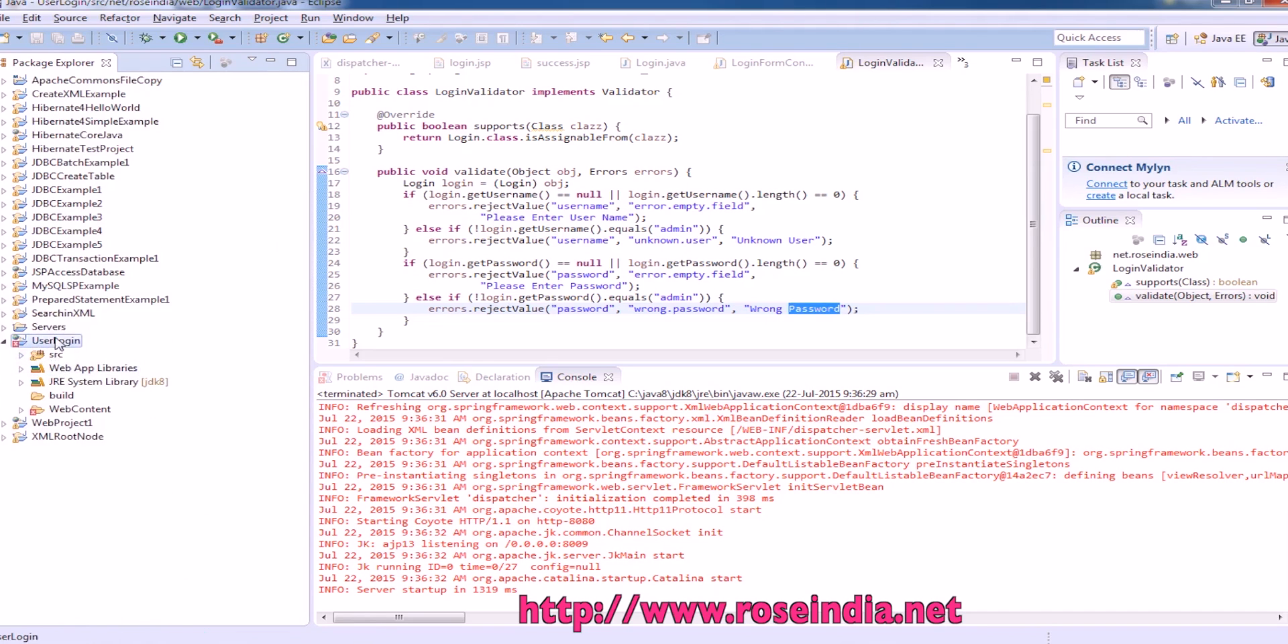
Run UserLogin on Tomcat v6.0 Server at localhost via Run As > Run on Server.
{"action": "right_click", "coordinate": [52, 341]}
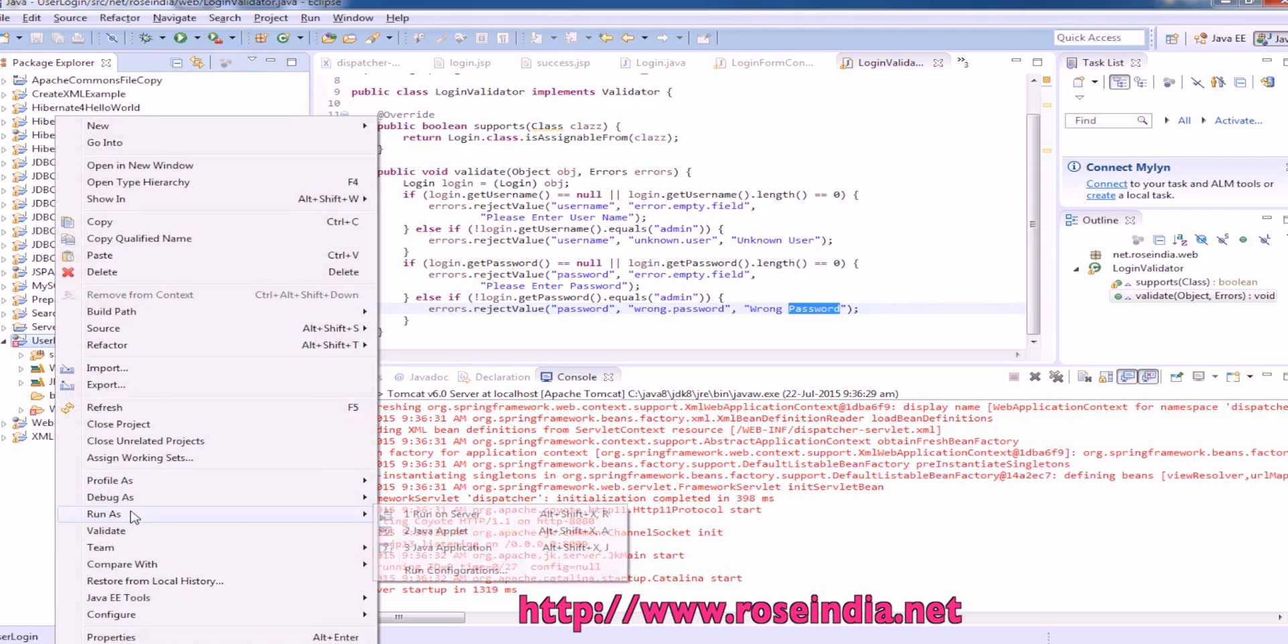
{"action": "left_click", "coordinate": [446, 513]}
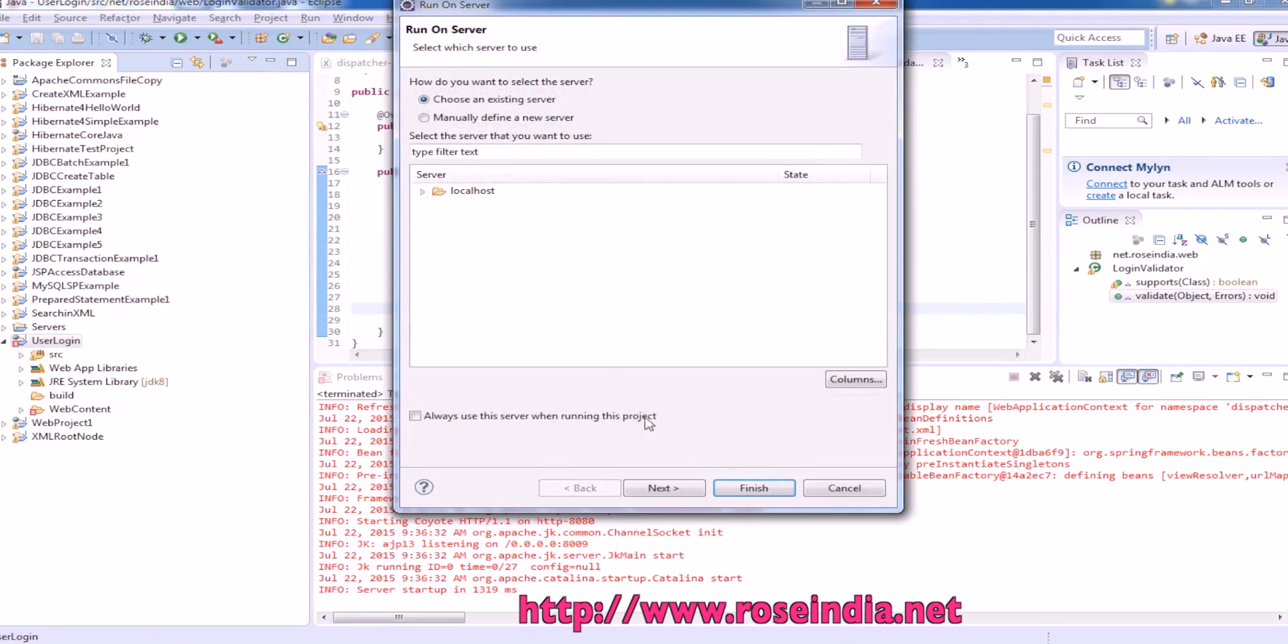
{"action": "left_click", "coordinate": [662, 486]}
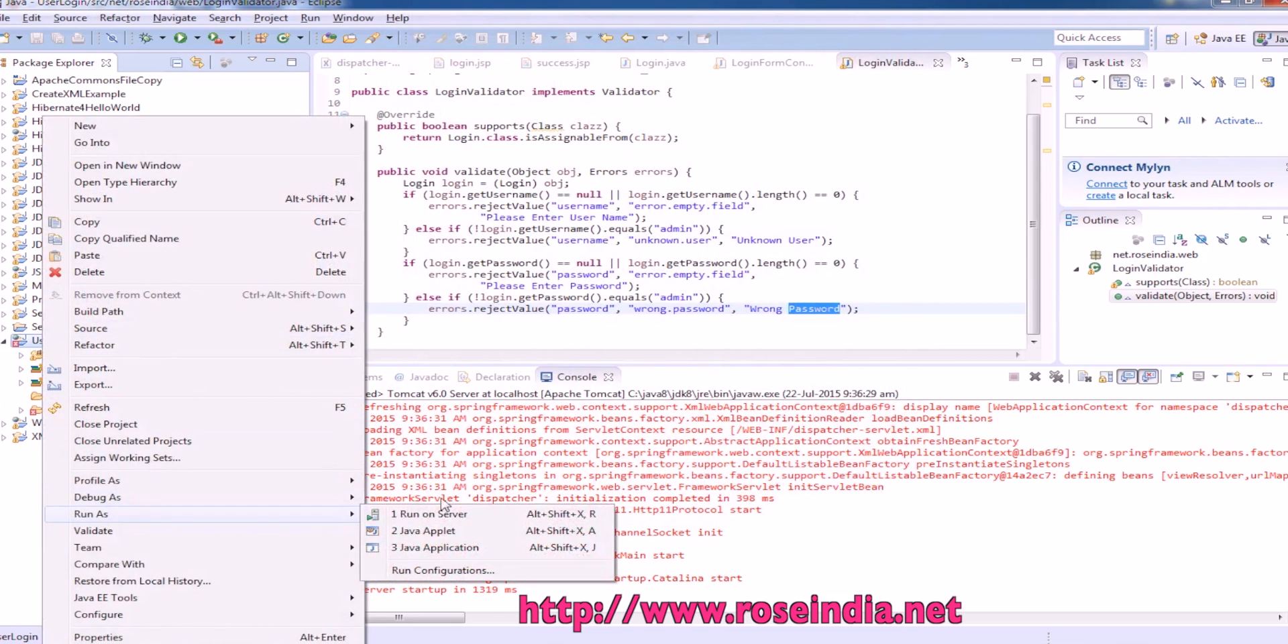
{"action": "left_click", "coordinate": [428, 513]}
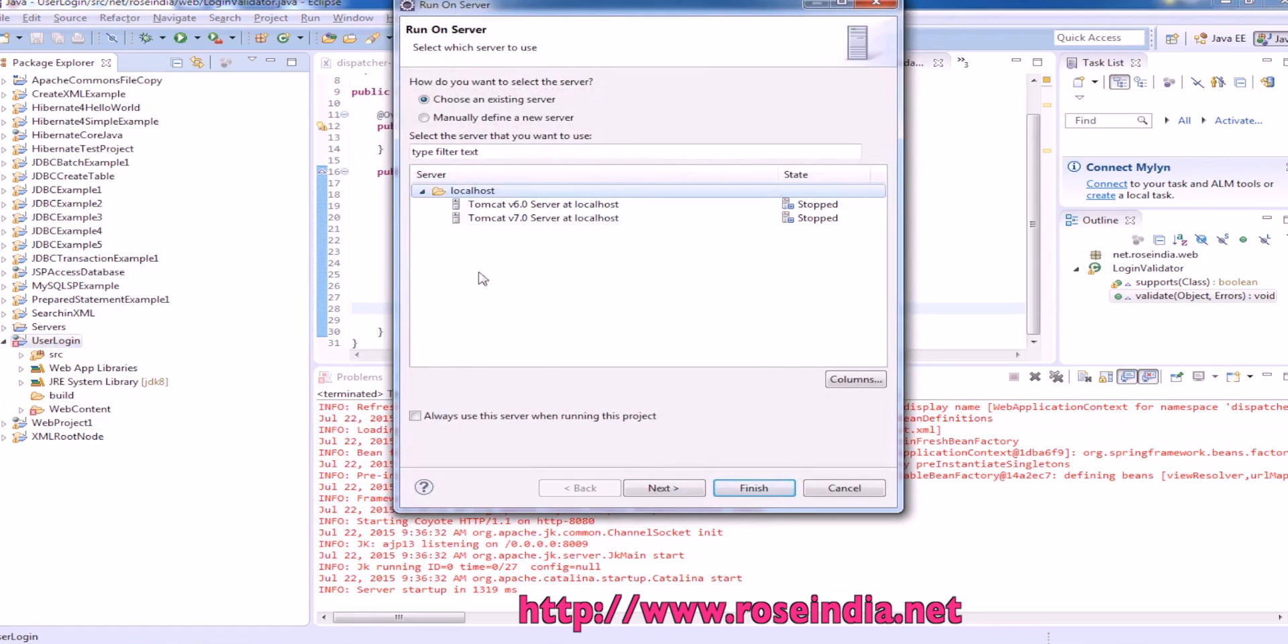
{"action": "left_click", "coordinate": [662, 488]}
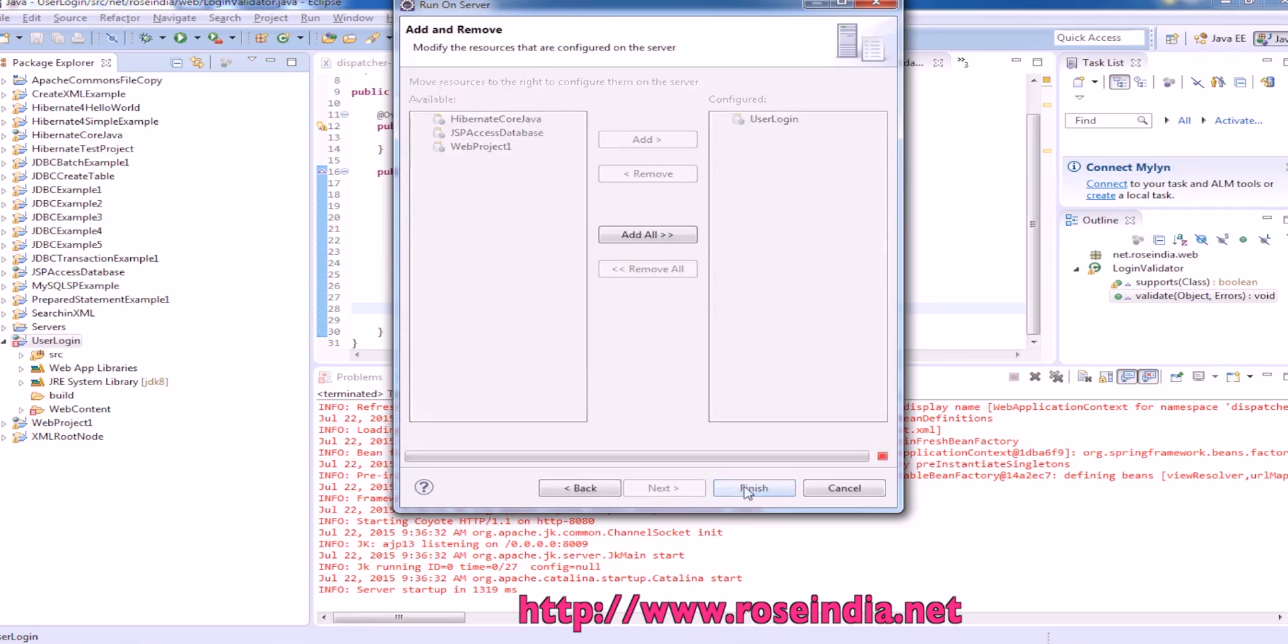
{"action": "left_click", "coordinate": [751, 488]}
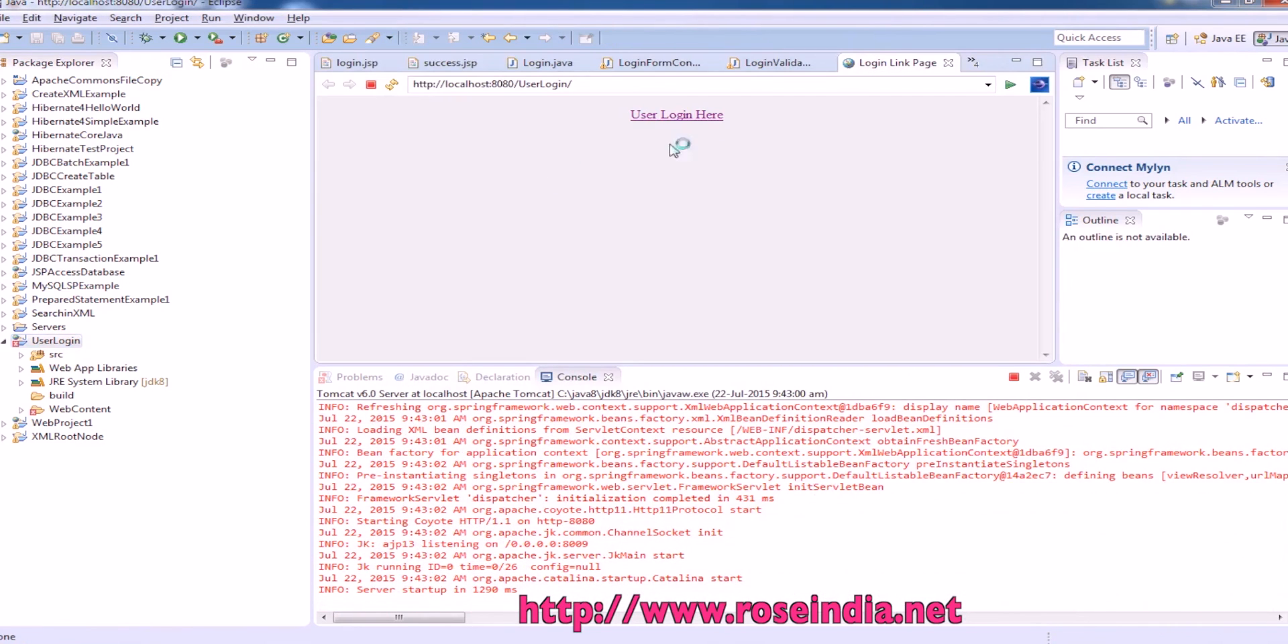
Follow User Login Here, submit empty to show errors, then enter username admin.
{"action": "left_click", "coordinate": [675, 115]}
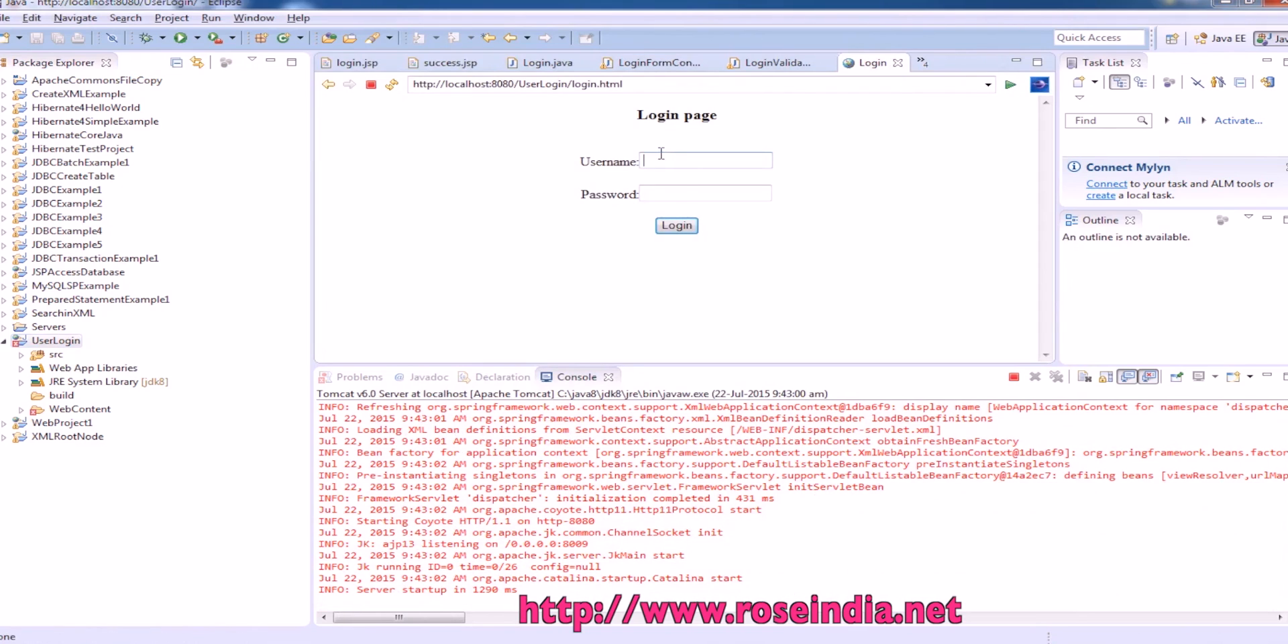
{"action": "left_click", "coordinate": [675, 225]}
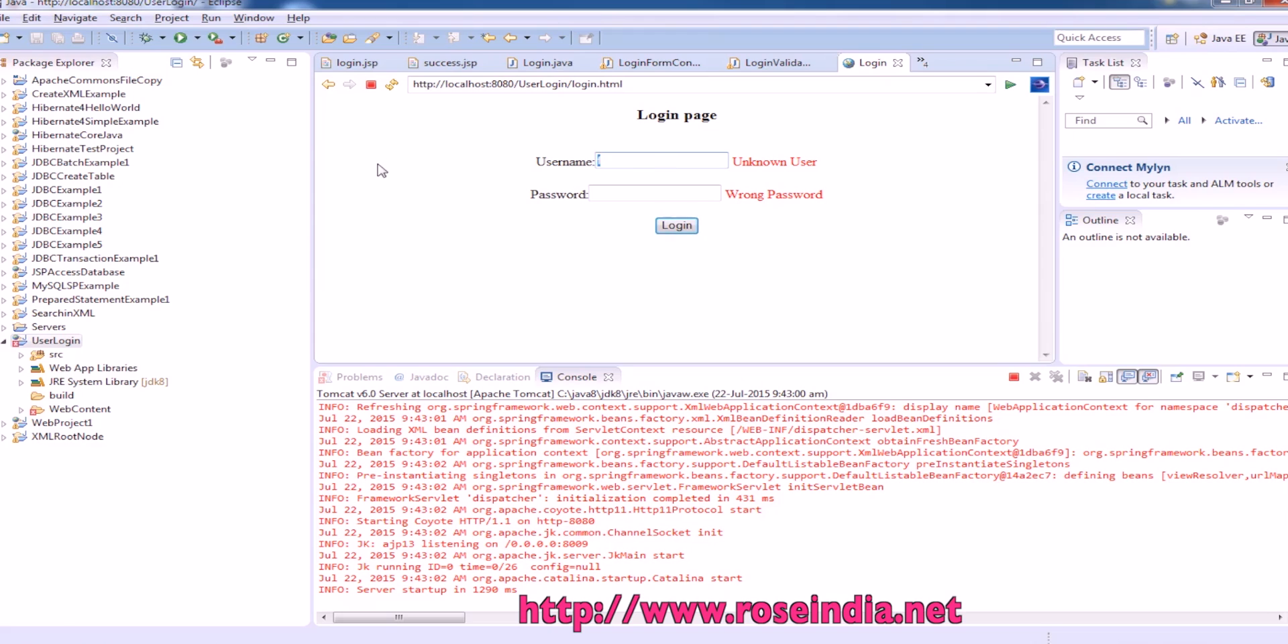
{"action": "type", "text": "admin"}
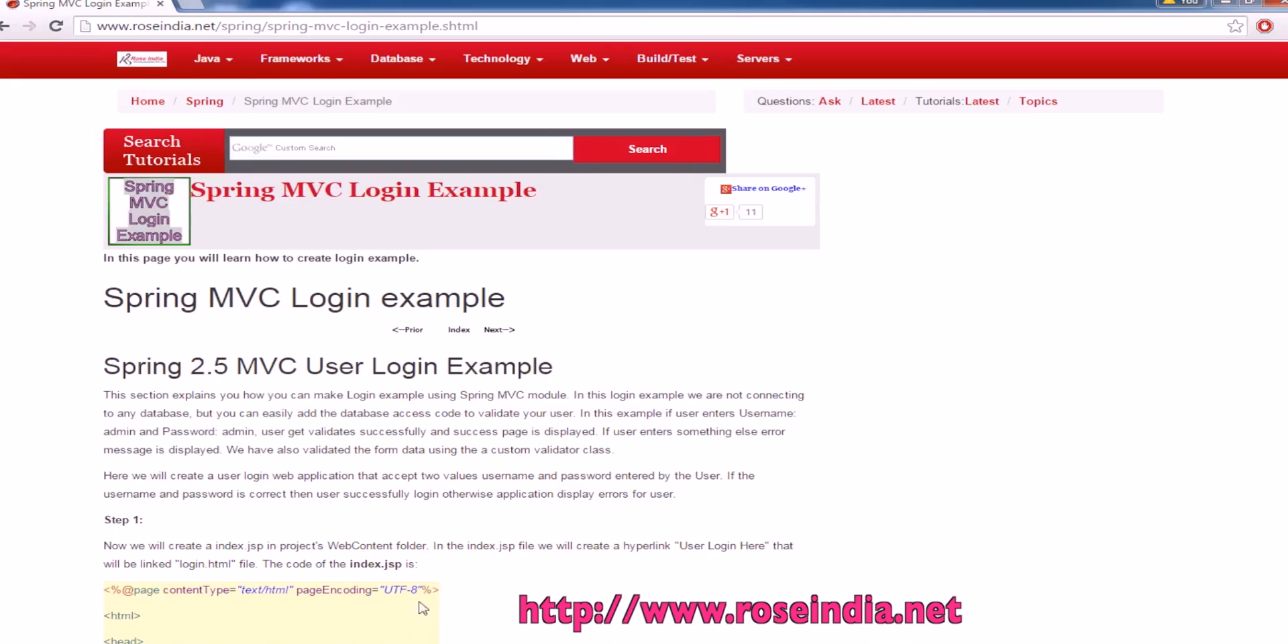
{"action": "mouse_move", "coordinate": [204, 101]}
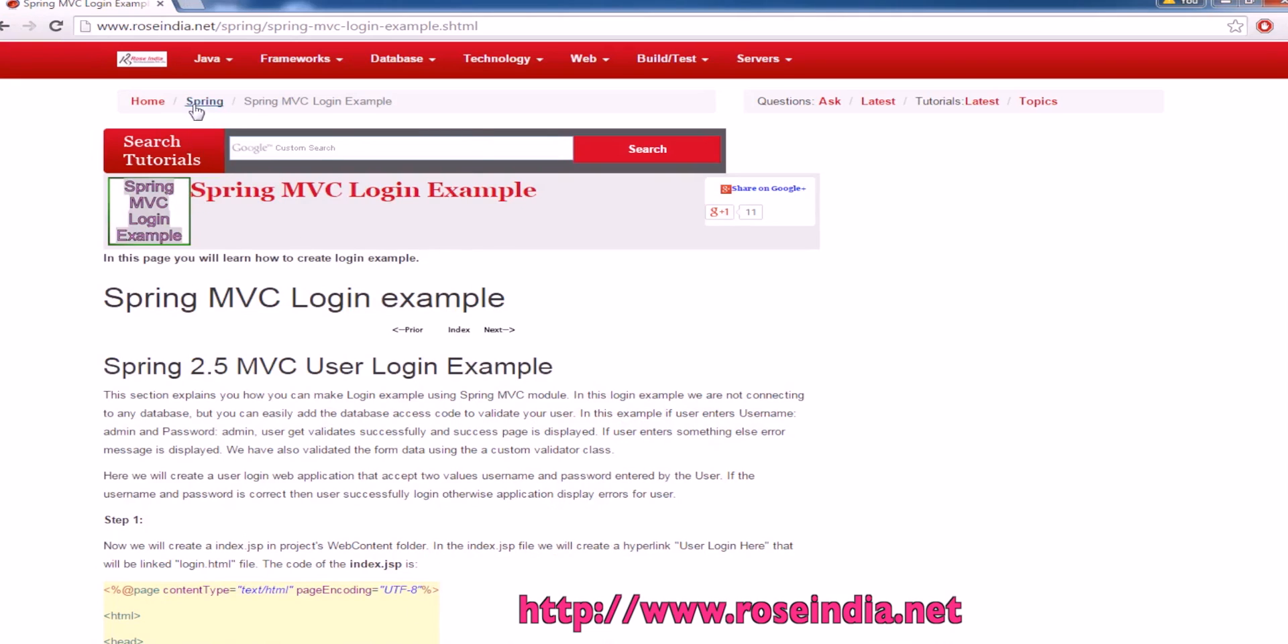
Browse the Spring tutorial index, then show the home page's Frameworks topics menu.
{"action": "left_click", "coordinate": [204, 99]}
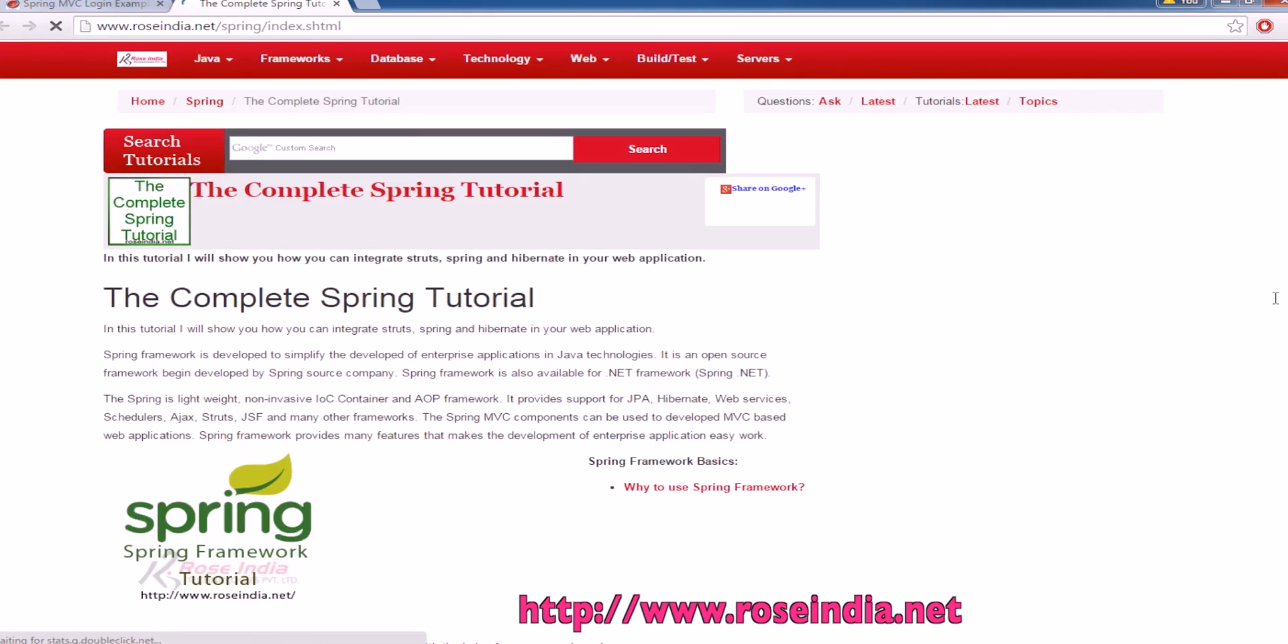
{"action": "scroll", "scroll_direction": "down", "scroll_amount": 3}
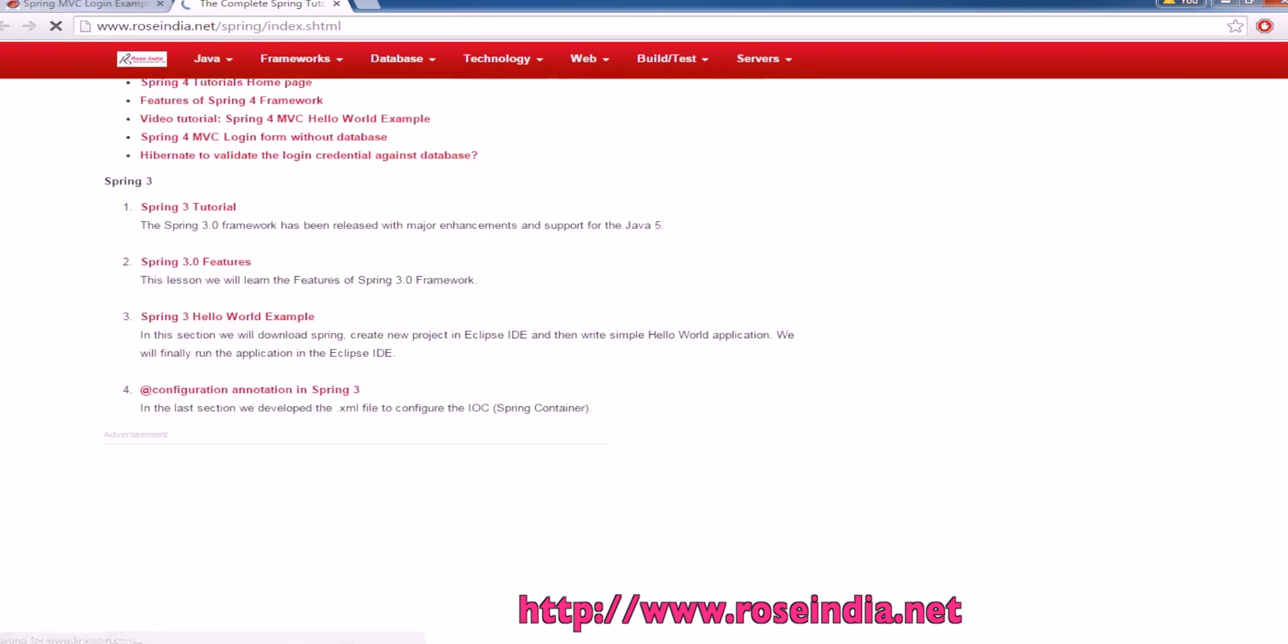
{"action": "scroll", "scroll_direction": "down", "scroll_amount": 3}
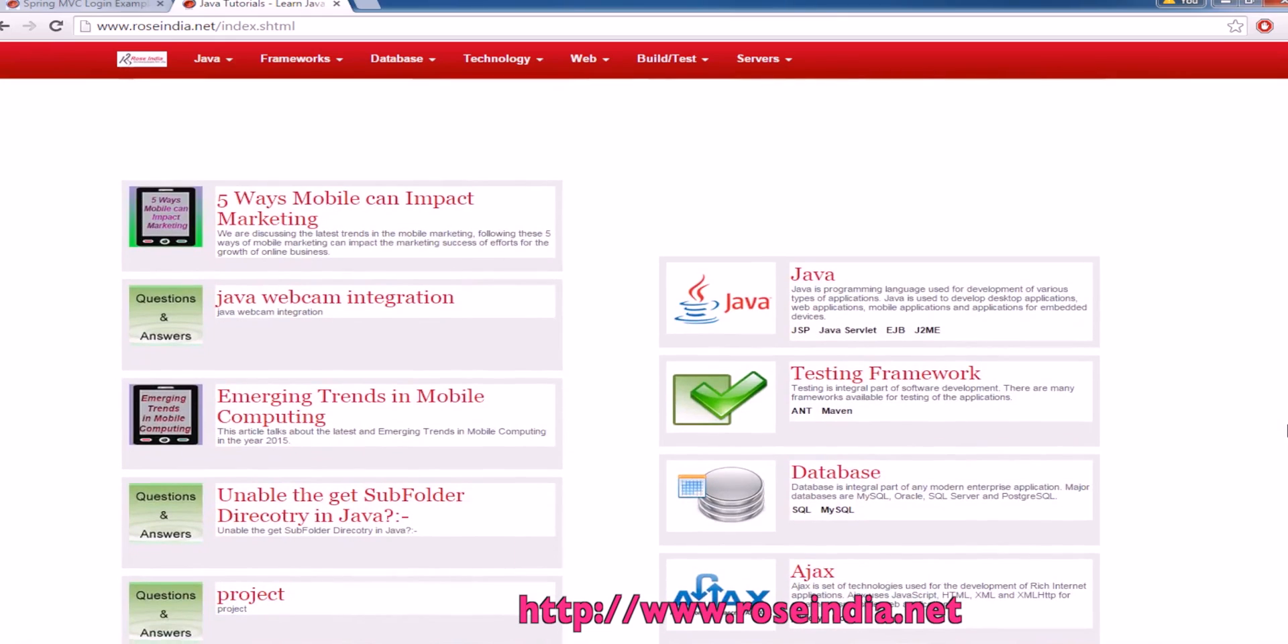
{"action": "scroll", "scroll_direction": "down", "scroll_amount": 3}
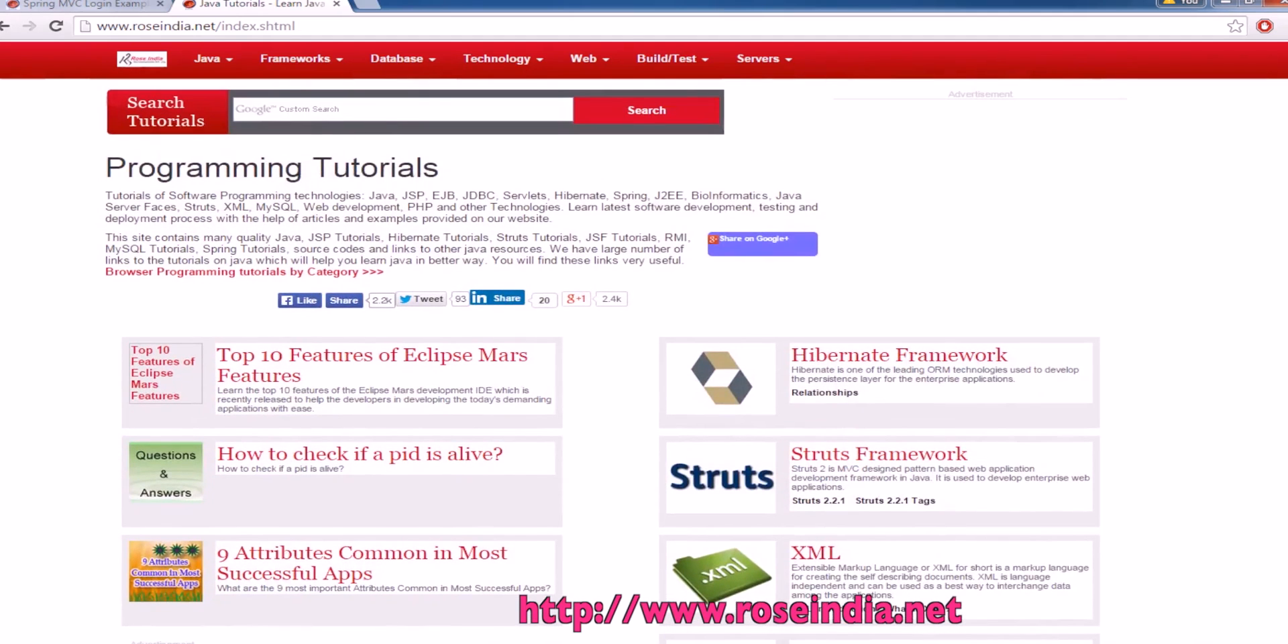
{"action": "left_click", "coordinate": [295, 58]}
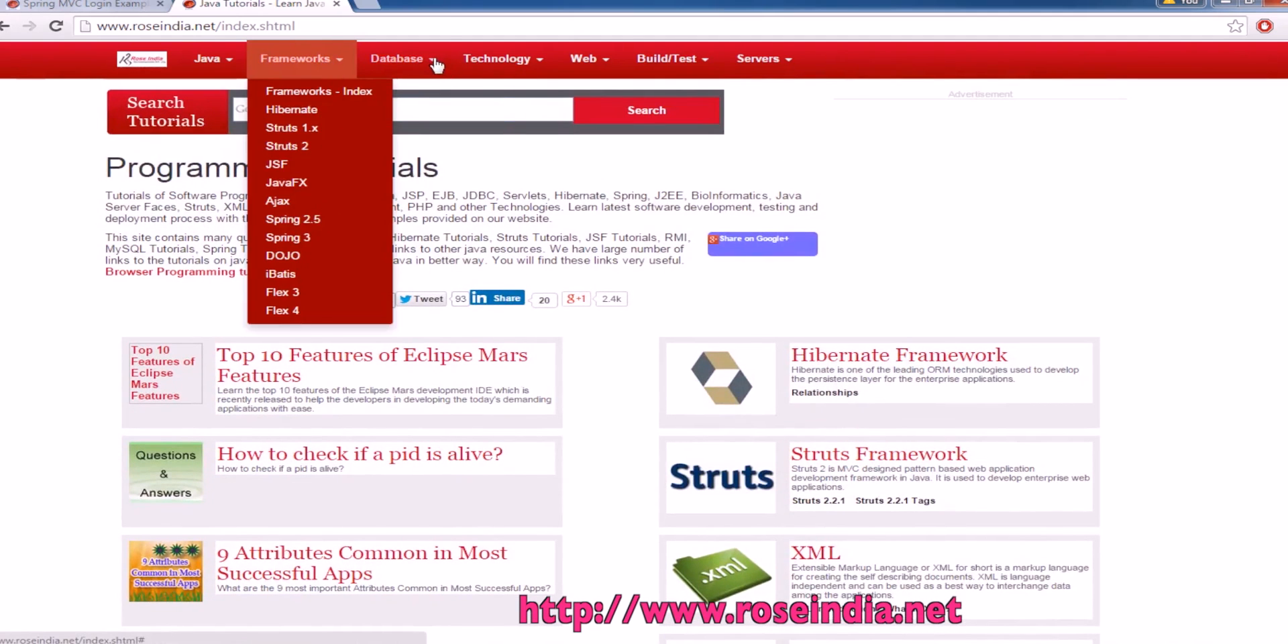